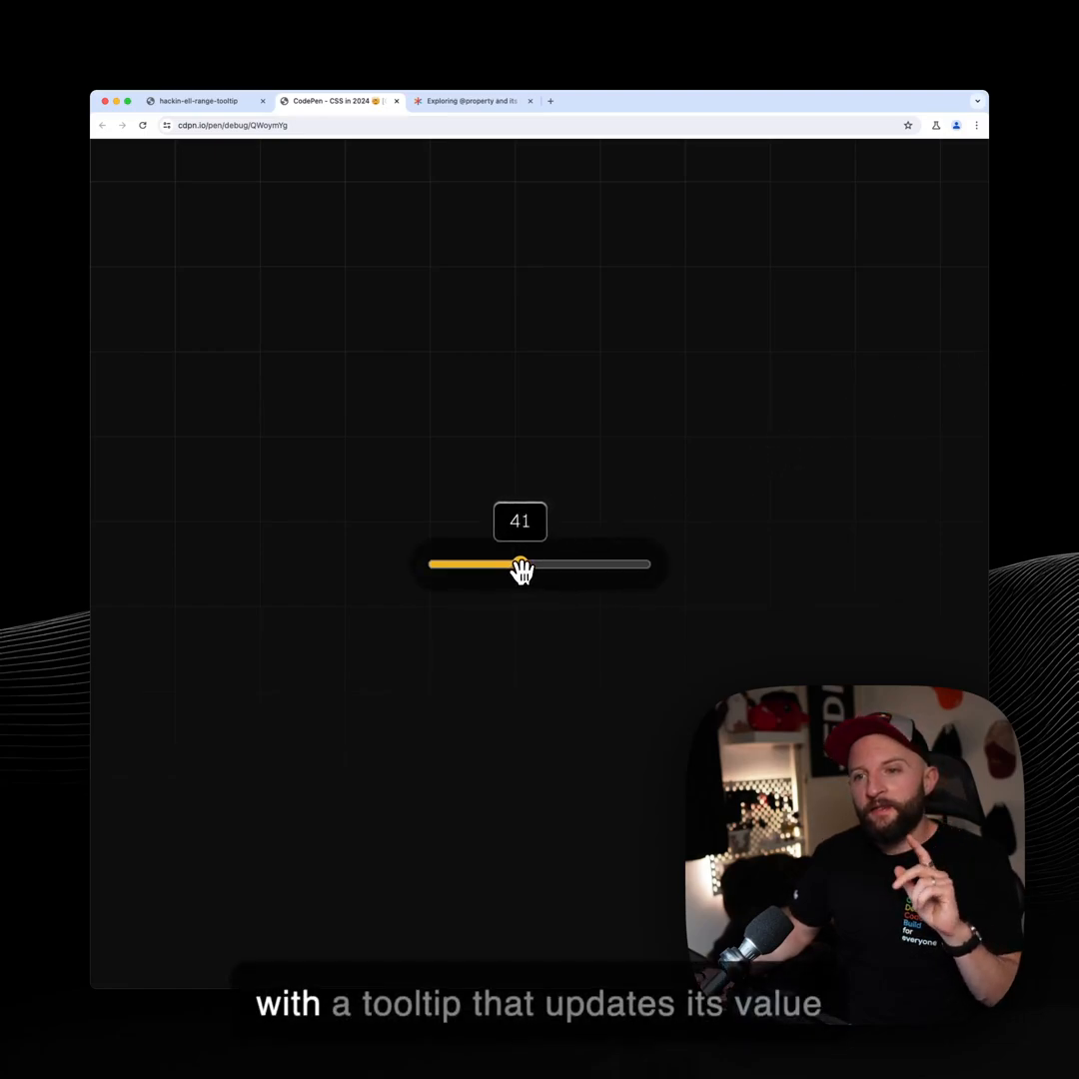
Slide the finished CodePen demo's thumb between roughly 17 and 63 to show the tooltip
left_click_drag(520, 564, 464, 520)
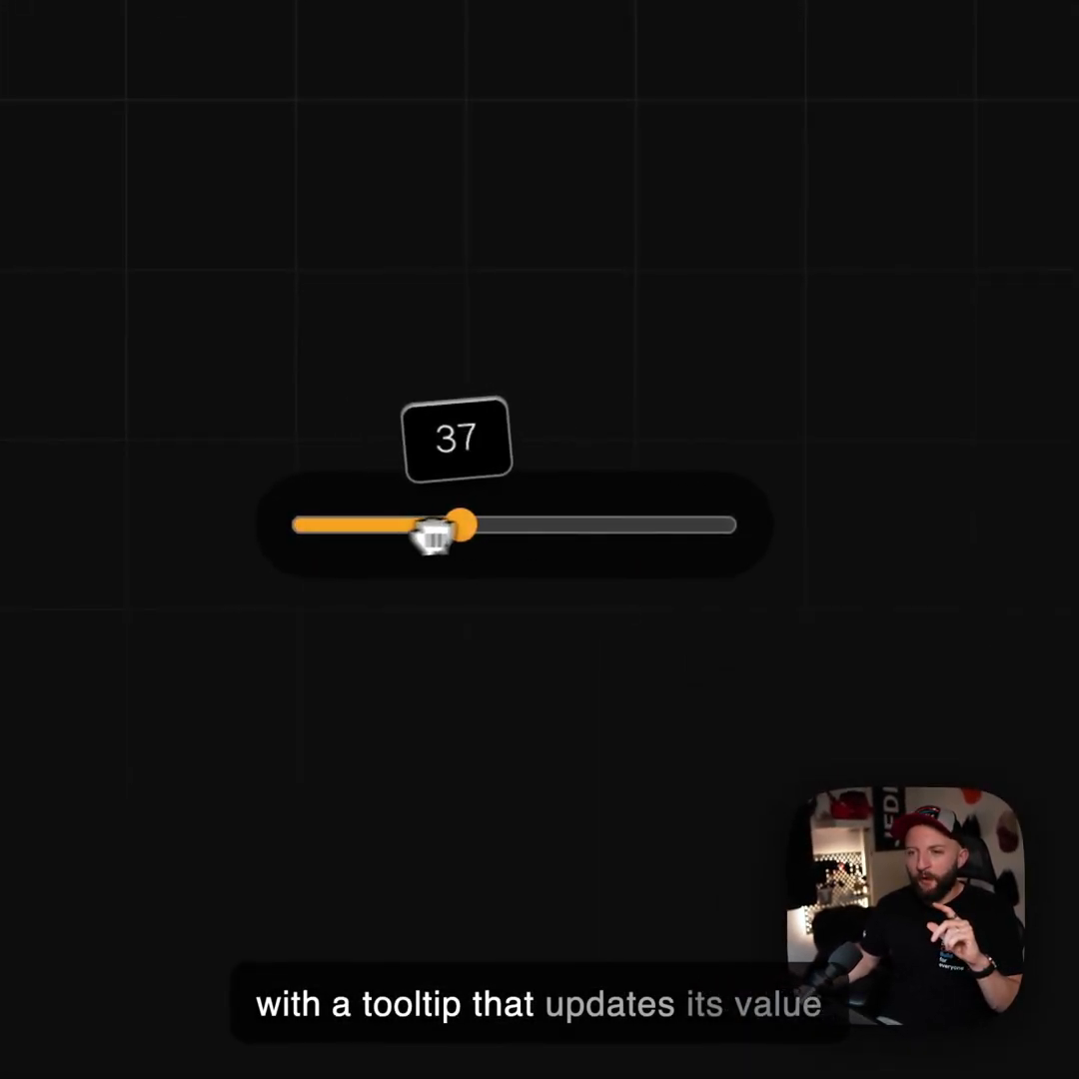
left_click_drag(458, 546, 569, 546)
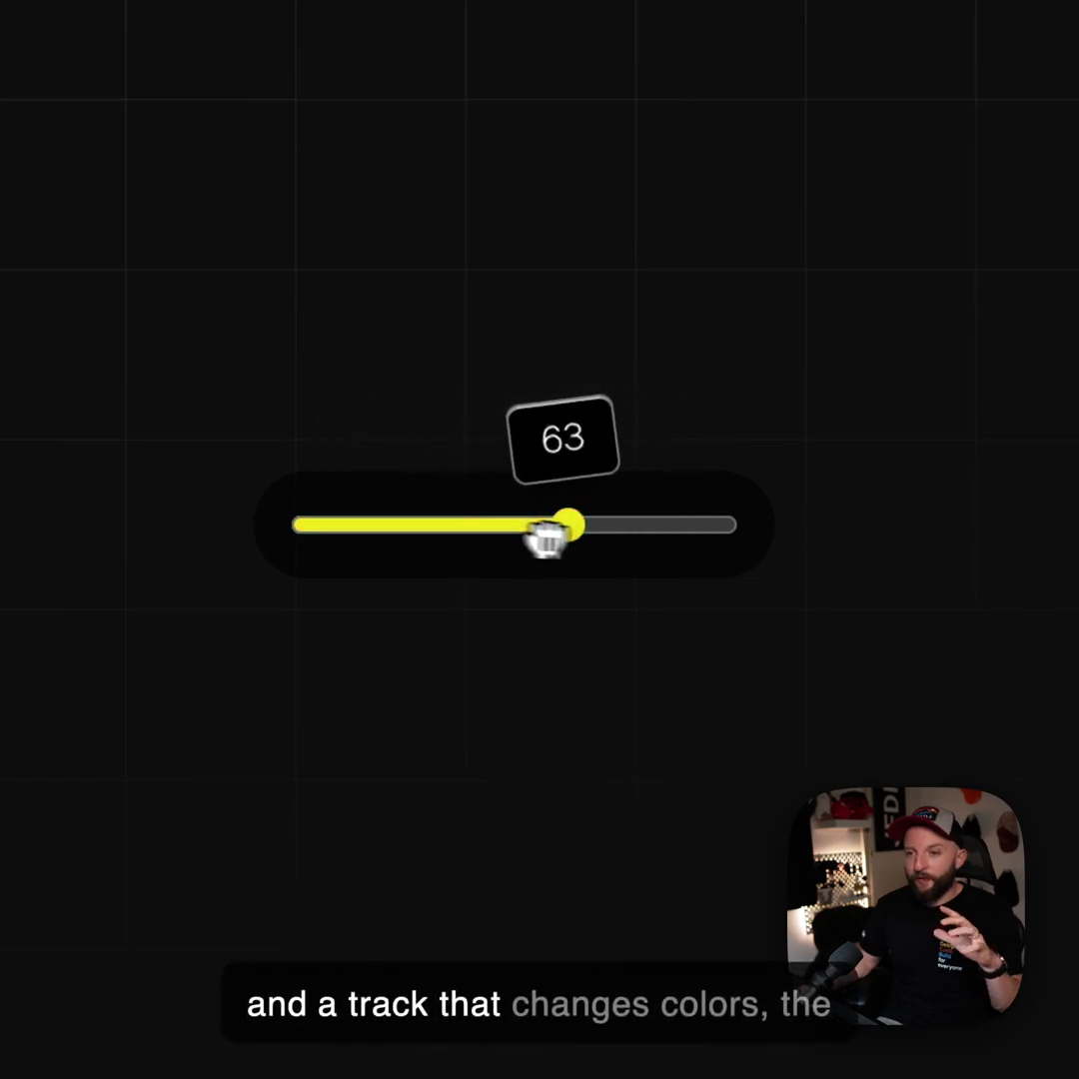
left_click_drag(564, 532, 378, 531)
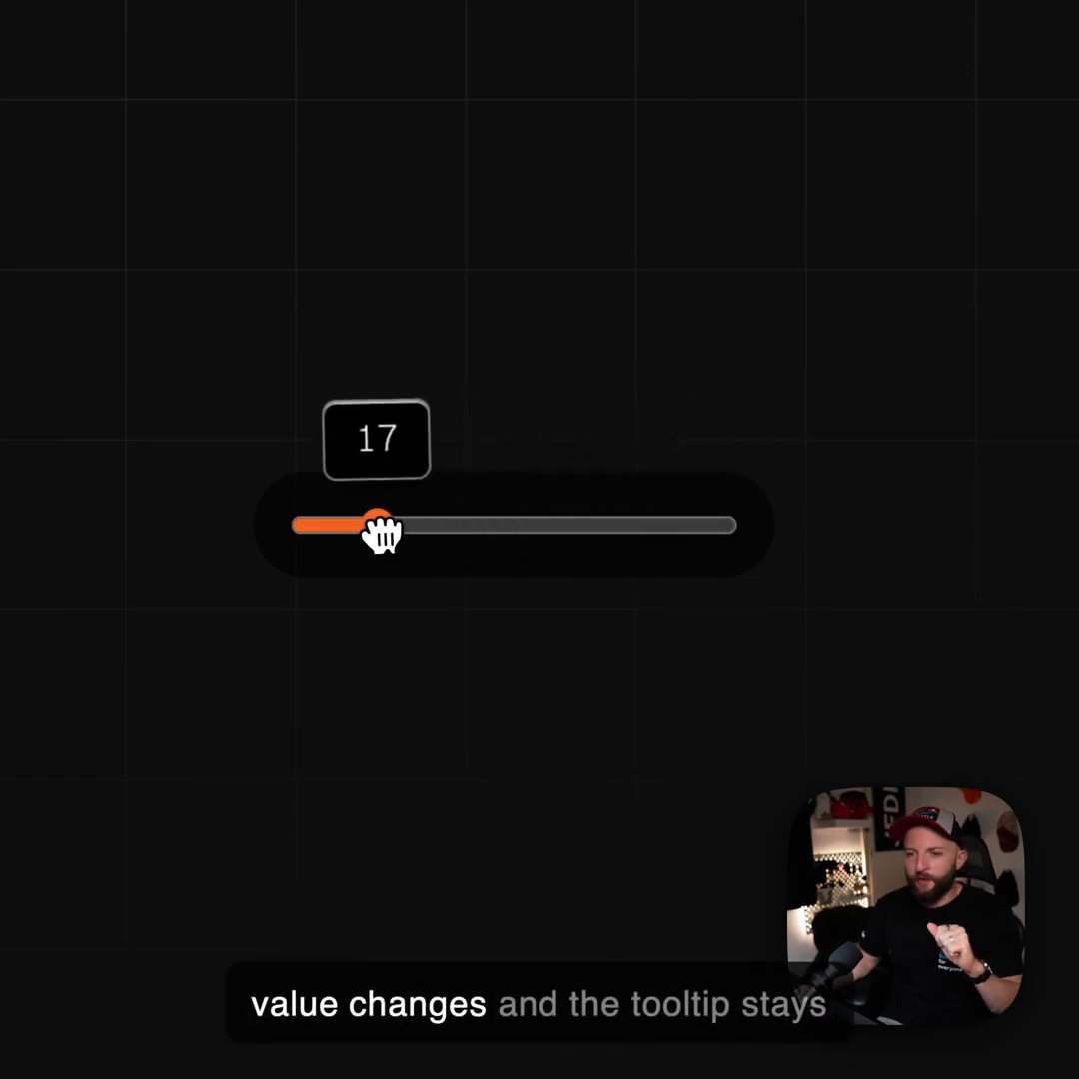
left_click_drag(376, 527, 540, 527)
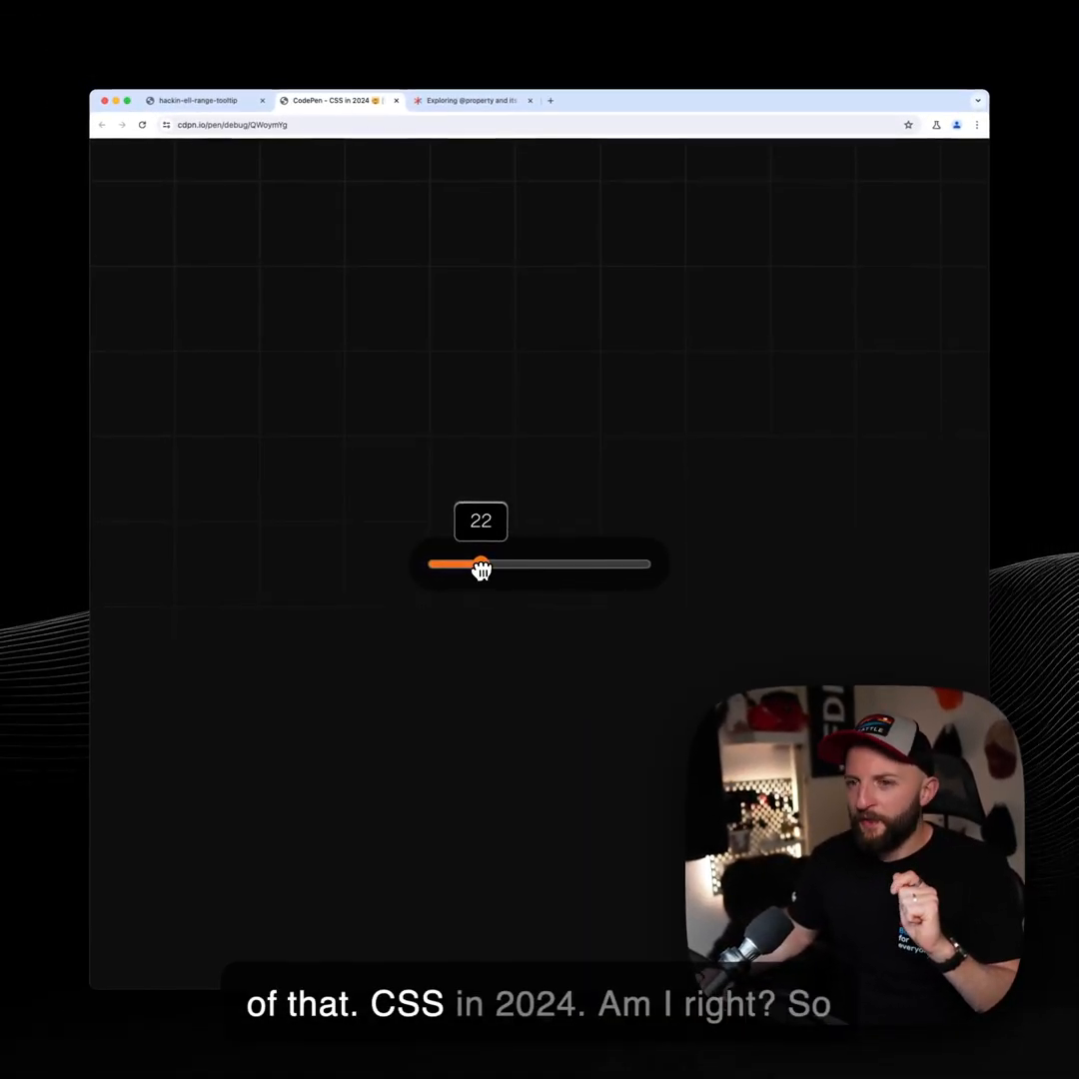
left_click_drag(480, 564, 496, 564)
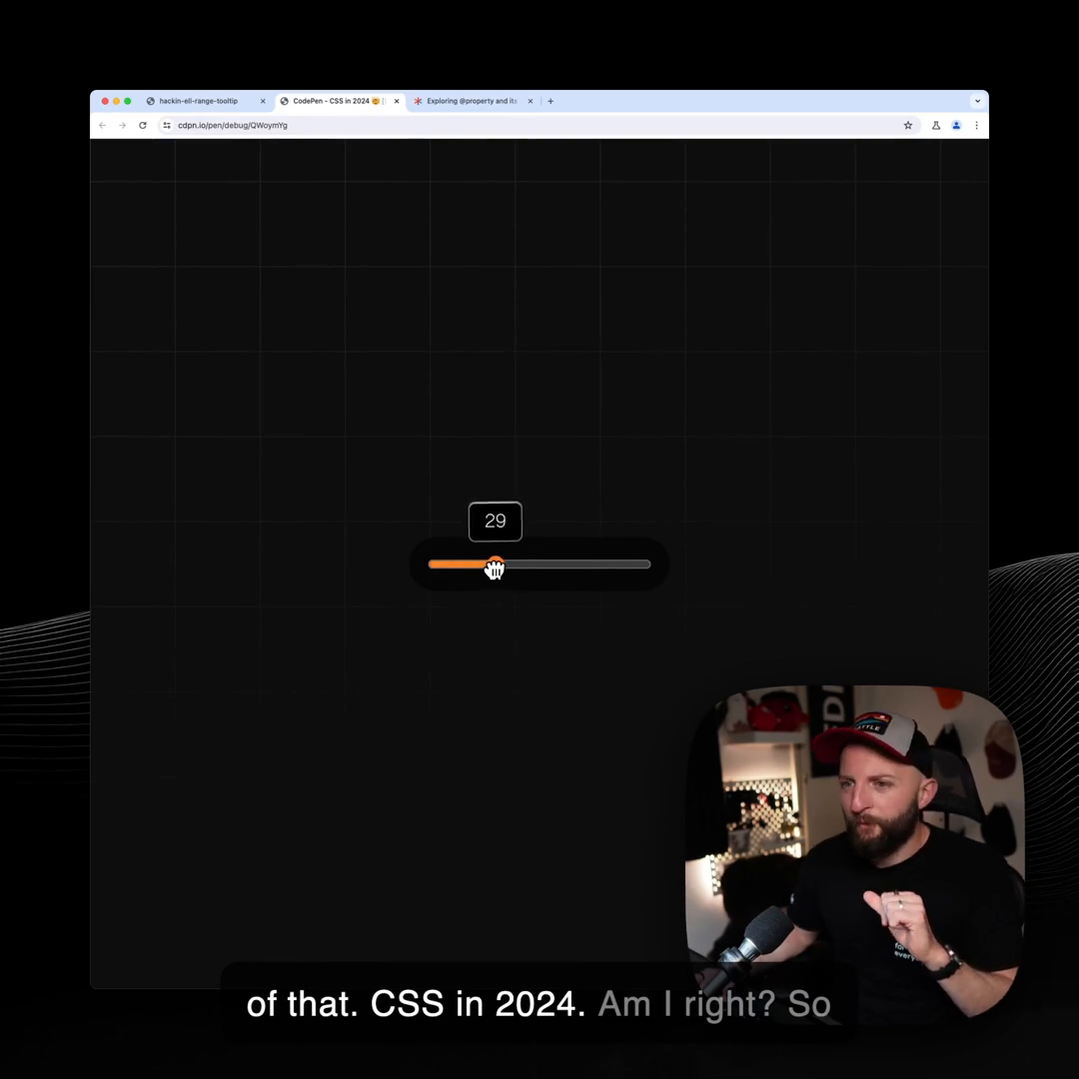
left_click_drag(496, 564, 524, 564)
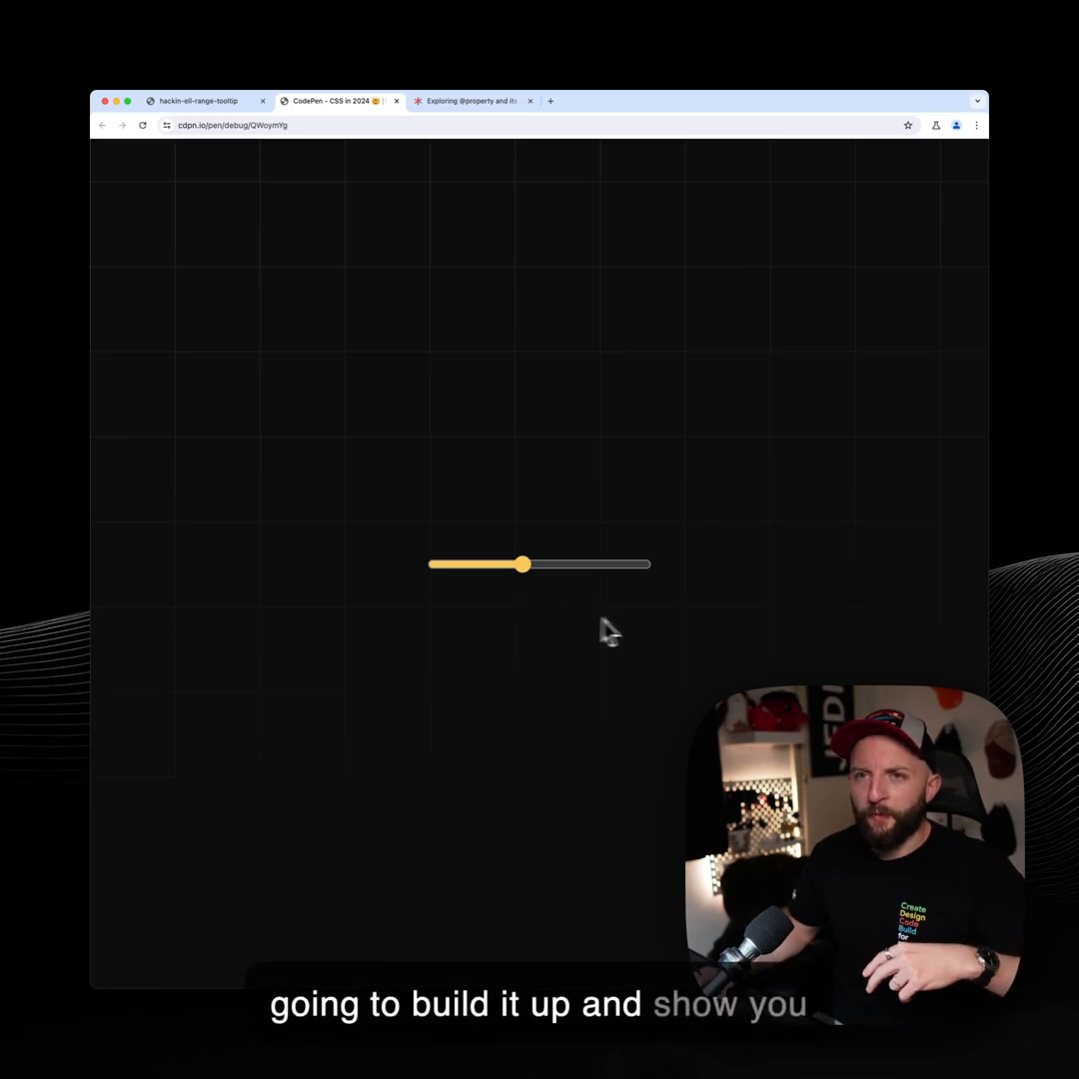
mouse_move(612, 375)
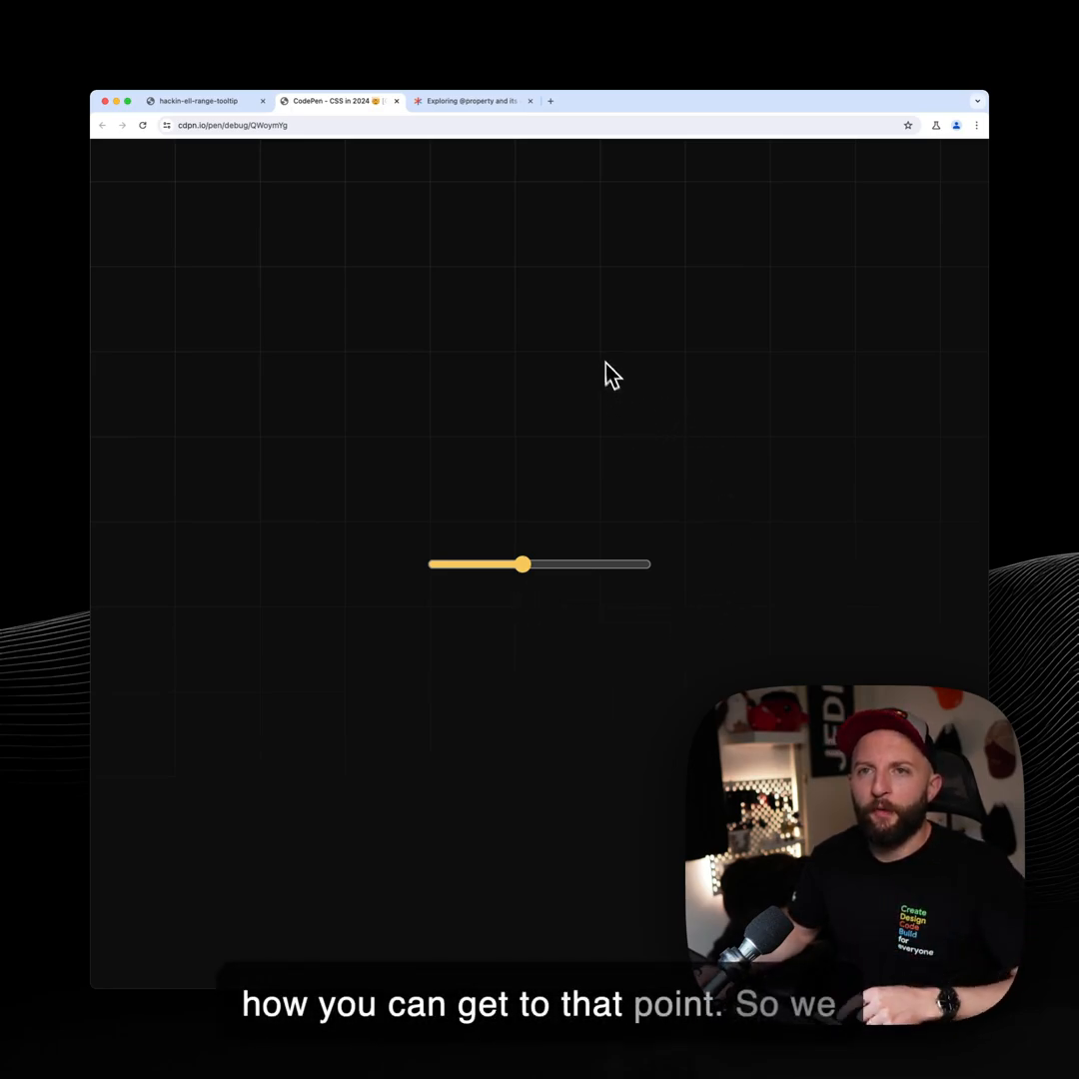
Switch to the localhost page and move its basic range slider to show the plain input
left_click(200, 100)
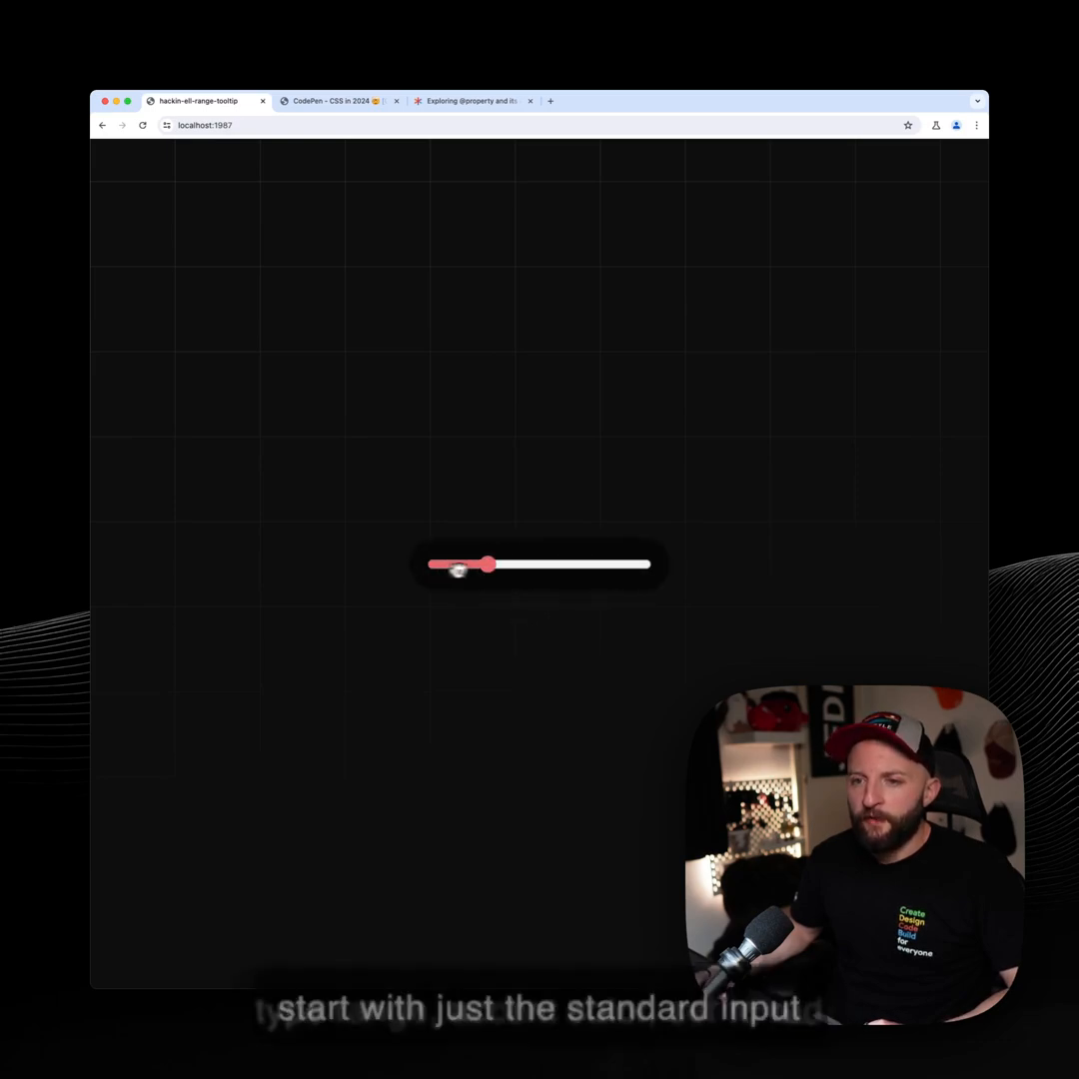
left_click_drag(484, 564, 624, 563)
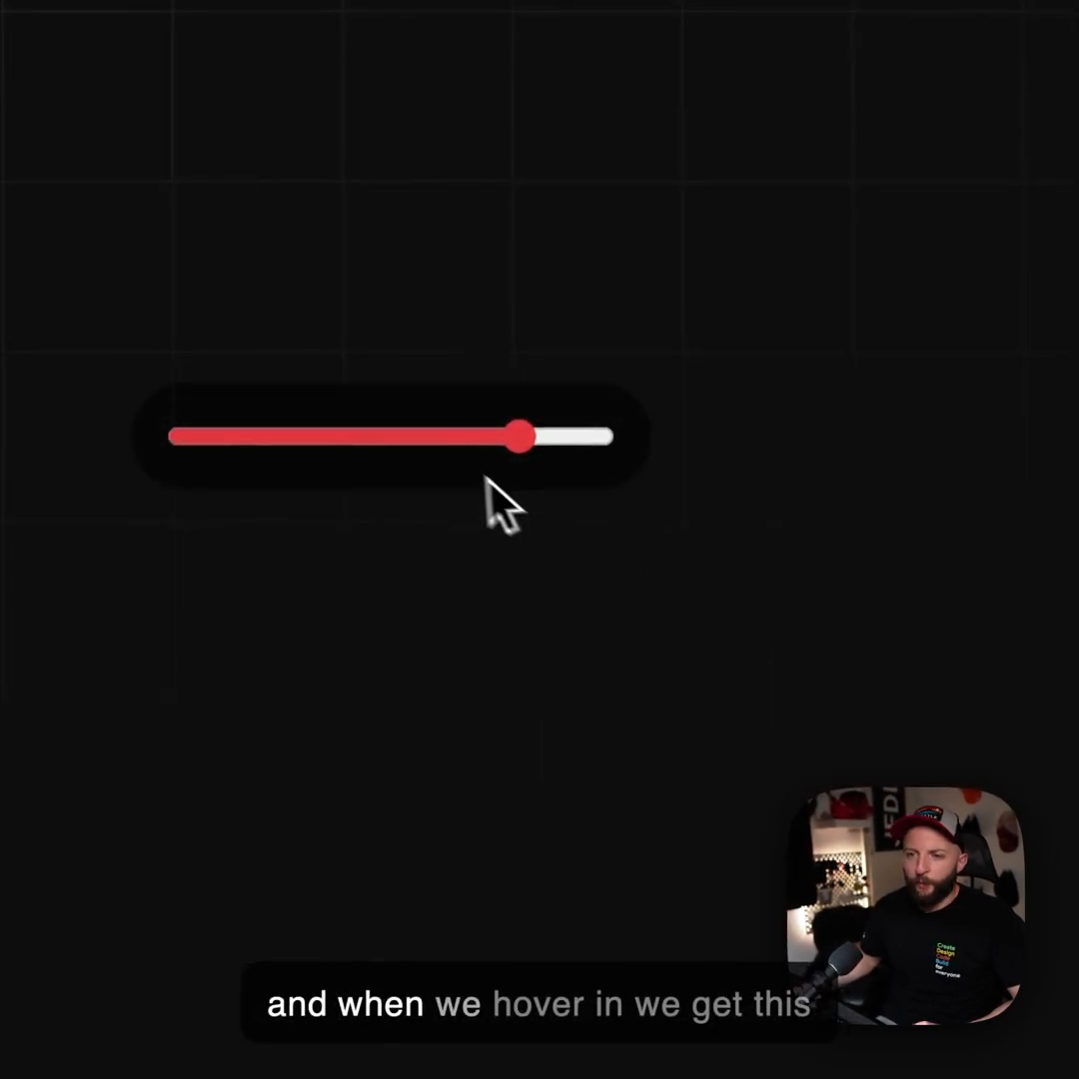
left_click_drag(516, 438, 330, 452)
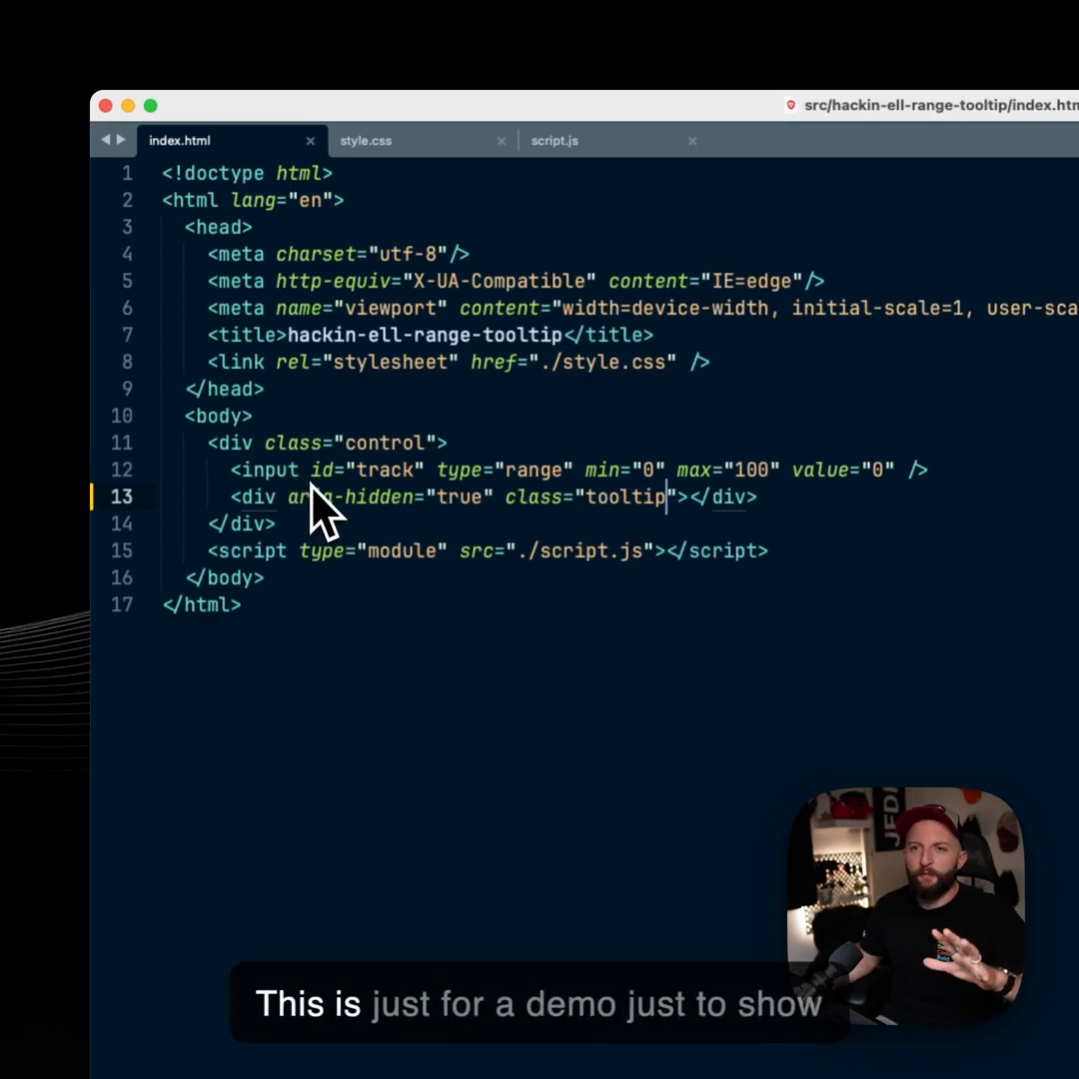
mouse_move(360, 500)
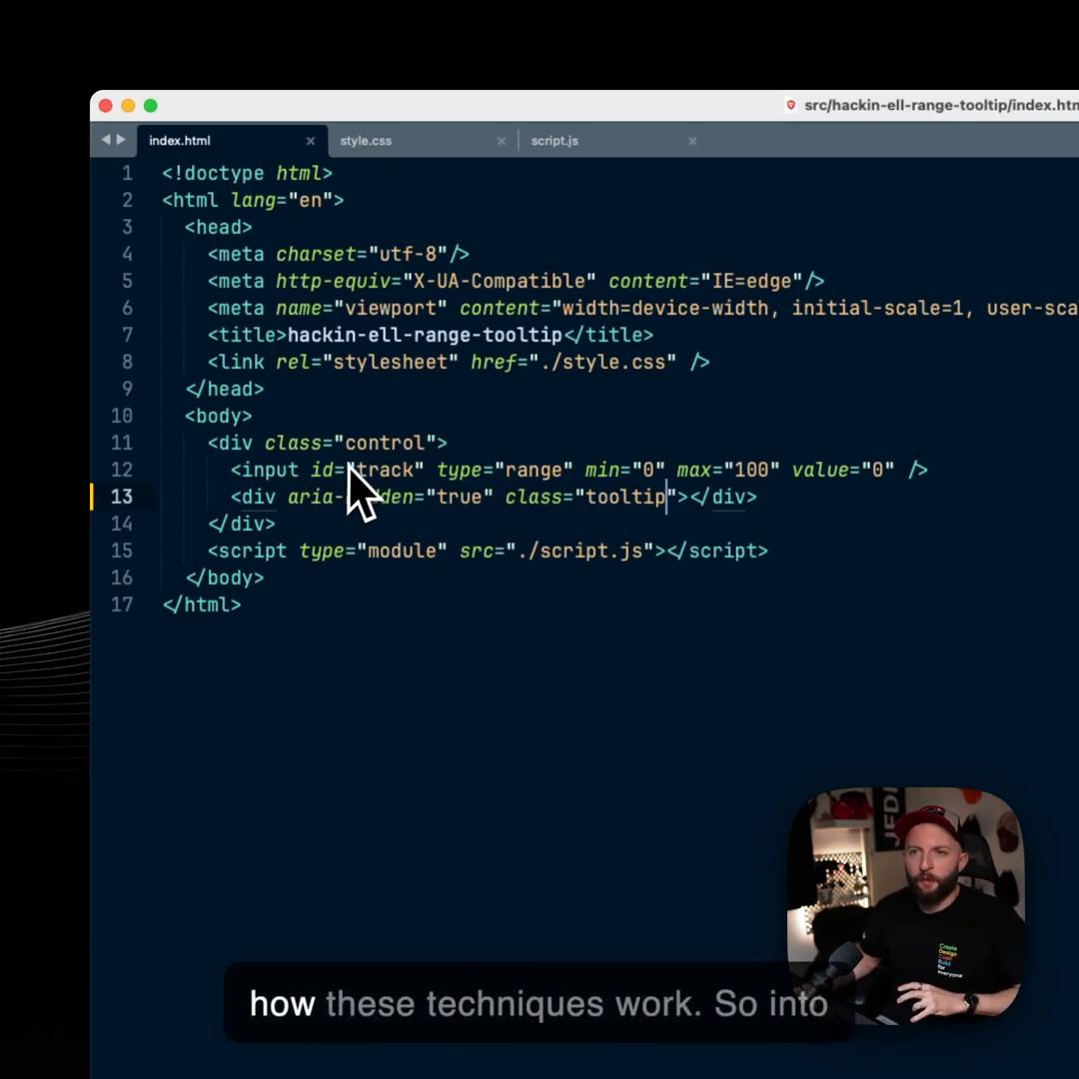
mouse_move(416, 196)
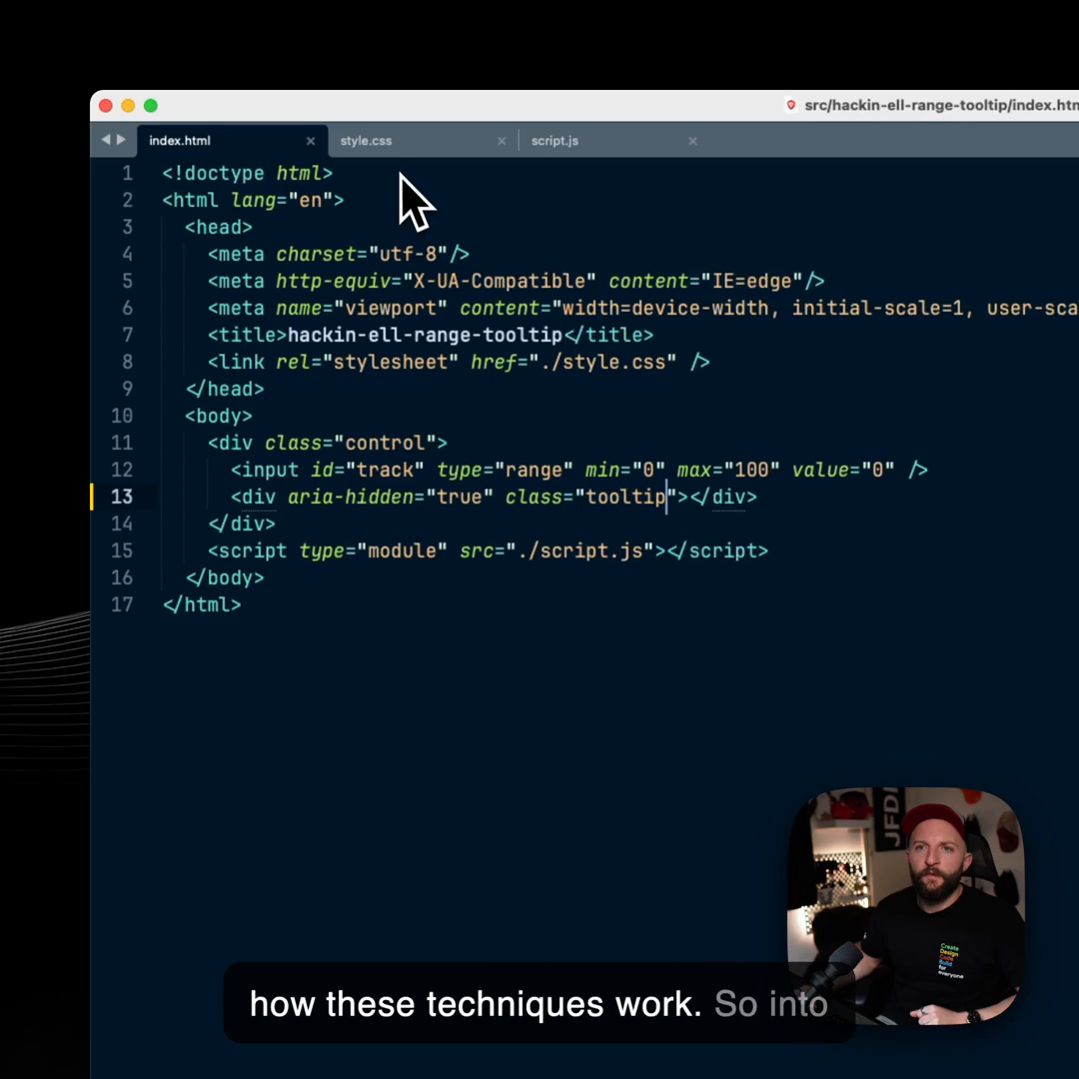
left_click(368, 140)
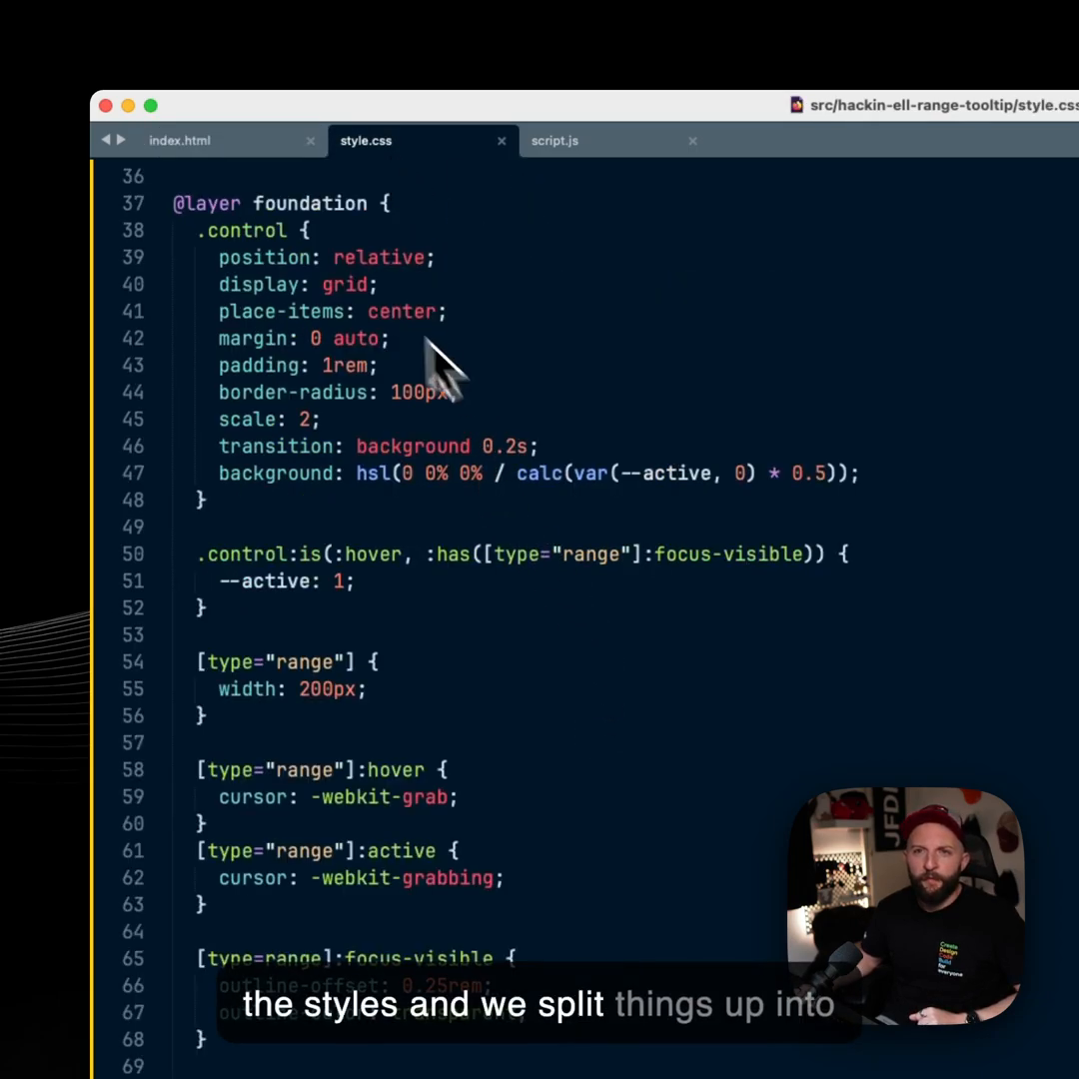
mouse_move(496, 417)
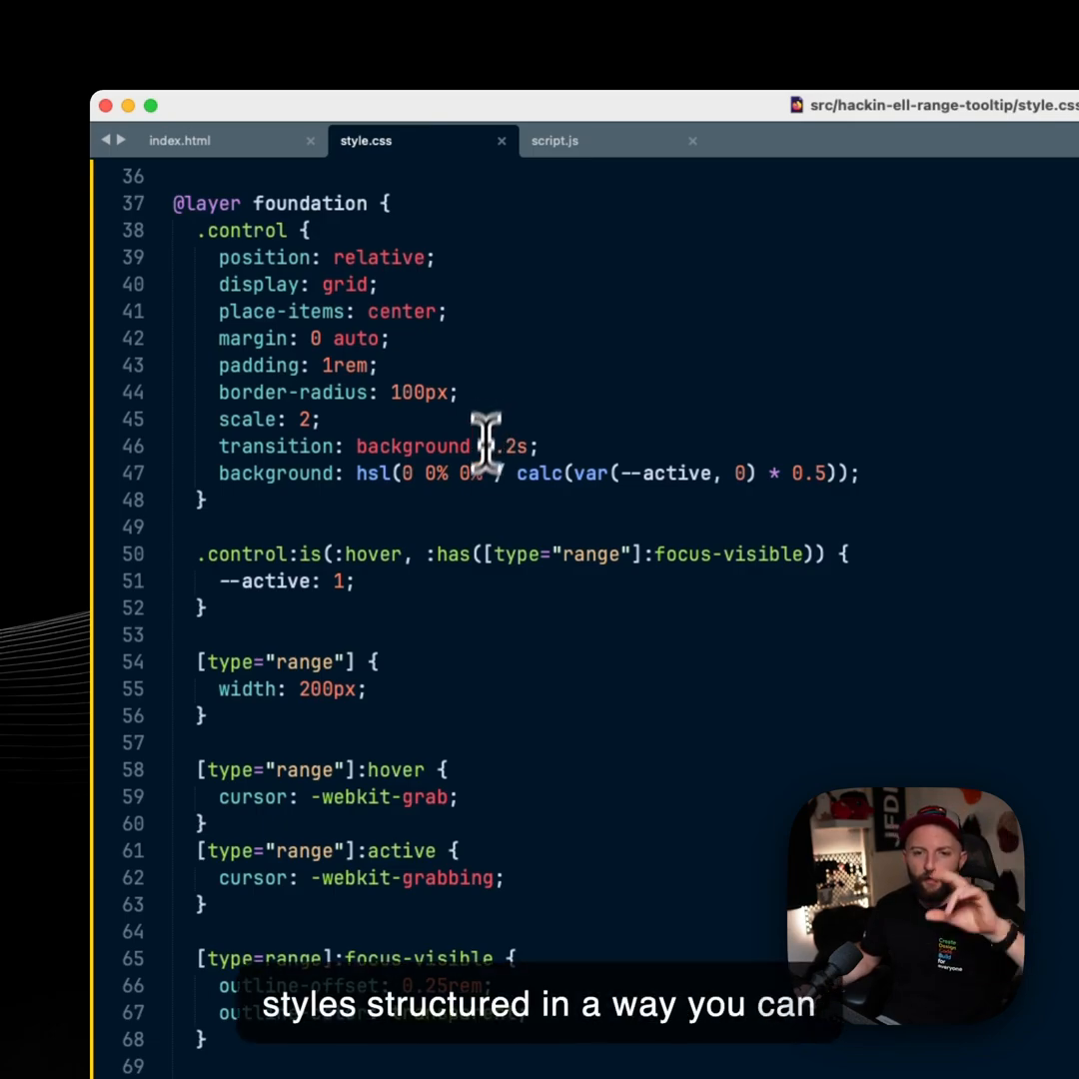
mouse_move(549, 550)
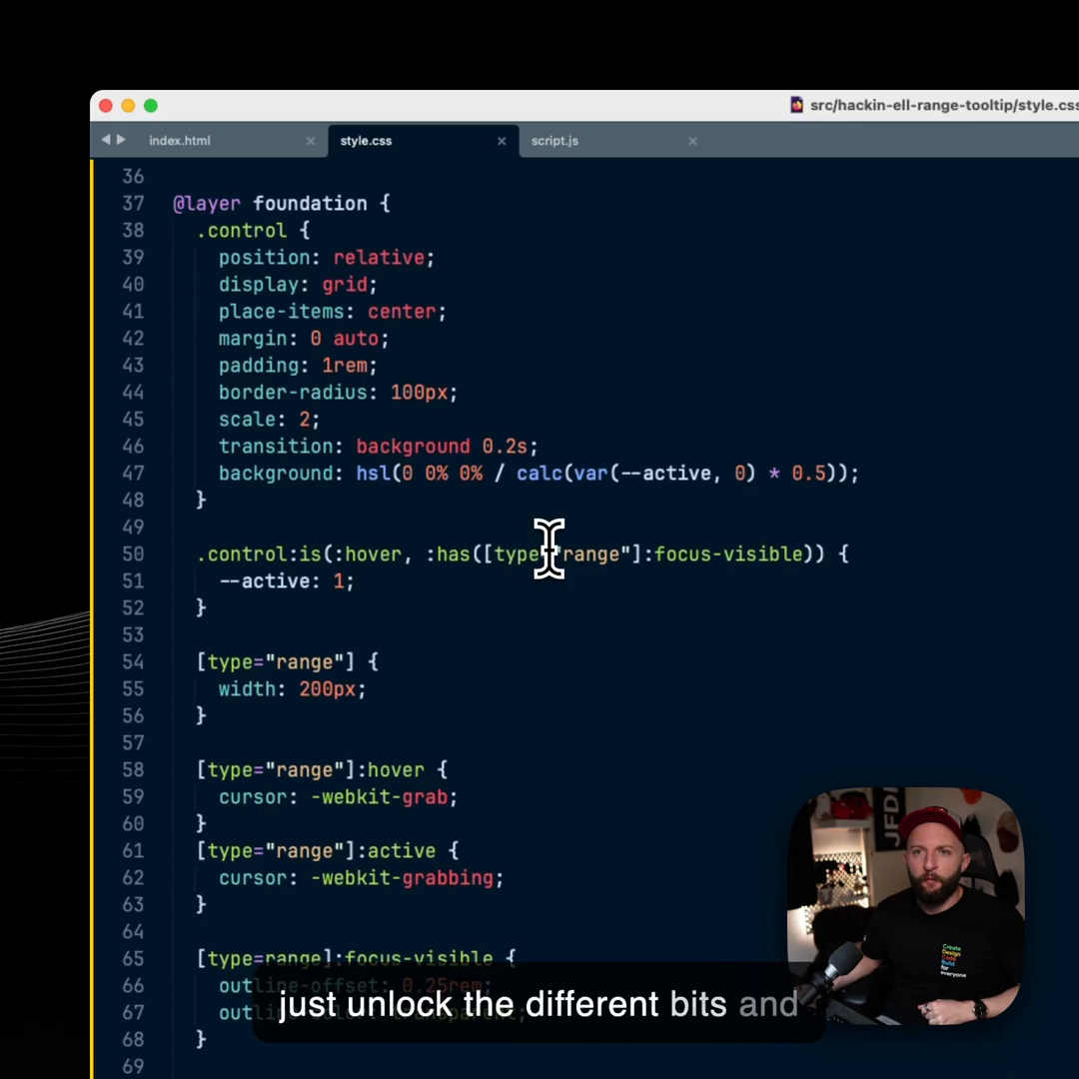
scroll("down", 3)
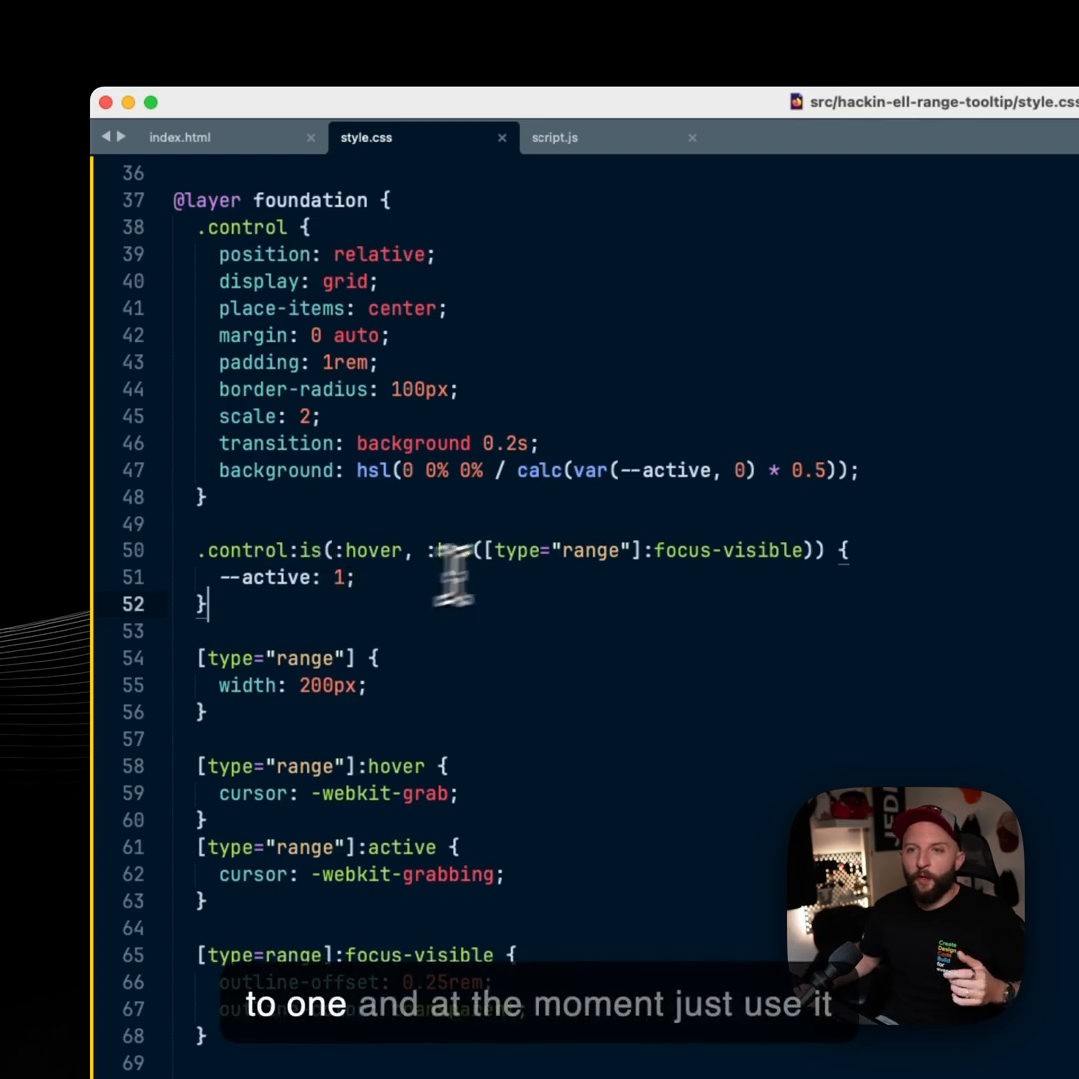
mouse_move(598, 500)
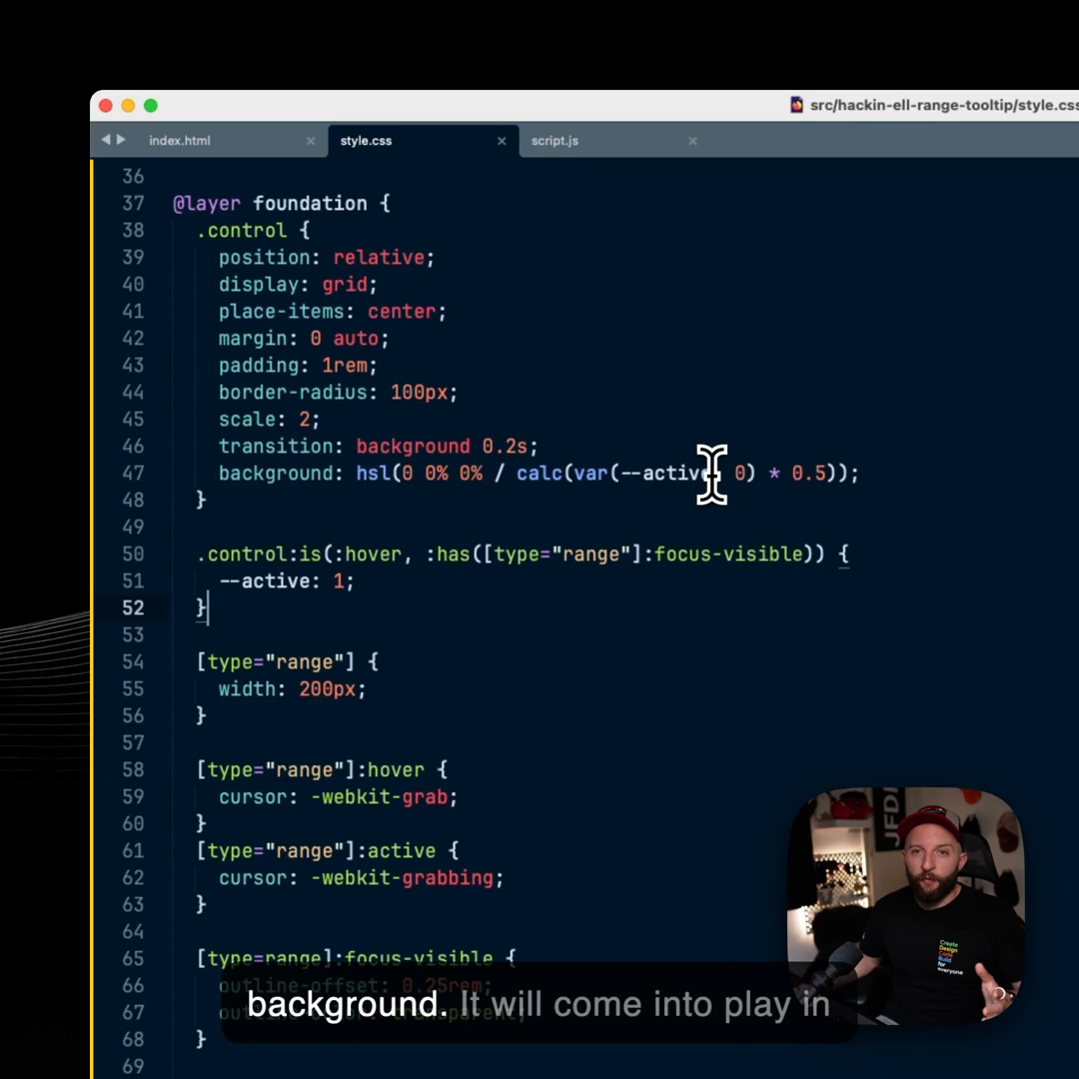
mouse_move(660, 628)
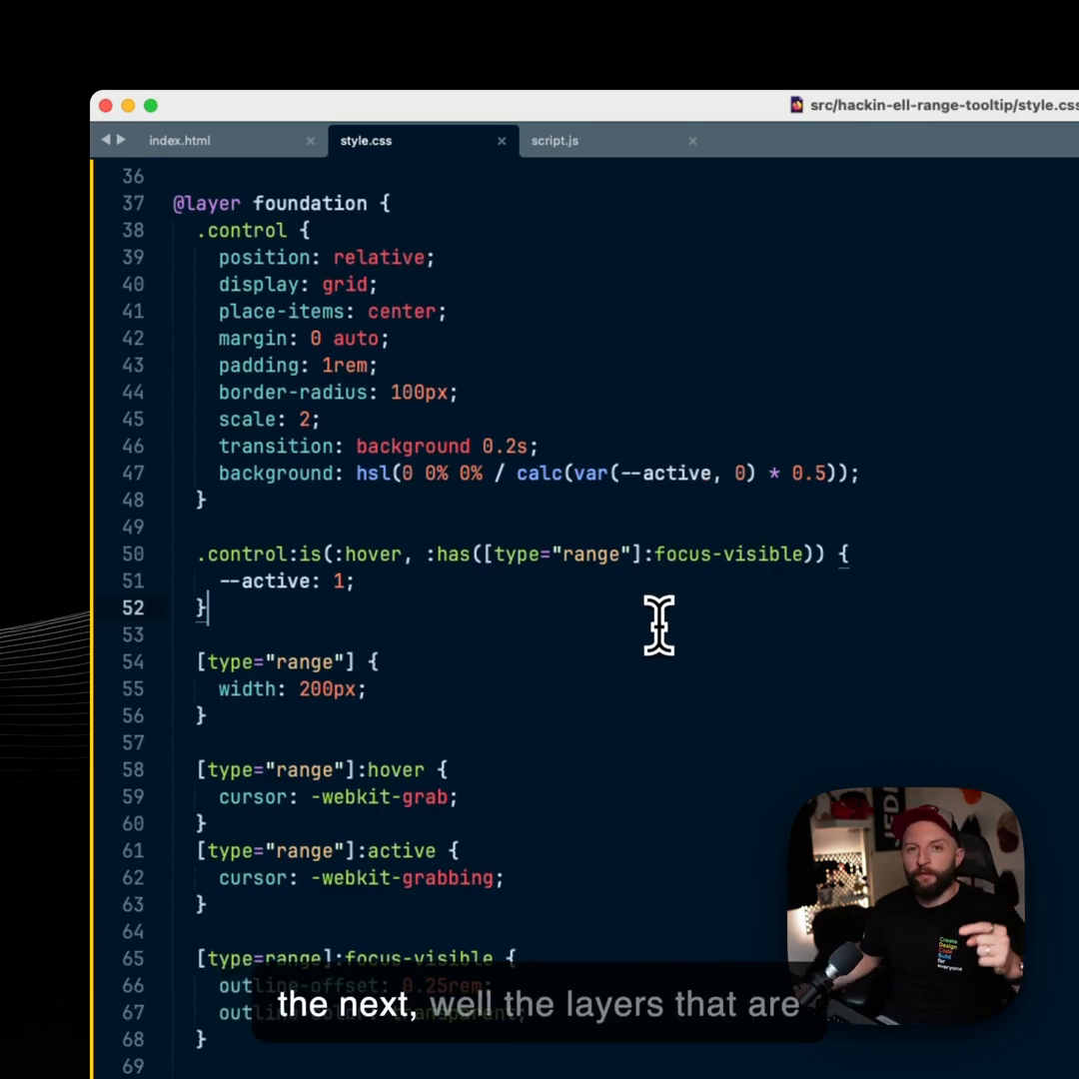
scroll("down", 3)
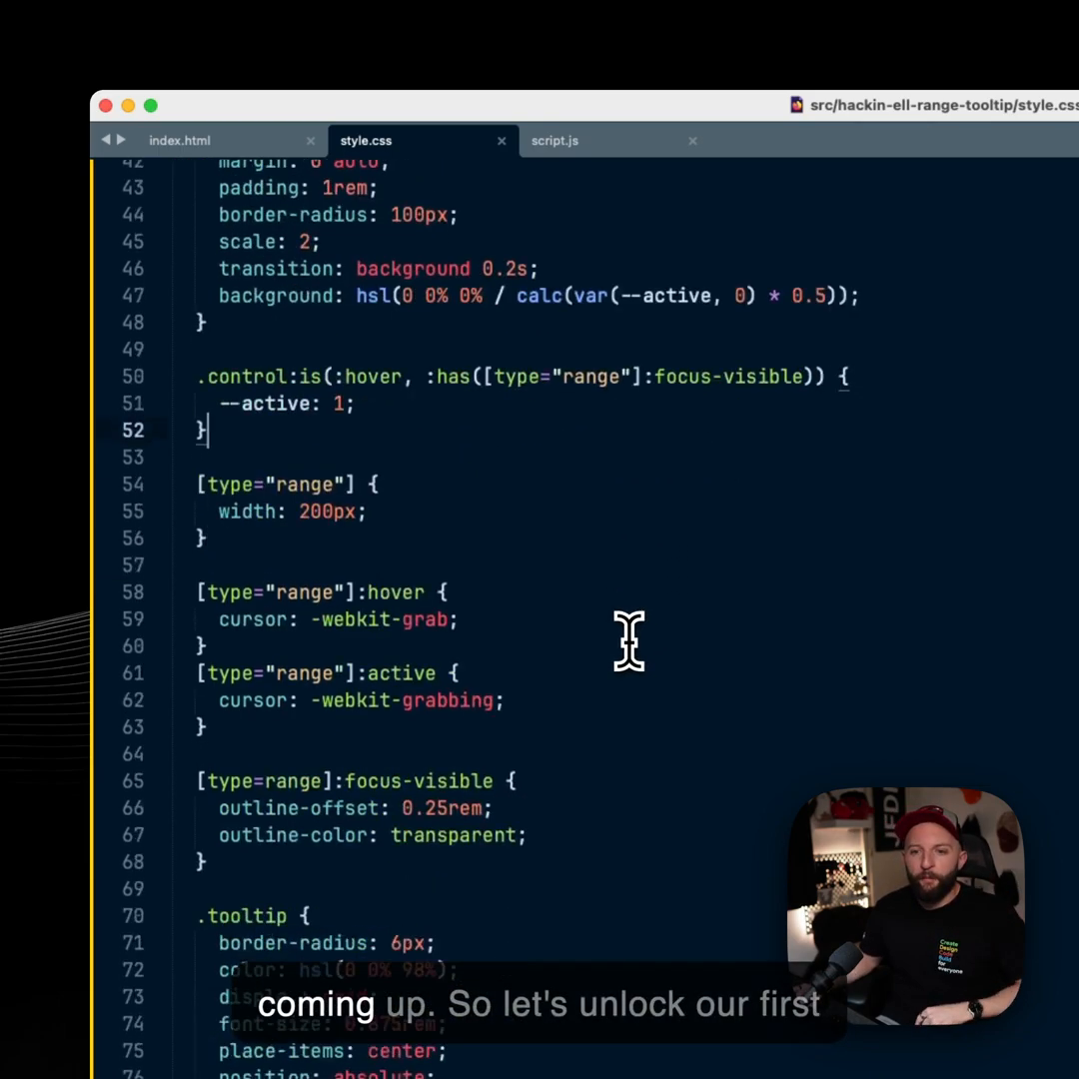
scroll("down", 3)
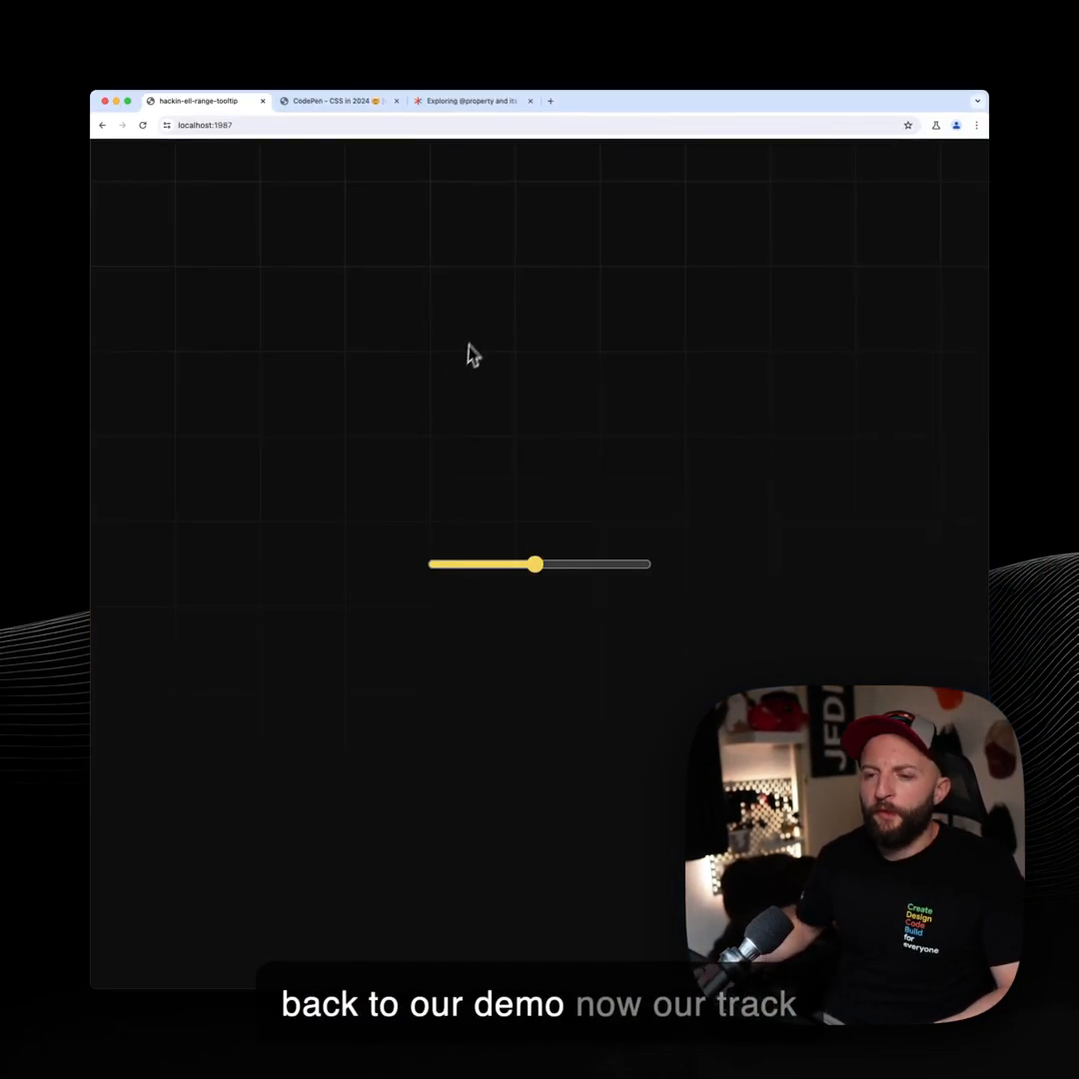
Move the local slider so its track shifts between green, yellow and orange with the value
left_click_drag(538, 564, 609, 565)
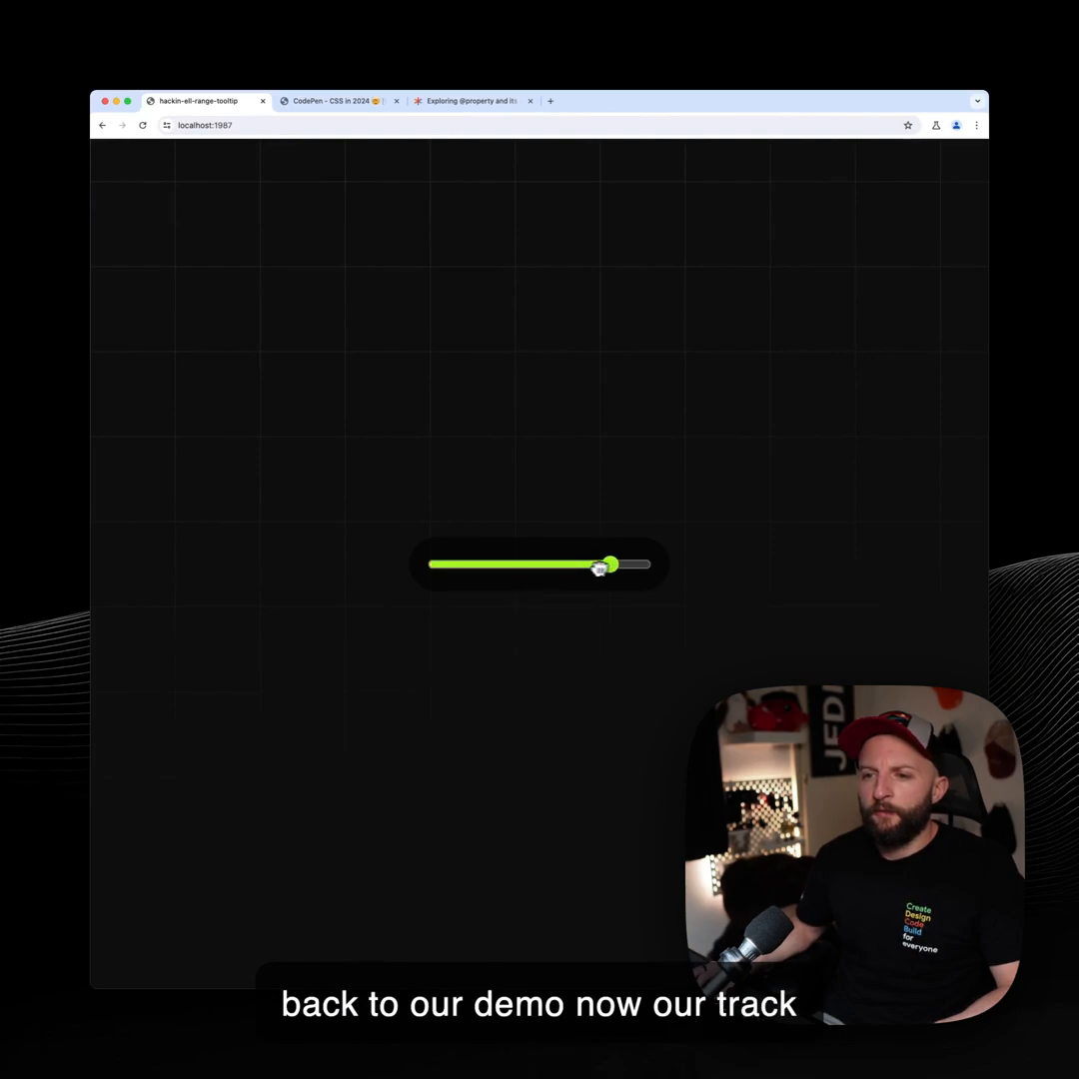
left_click_drag(609, 564, 558, 564)
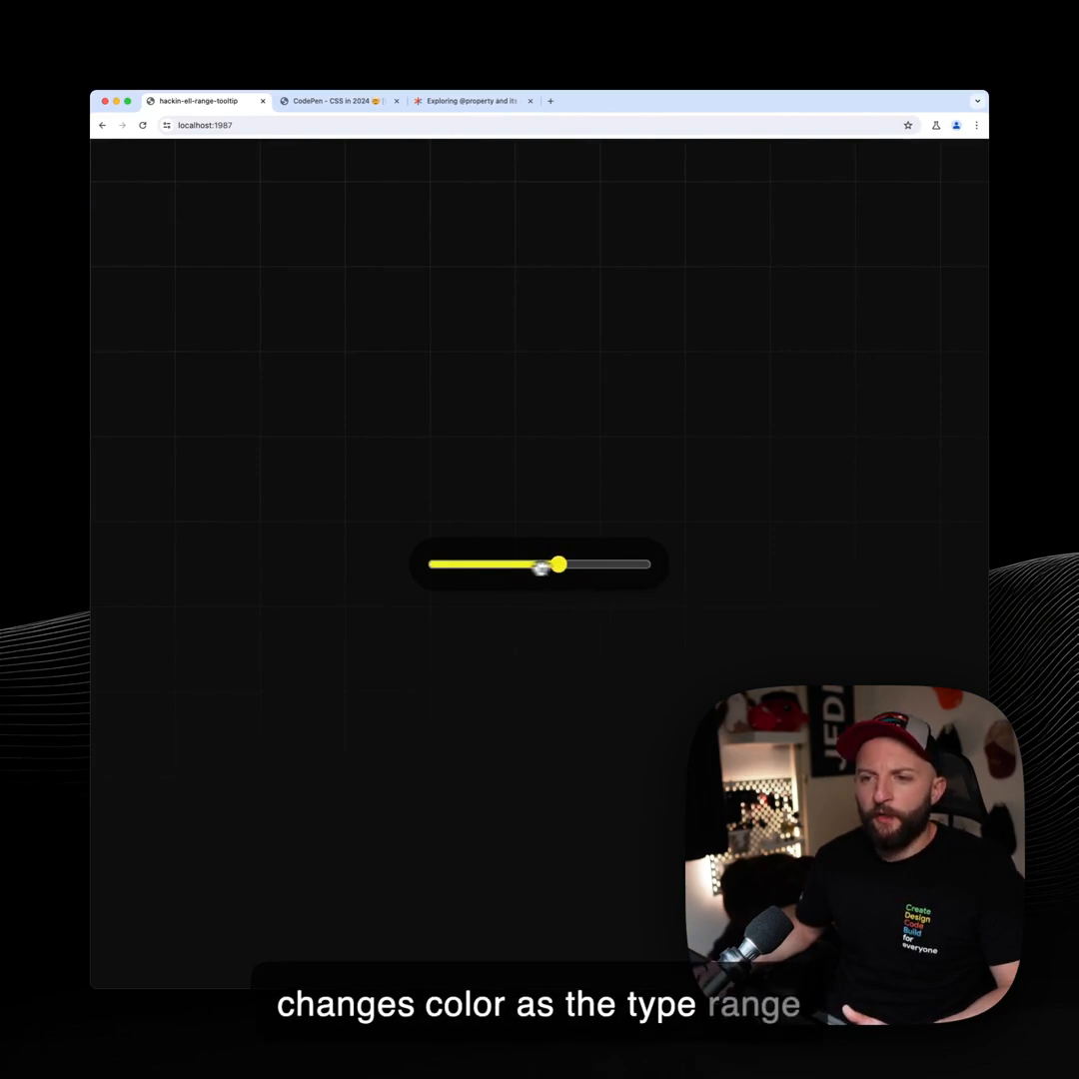
left_click_drag(557, 564, 476, 564)
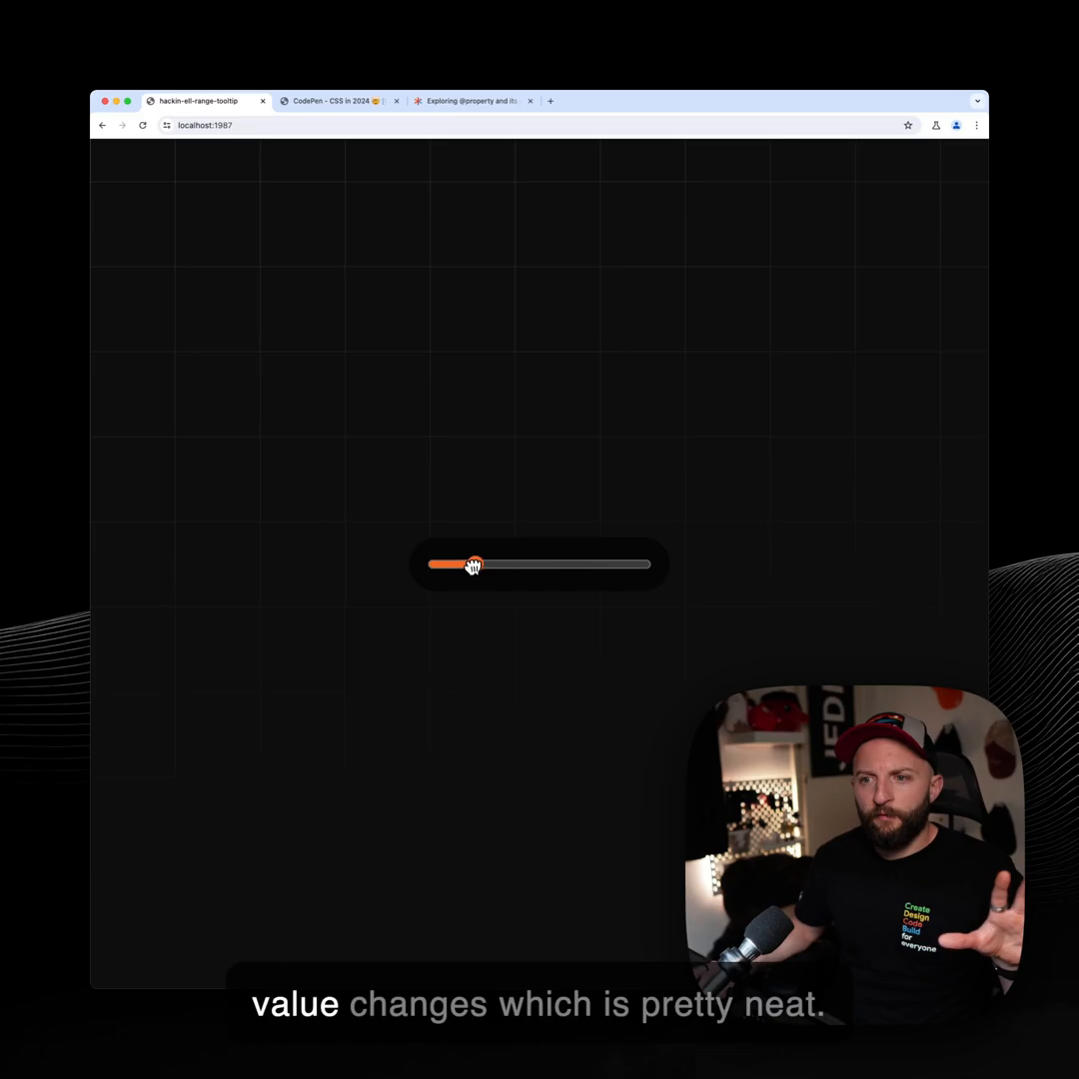
left_click_drag(475, 564, 576, 568)
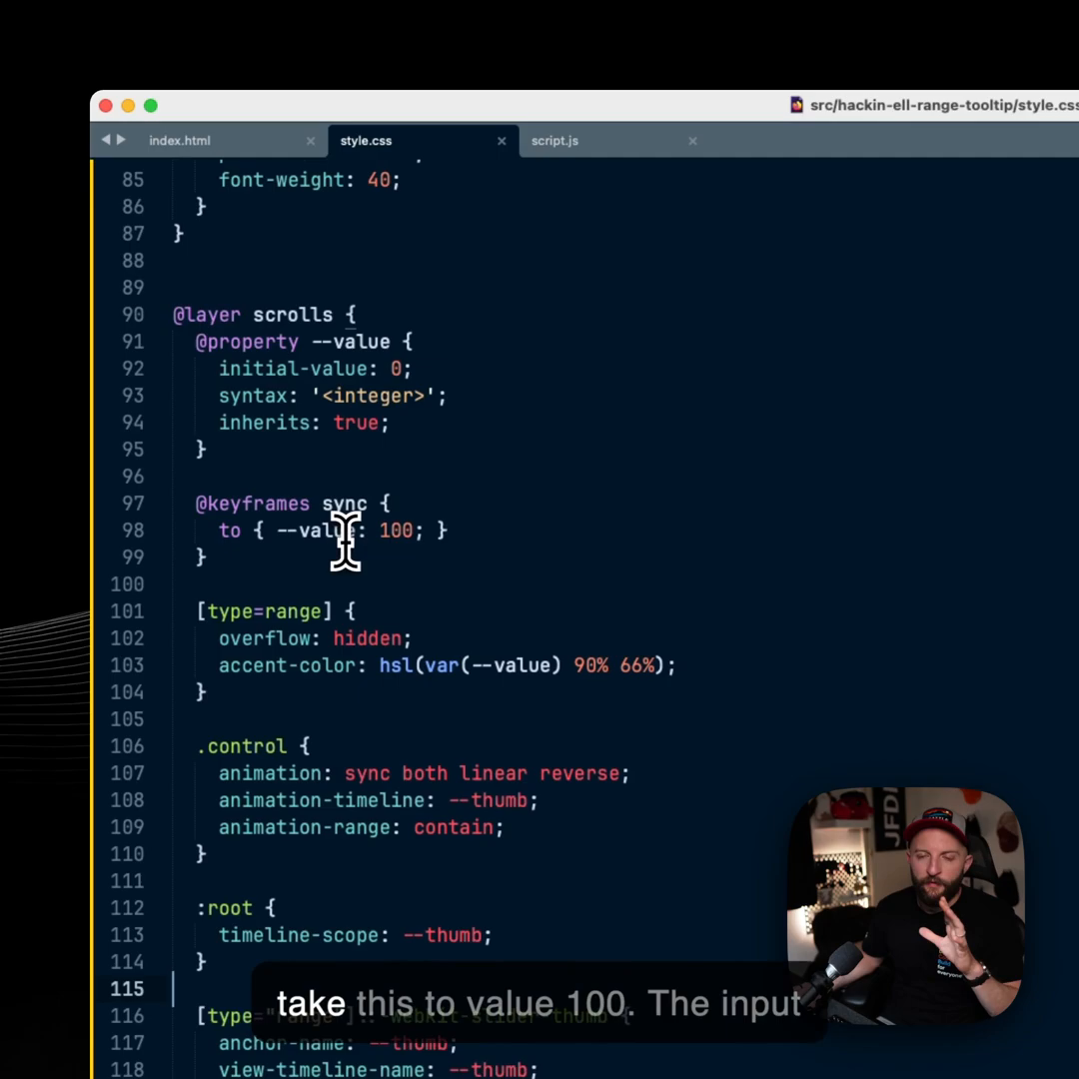
mouse_move(240, 536)
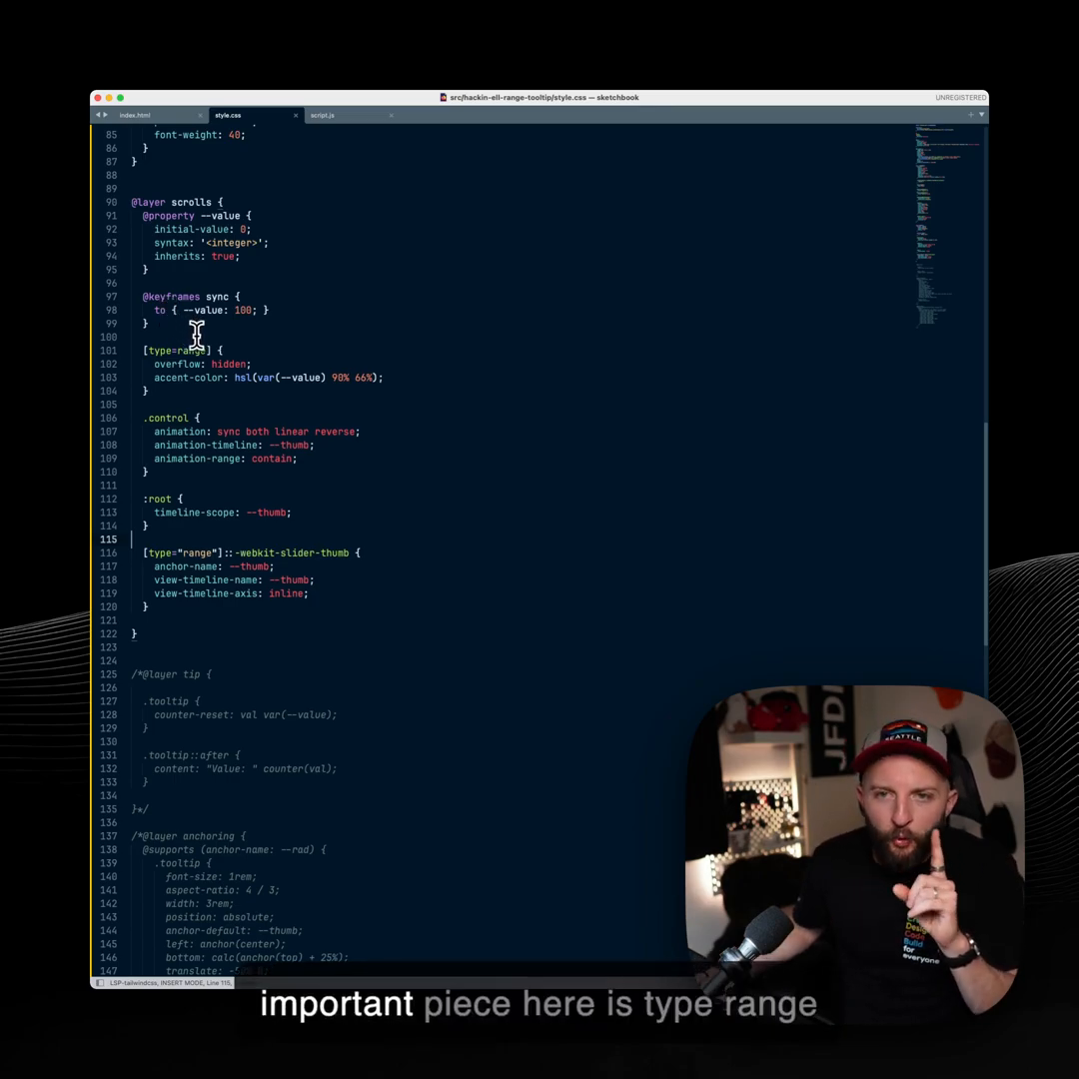
mouse_move(216, 363)
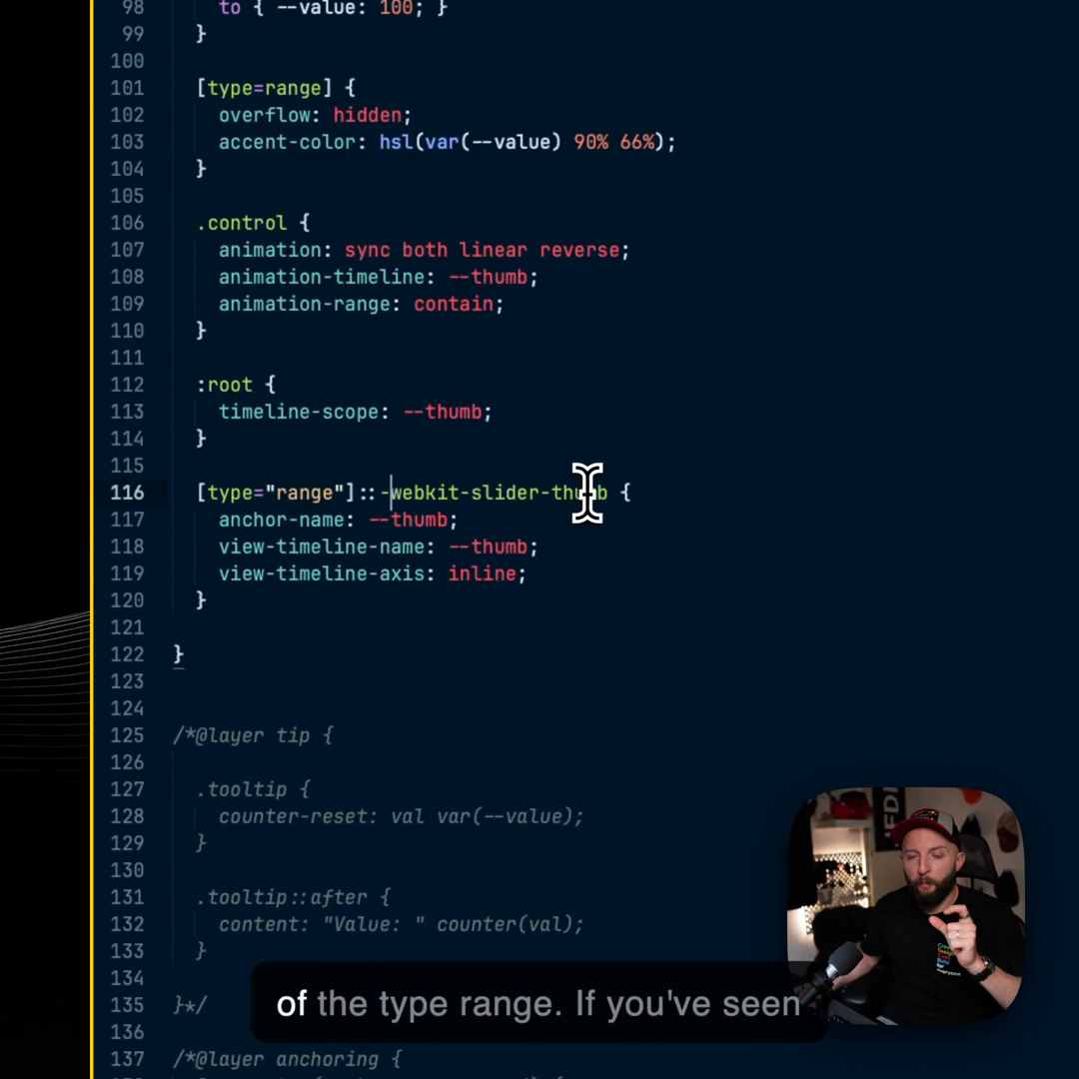
mouse_move(640, 528)
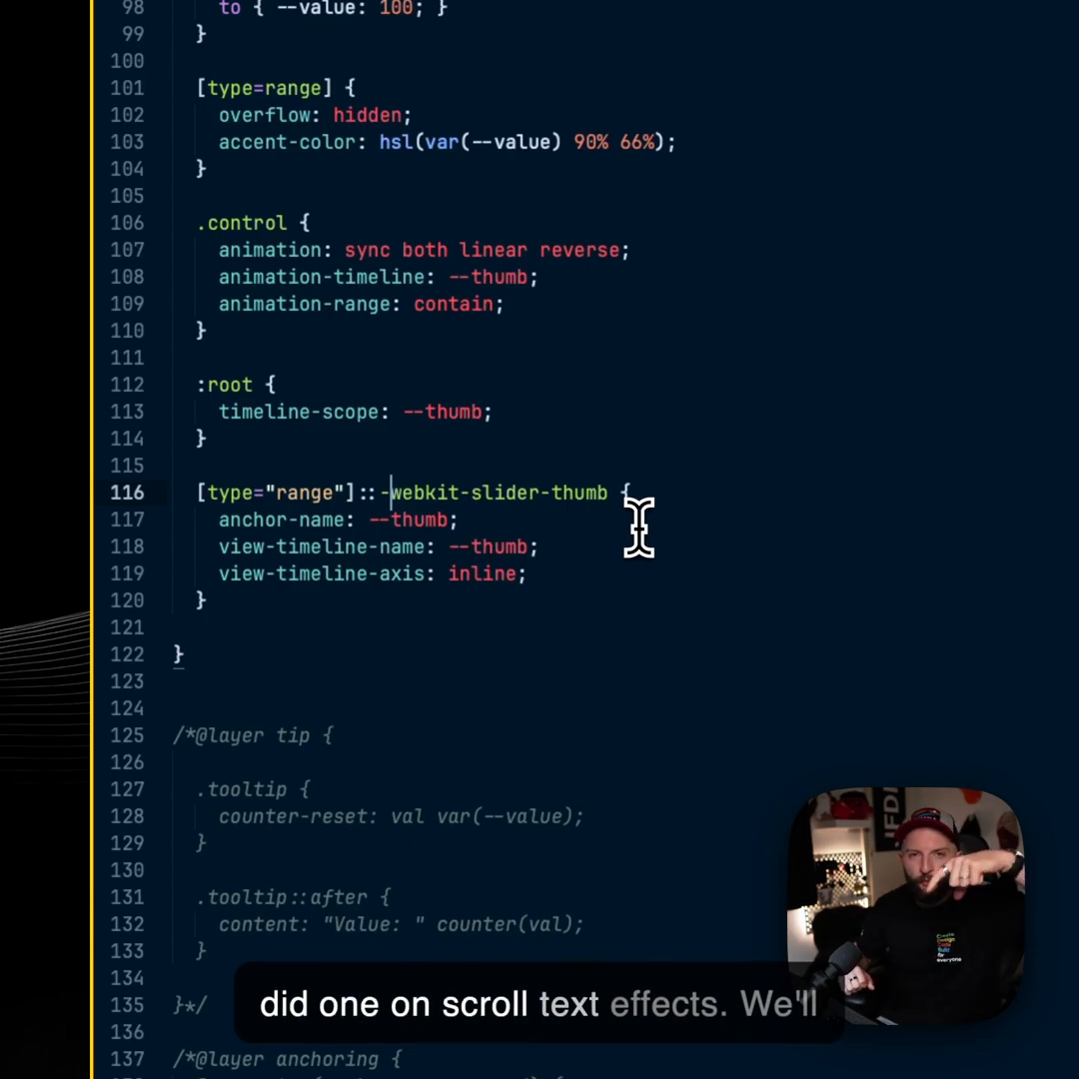
mouse_move(691, 570)
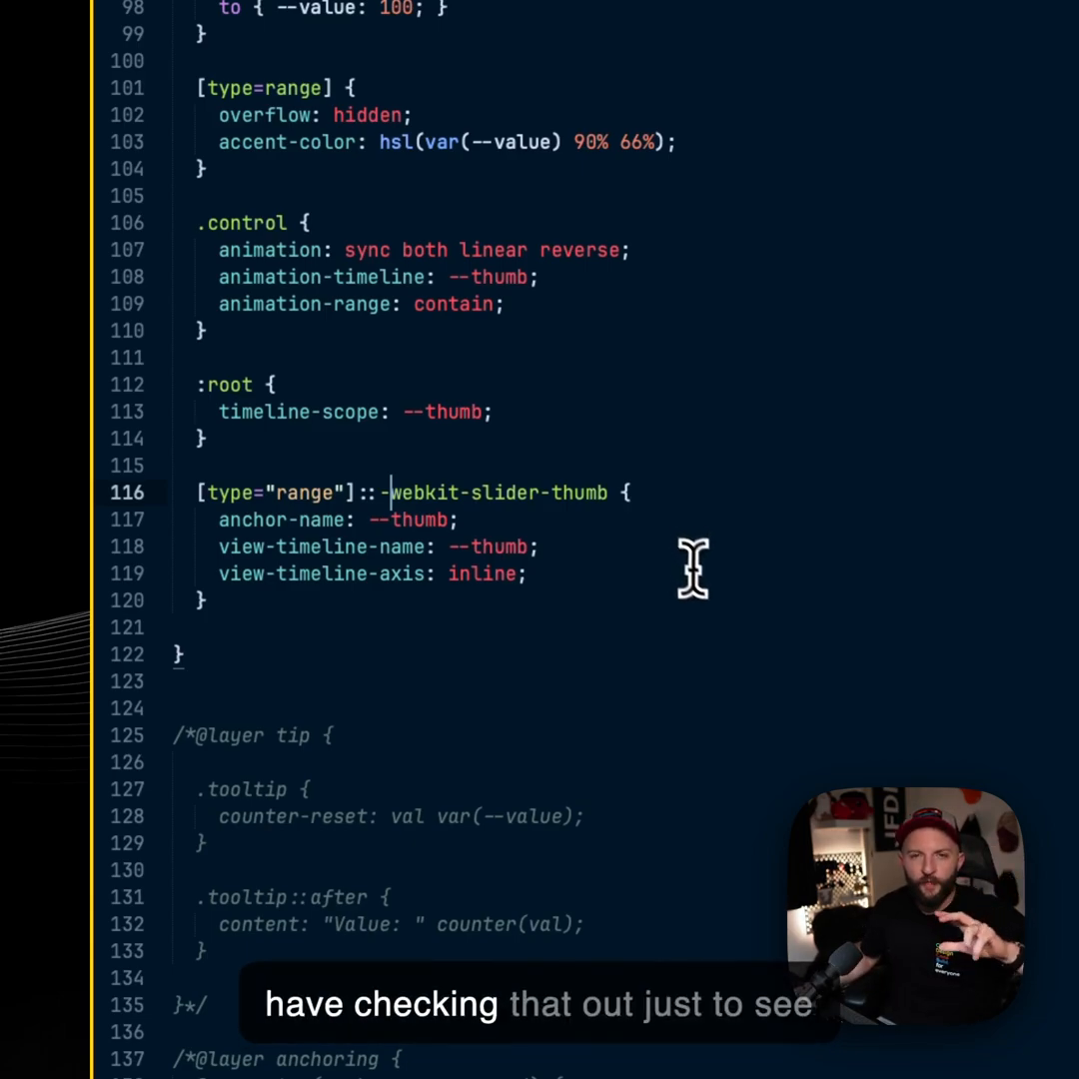
mouse_move(511, 577)
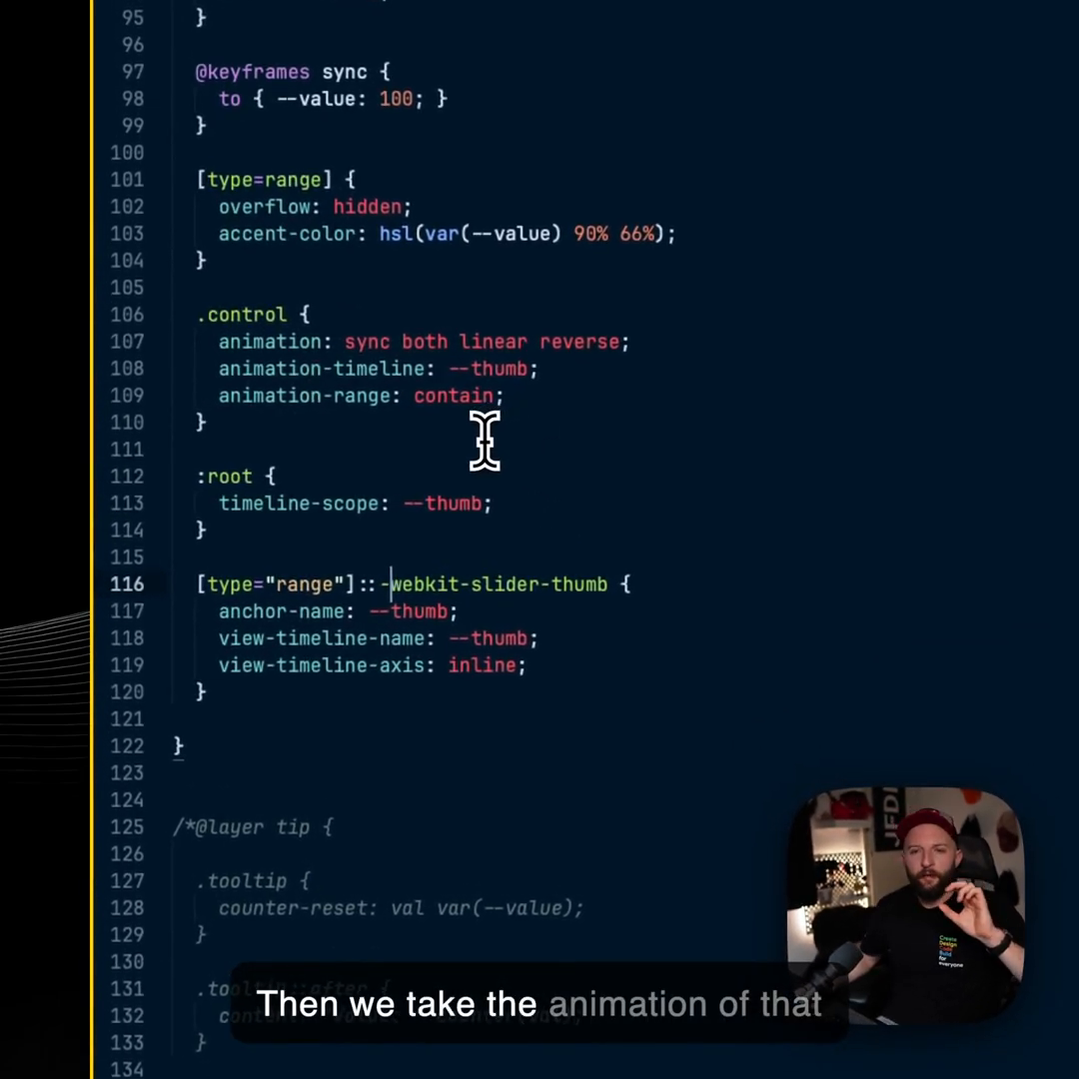
mouse_move(500, 556)
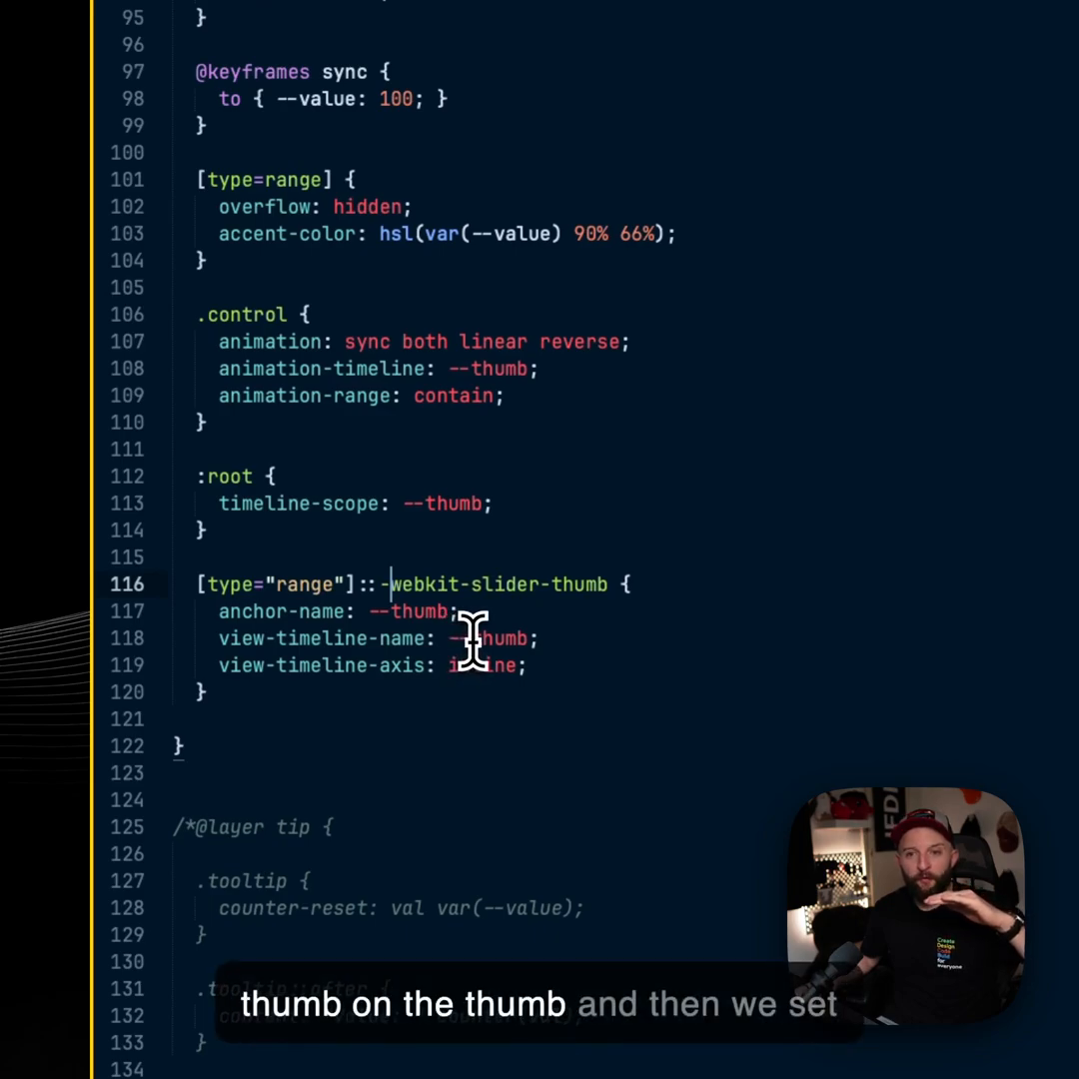
mouse_move(455, 663)
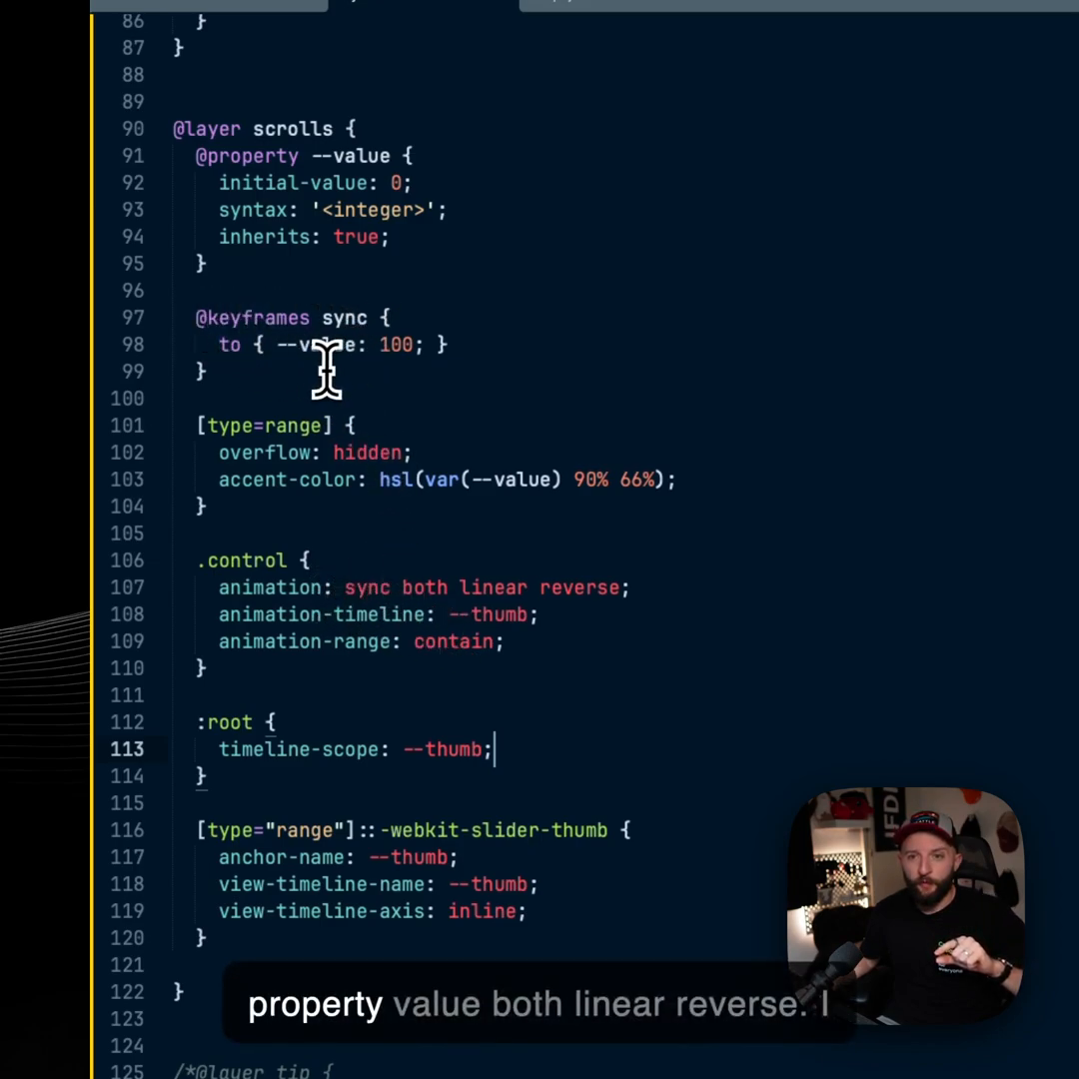
mouse_move(544, 589)
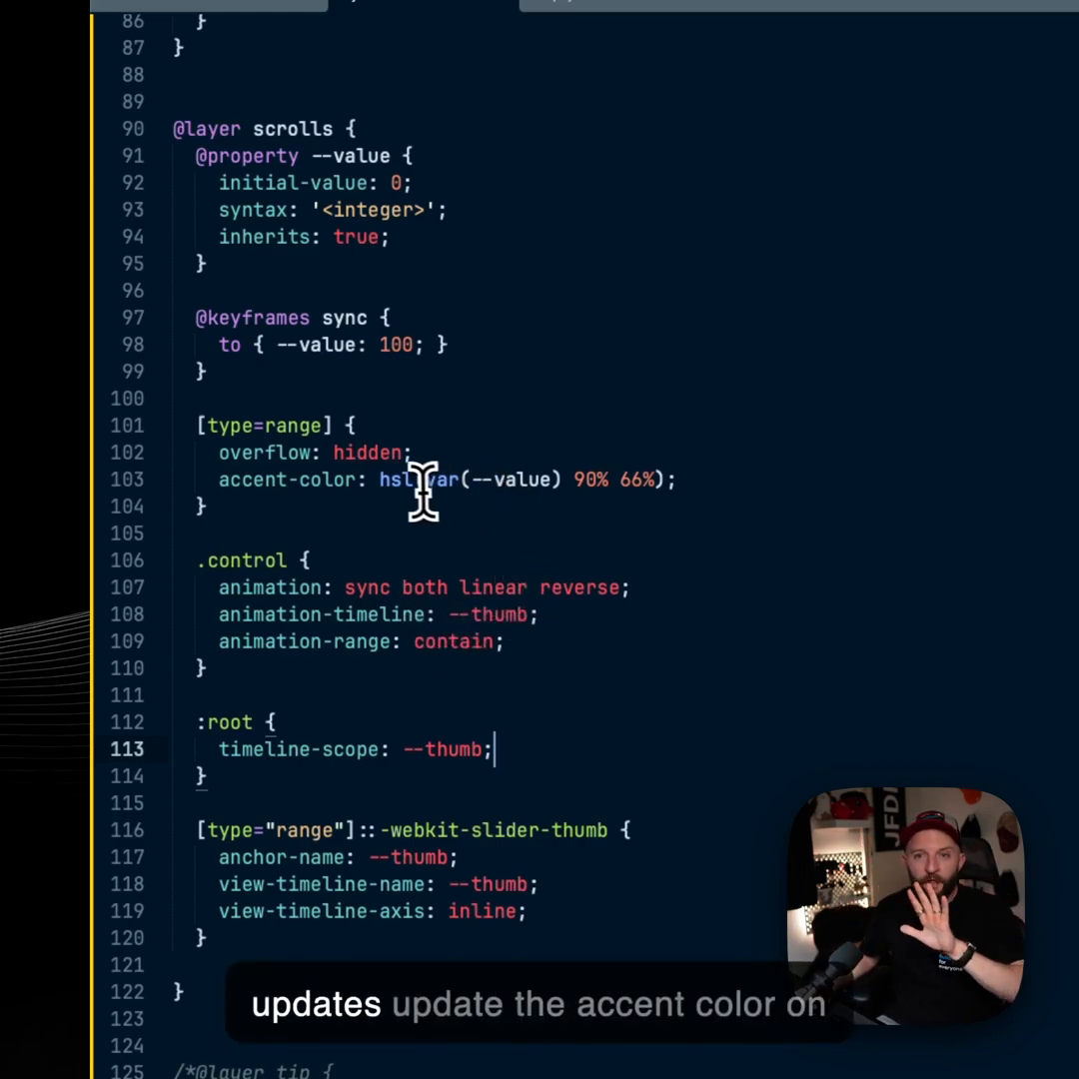
mouse_move(216, 484)
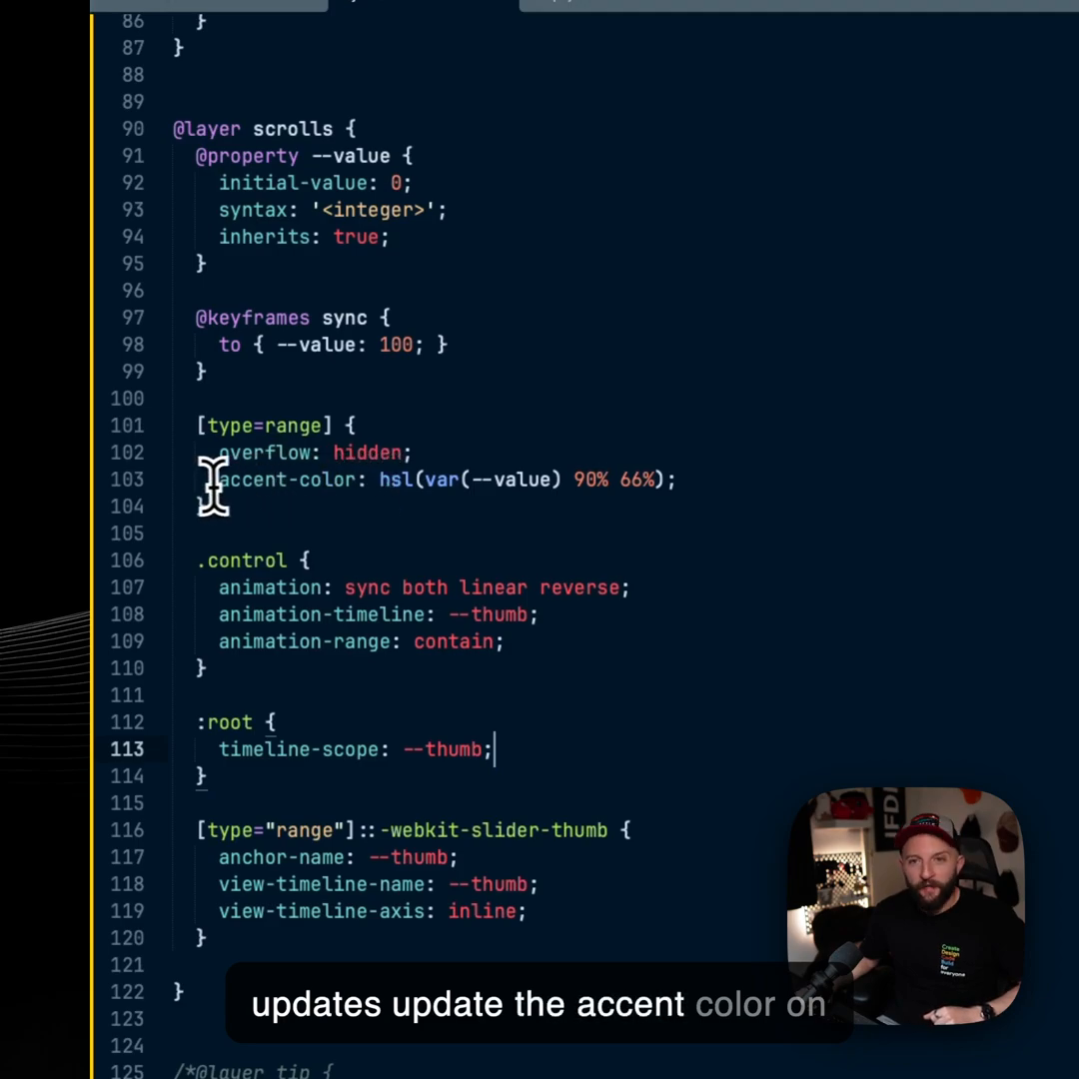
mouse_move(539, 479)
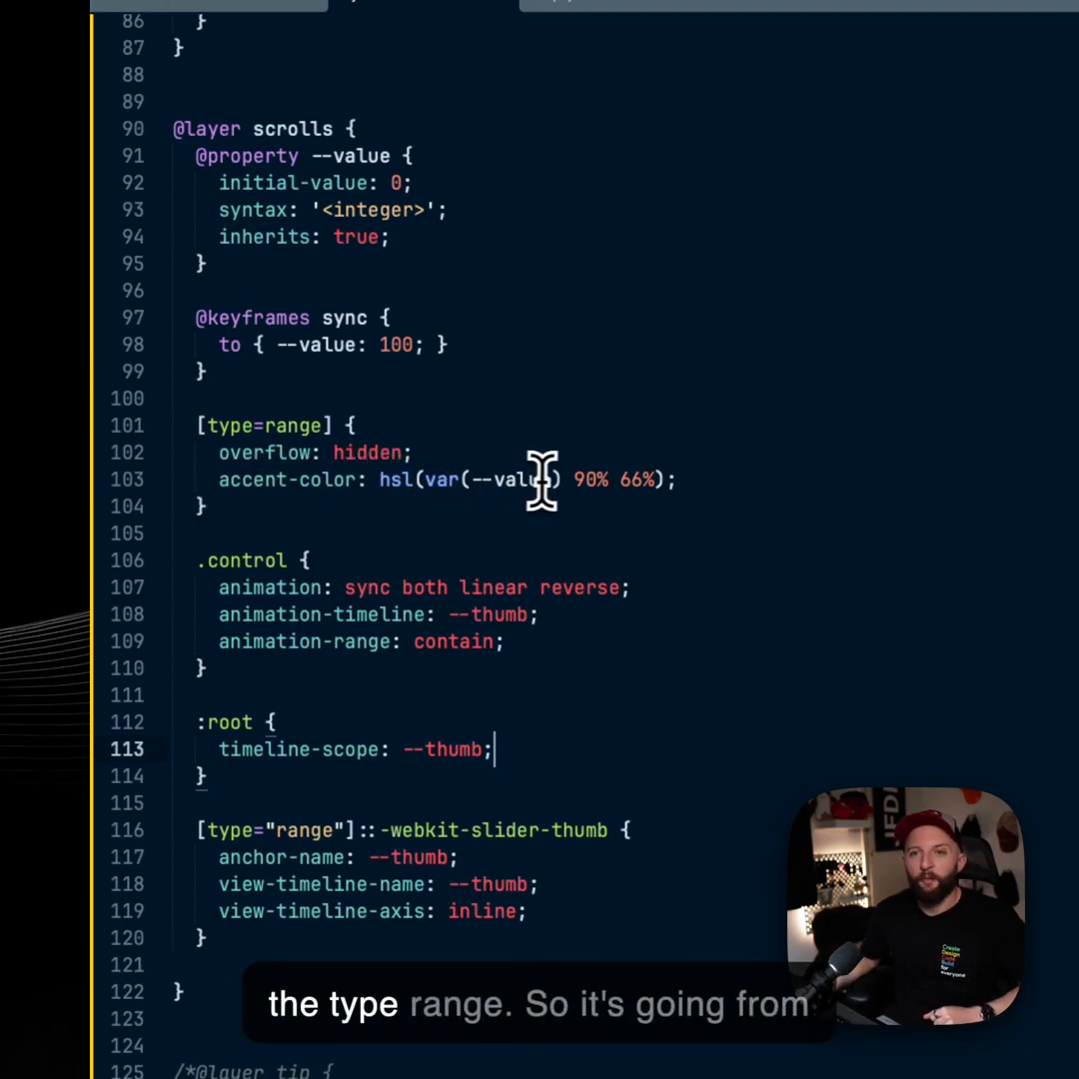
mouse_move(500, 504)
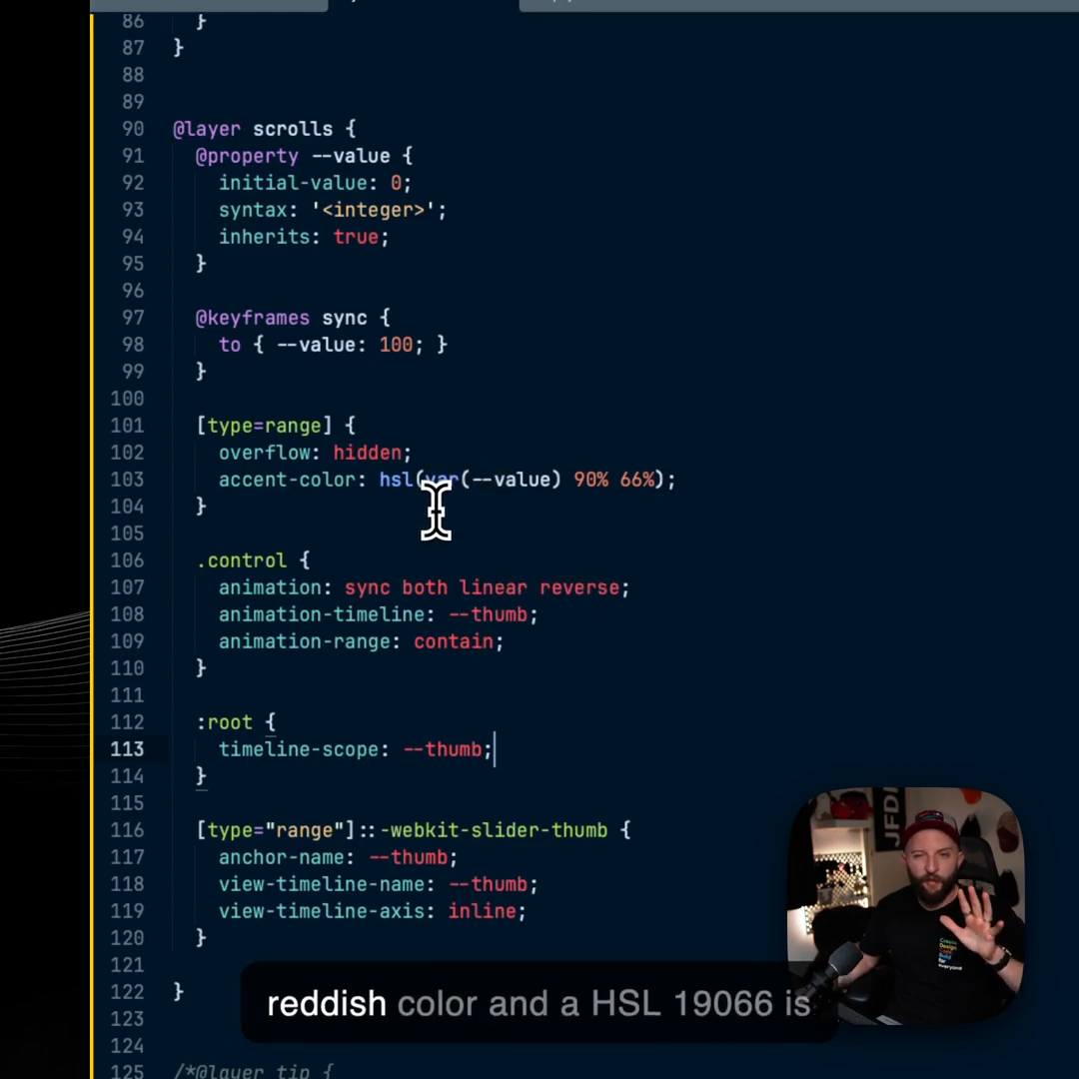
mouse_move(479, 519)
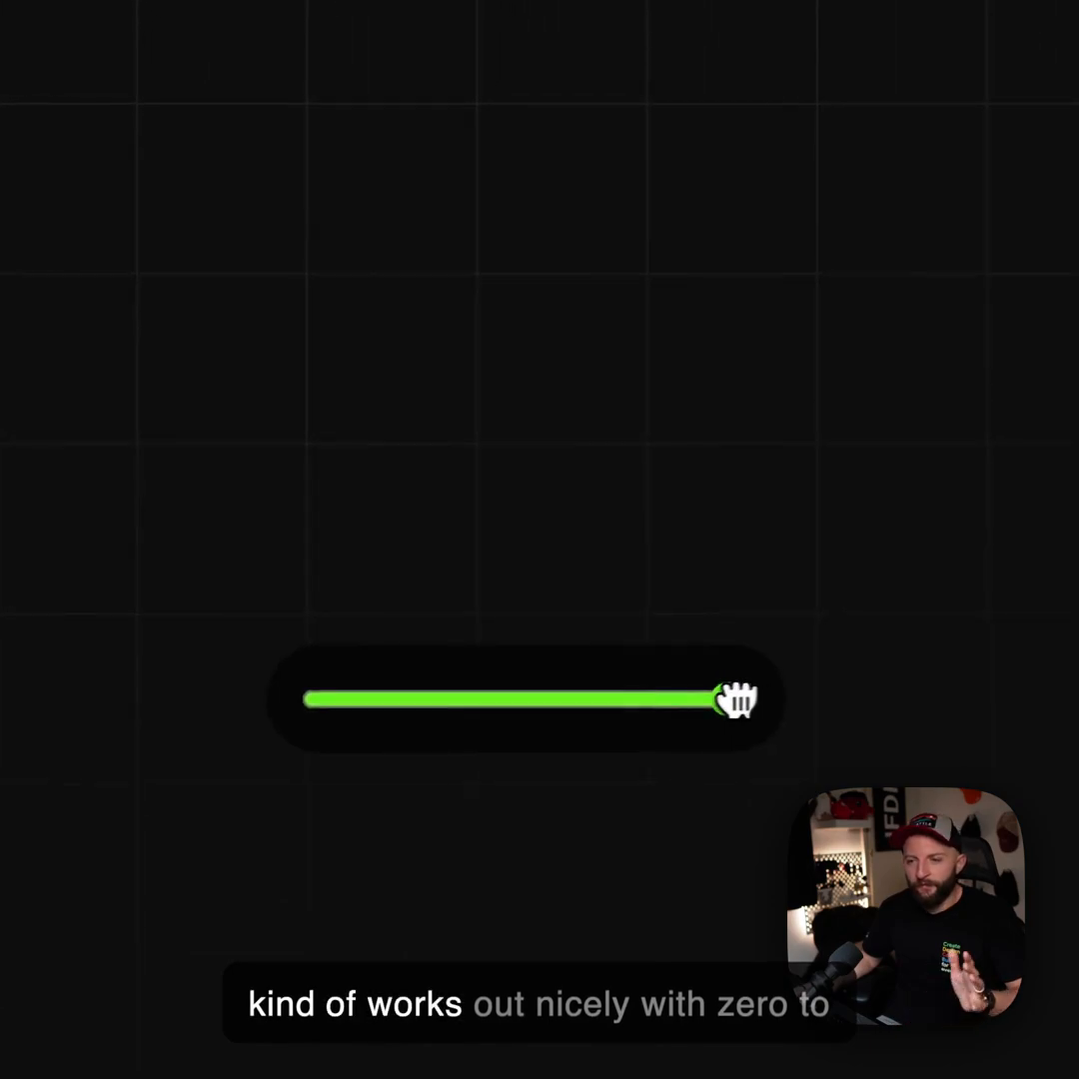
Move the slider from a low red value back up its range to show the accent colour shift
left_click_drag(729, 700, 355, 699)
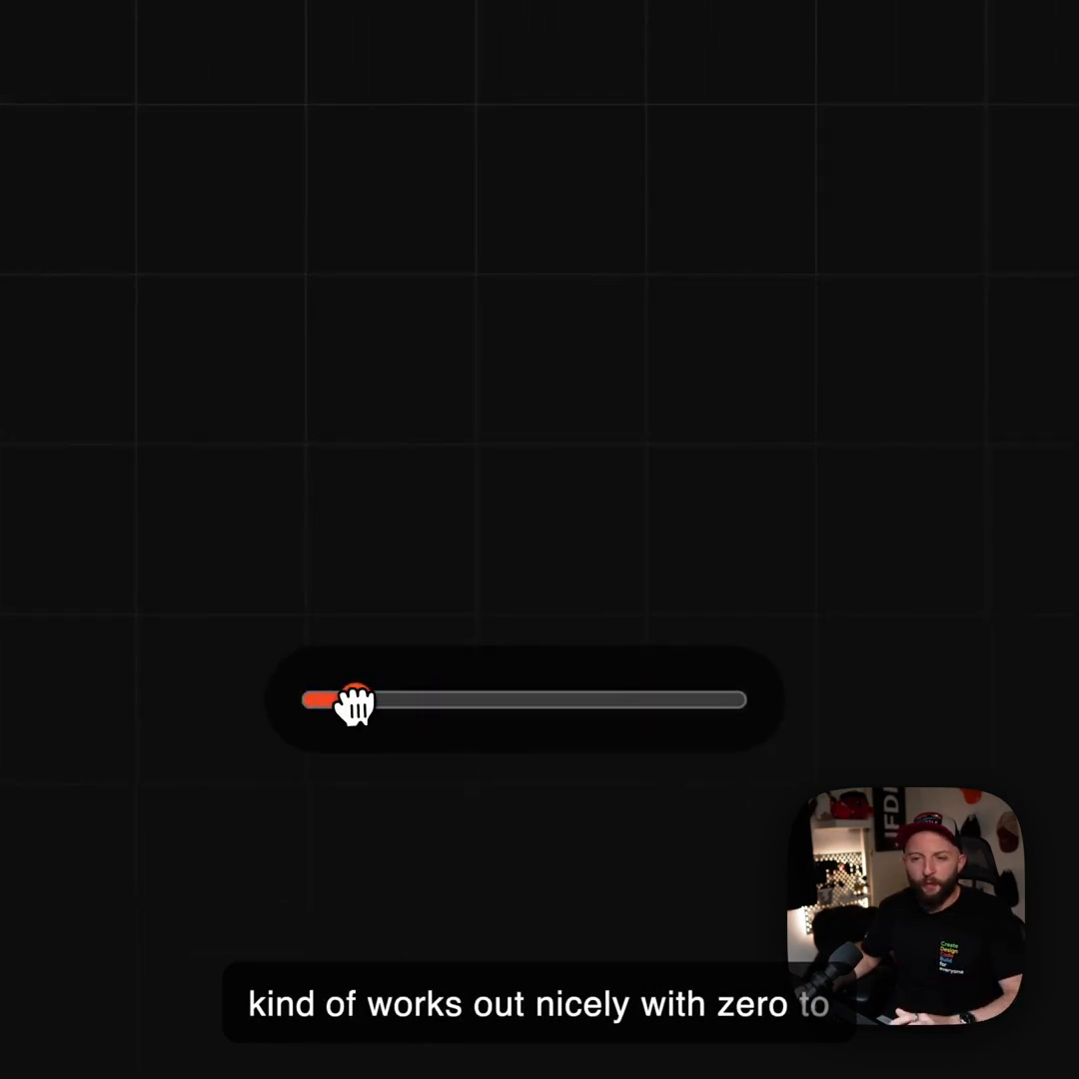
left_click_drag(358, 699, 678, 699)
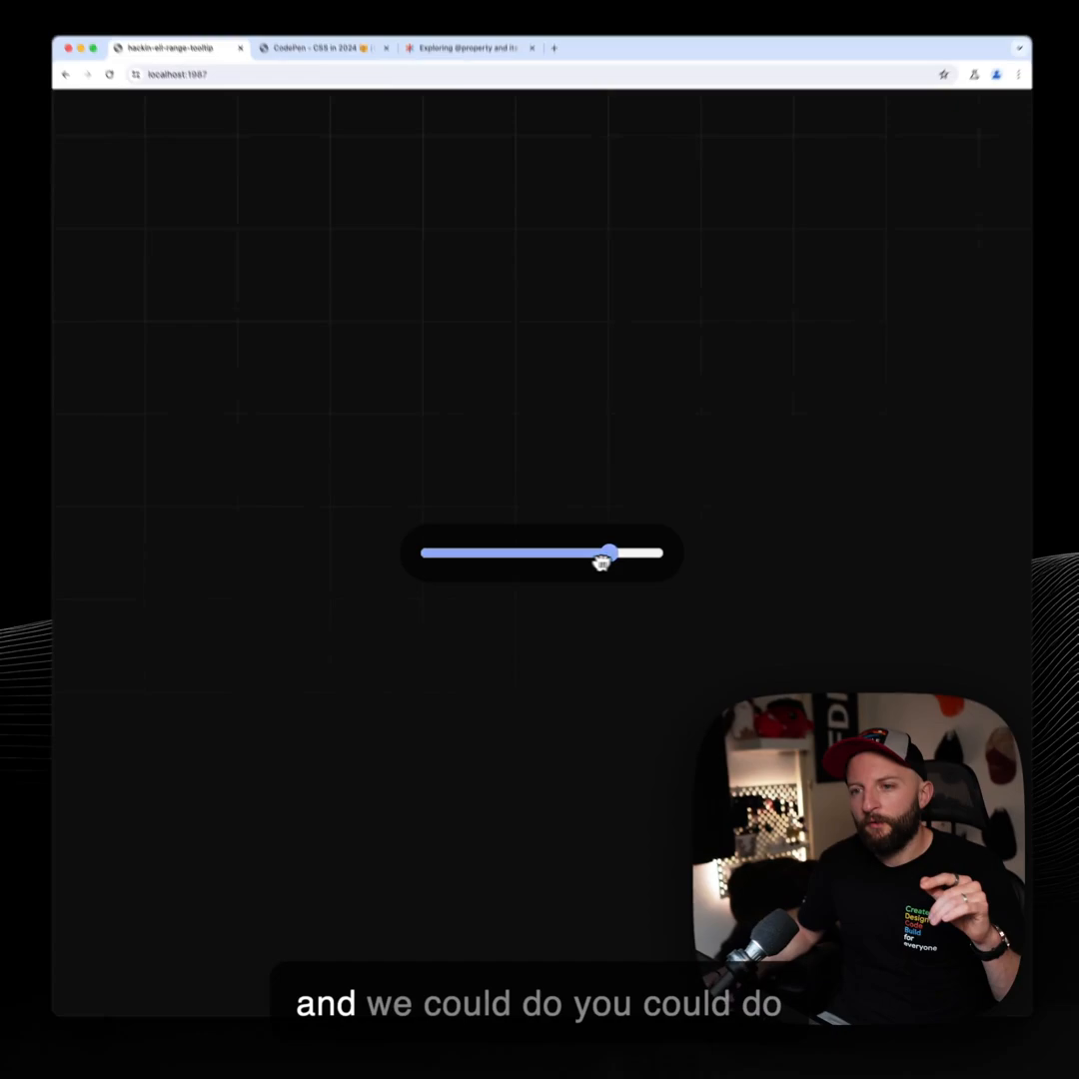
left_click_drag(612, 552, 572, 564)
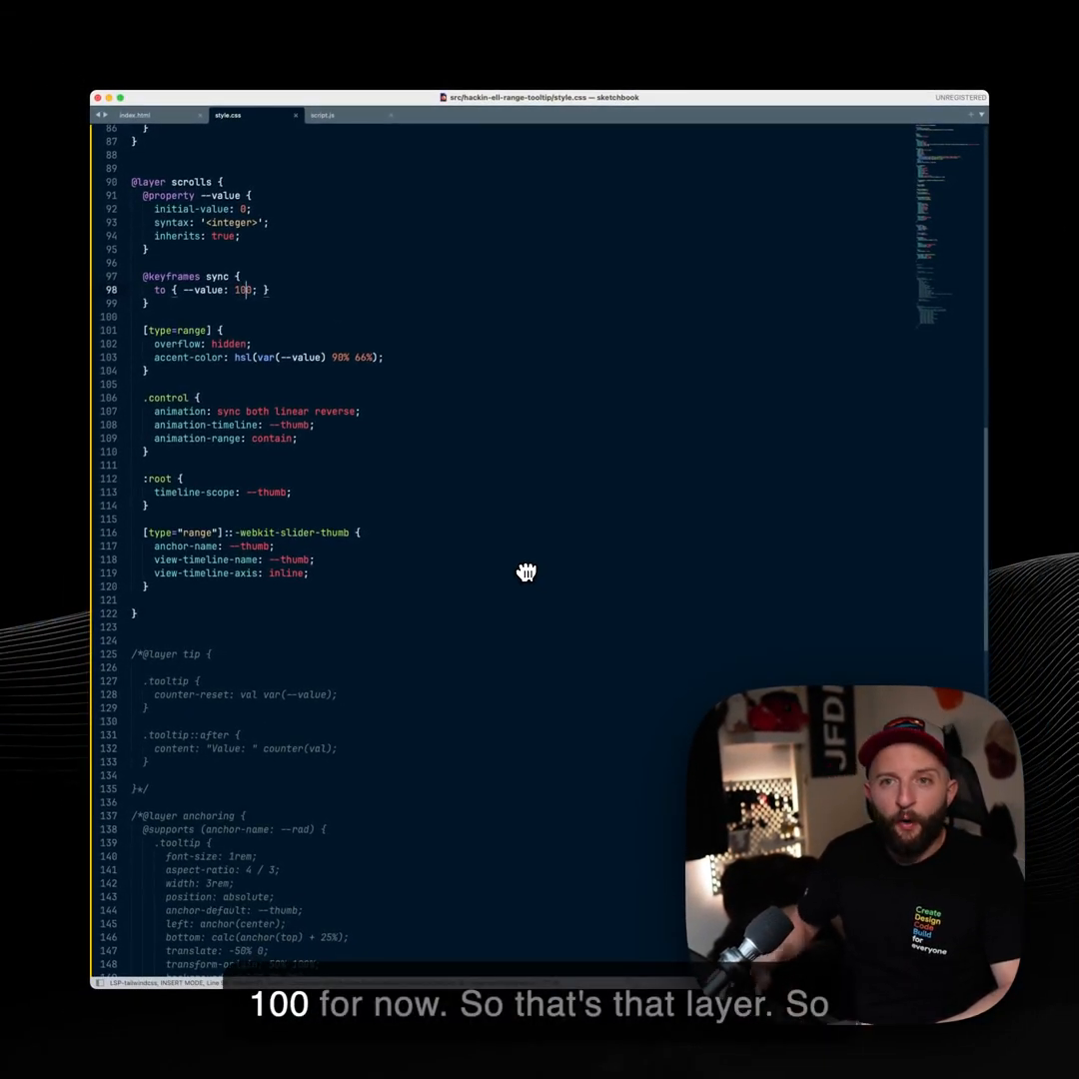
mouse_move(402, 538)
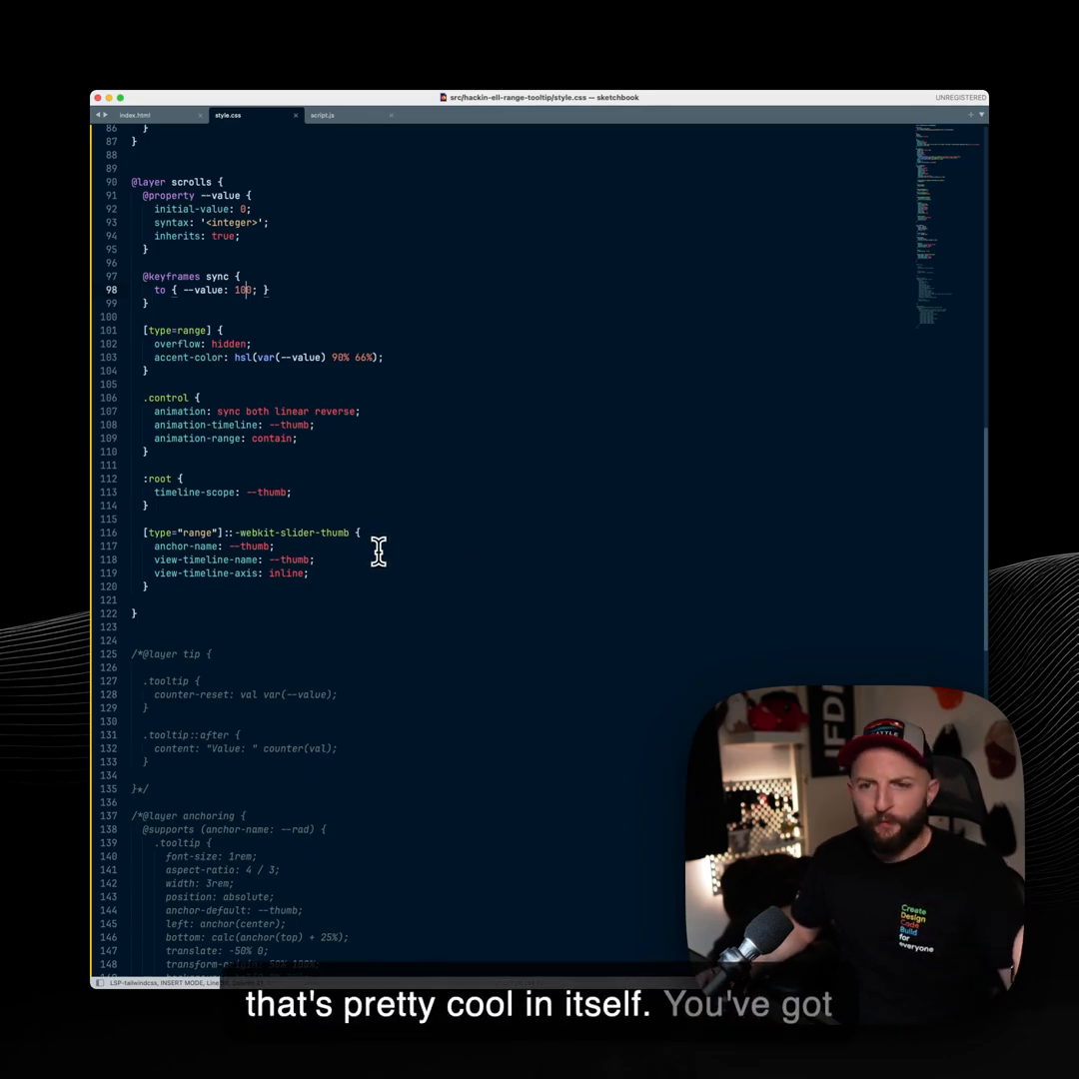
Scroll style.css to the now-uncommented tip layer with the tooltip counter rules
scroll("down", 3)
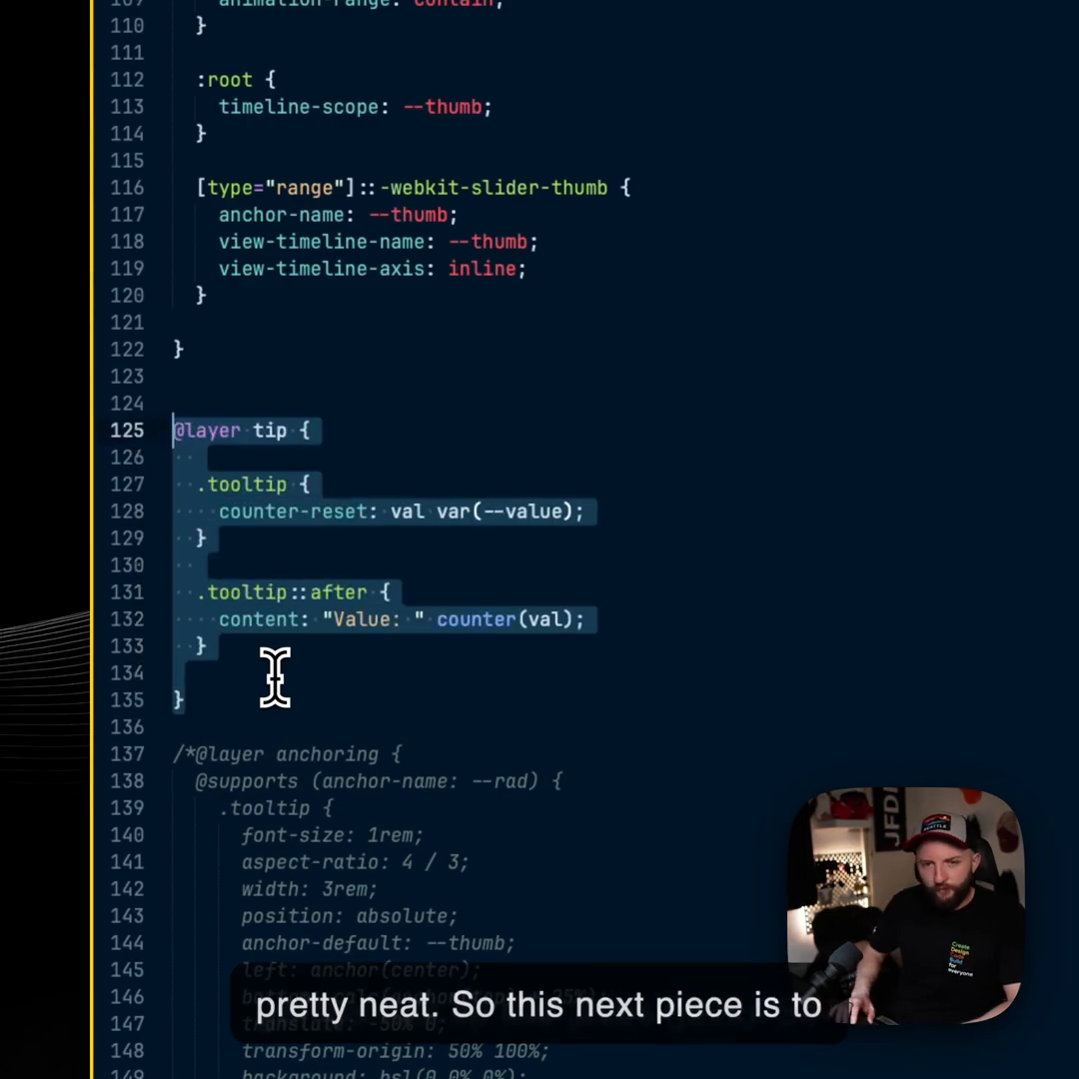
mouse_move(544, 480)
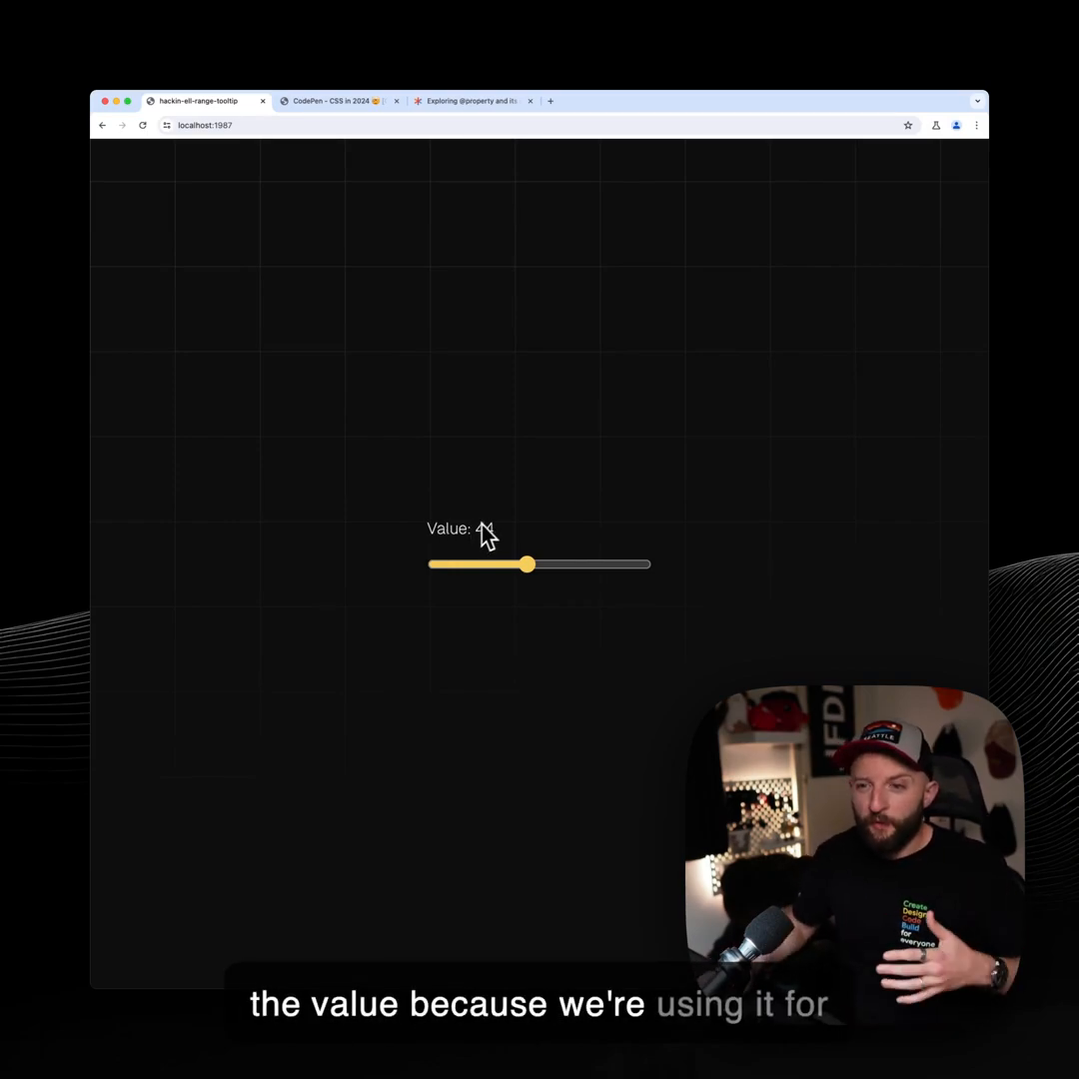
Move the slider so the new Value label appears above it
left_click_drag(530, 564, 644, 530)
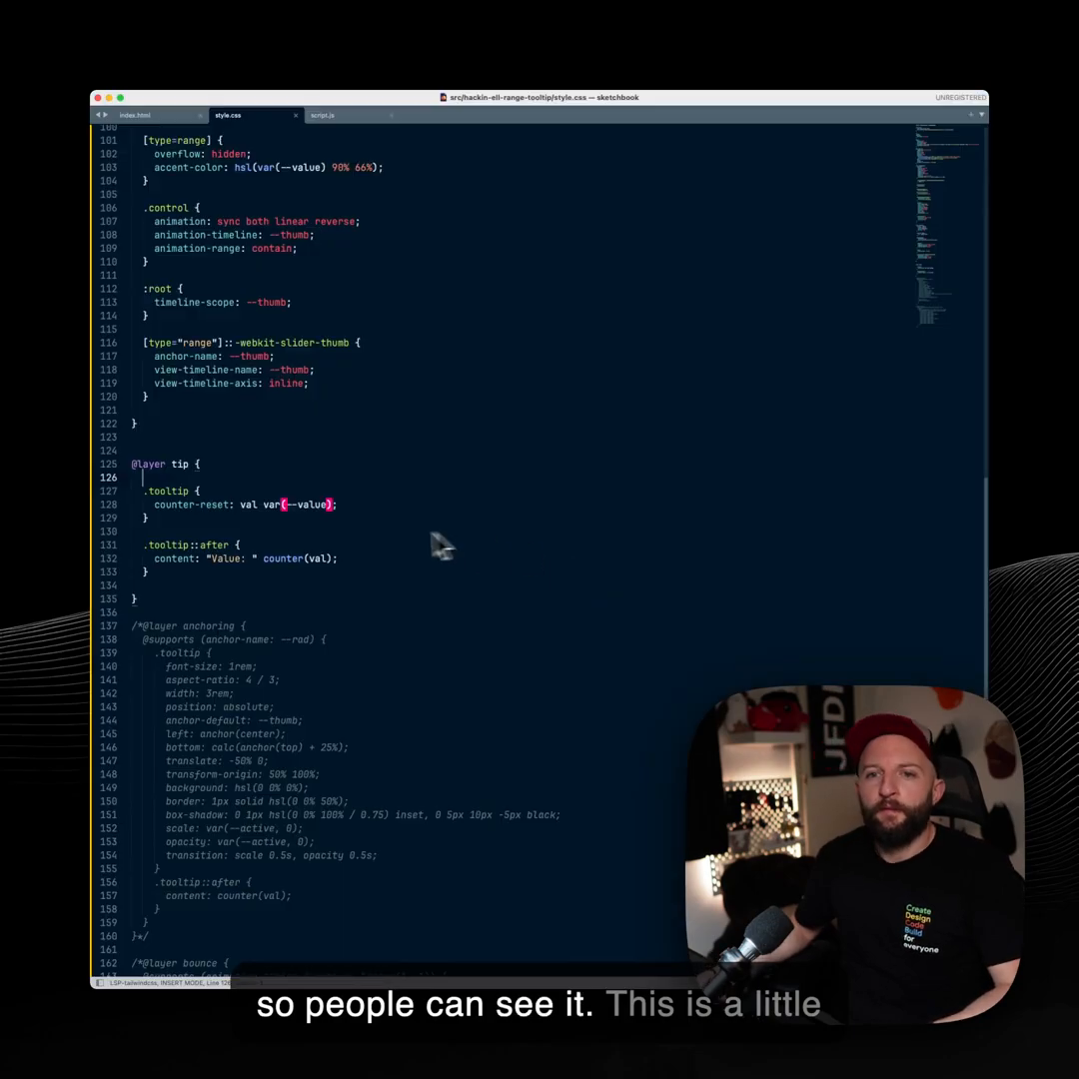
mouse_move(376, 552)
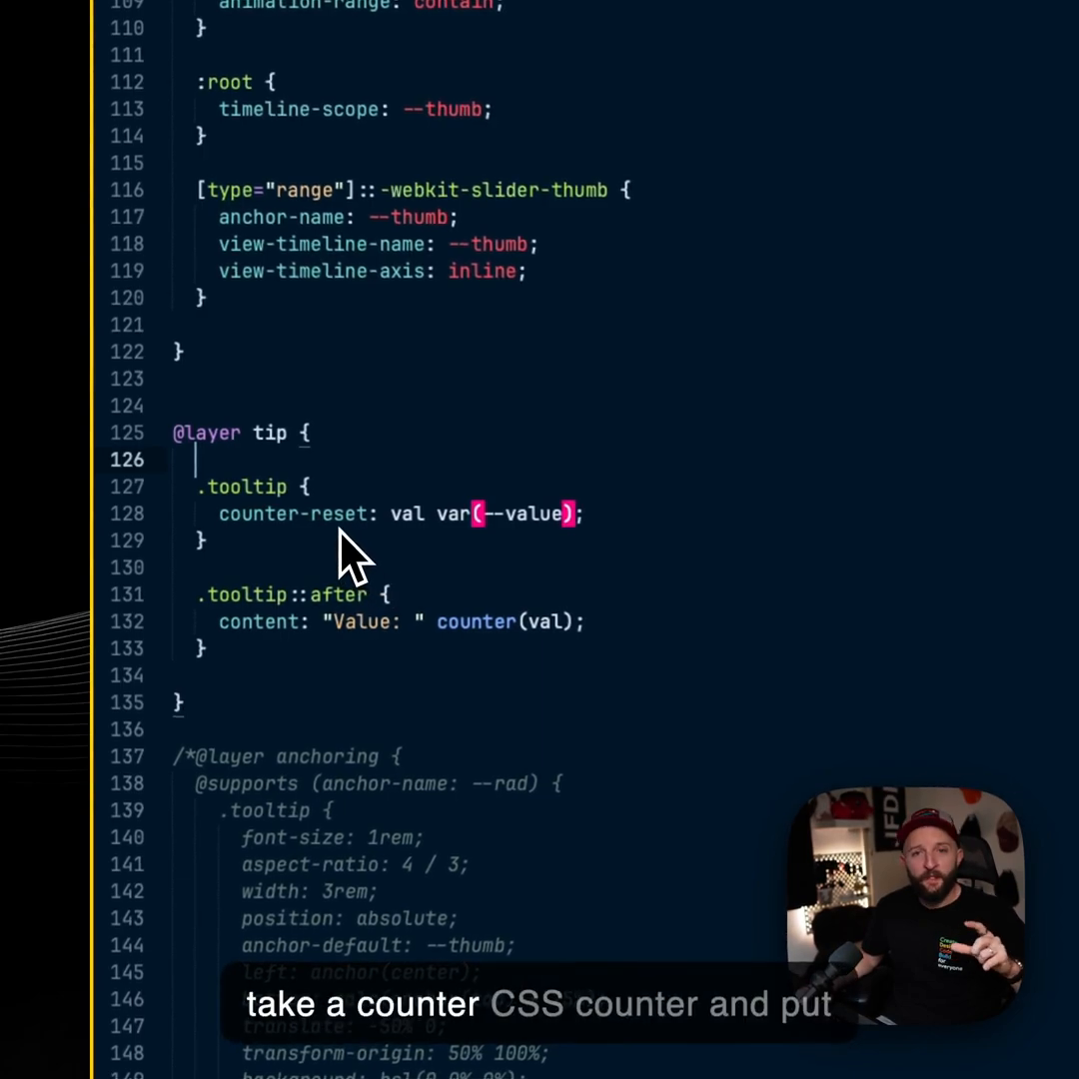
mouse_move(410, 556)
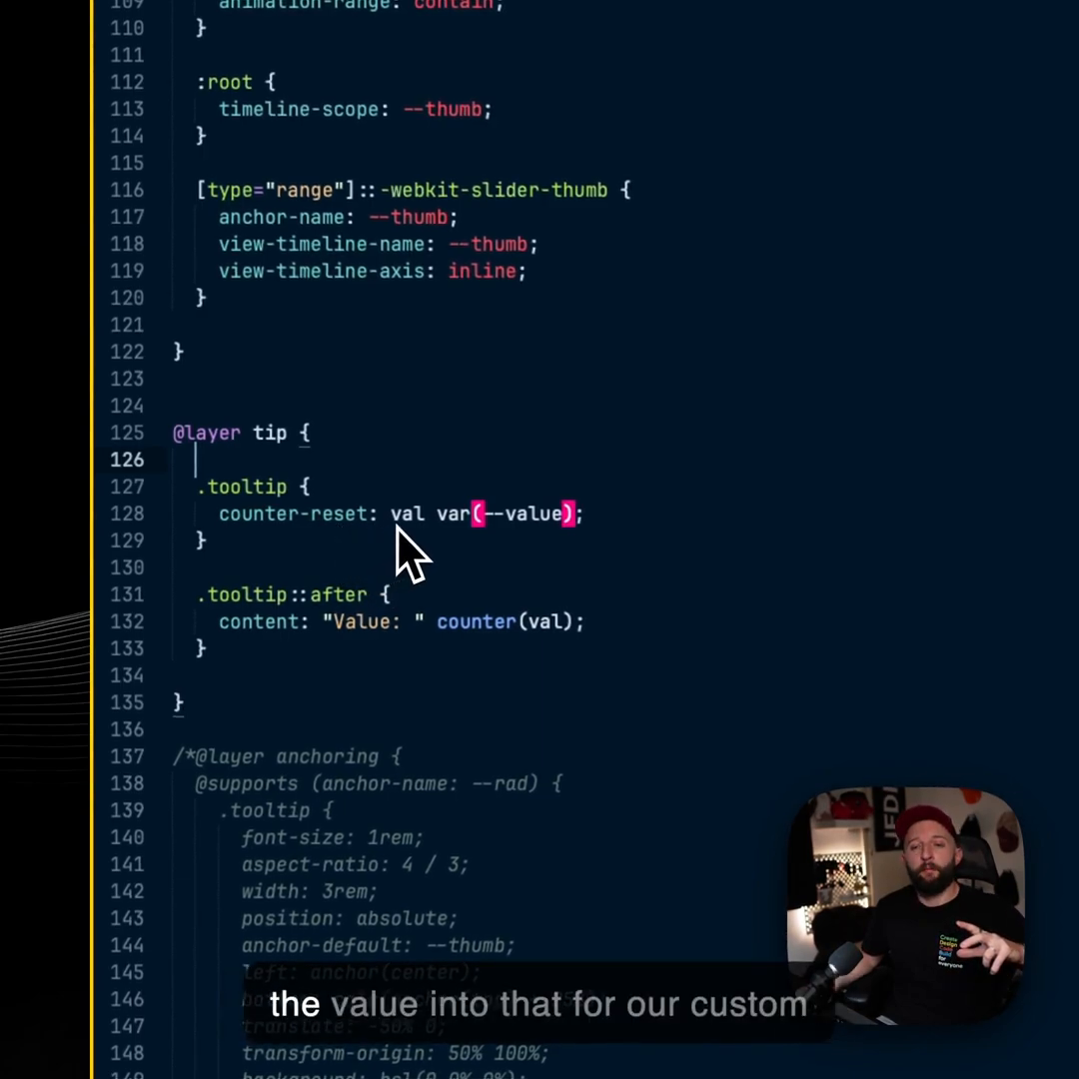
mouse_move(579, 544)
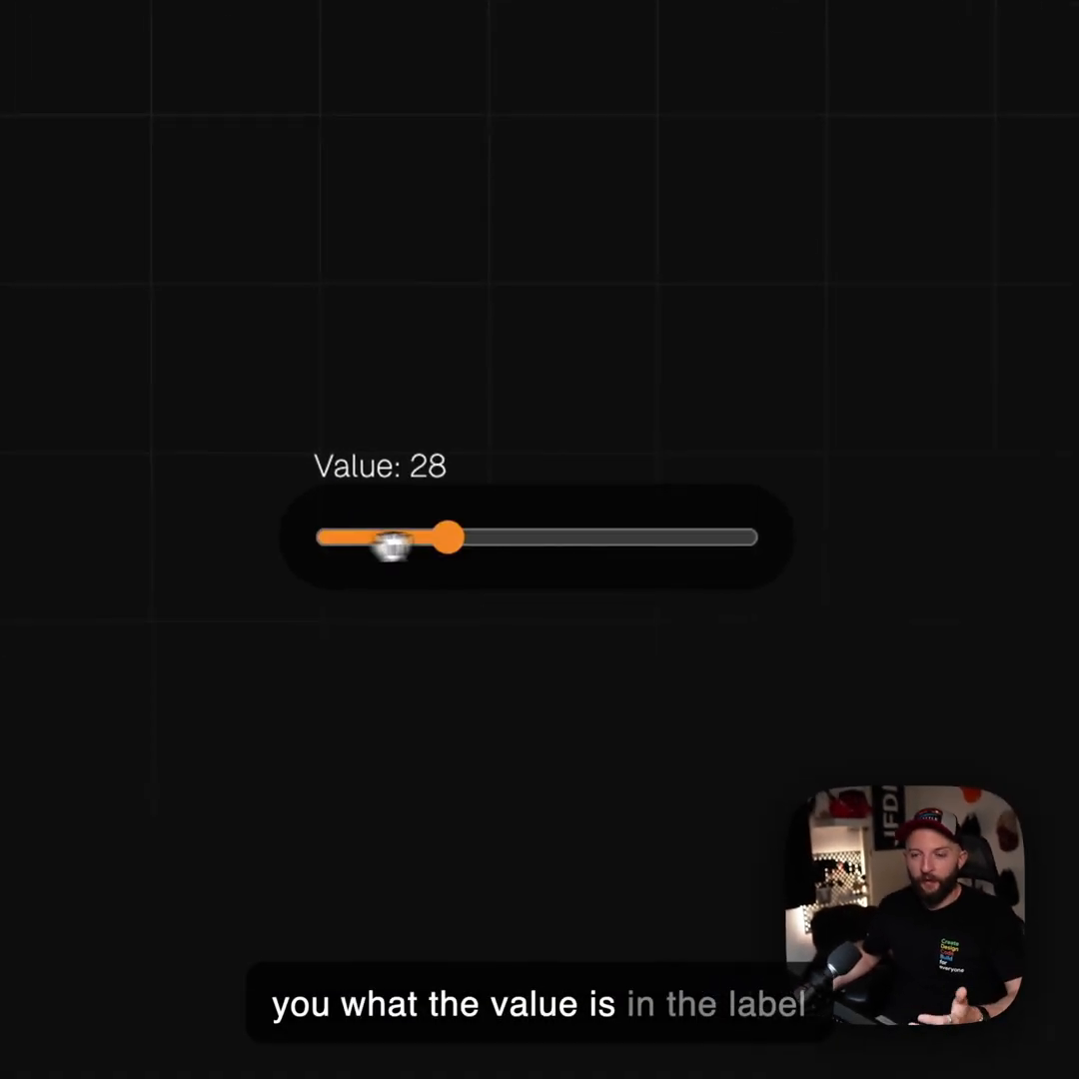
Push the slider to its maximum so the label reads Value: 100 with a green track, then back
left_click_drag(455, 539, 509, 550)
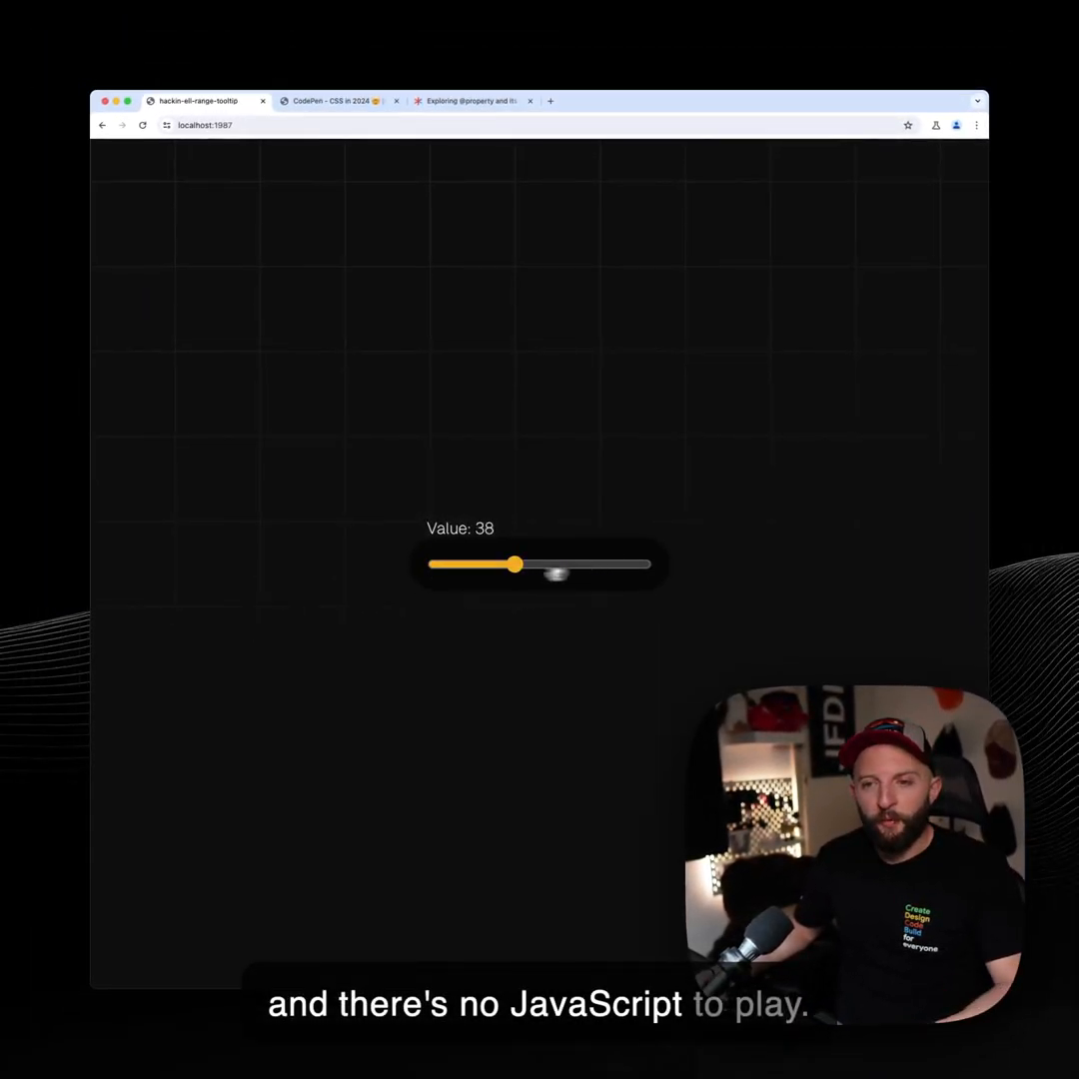
left_click_drag(516, 563, 644, 564)
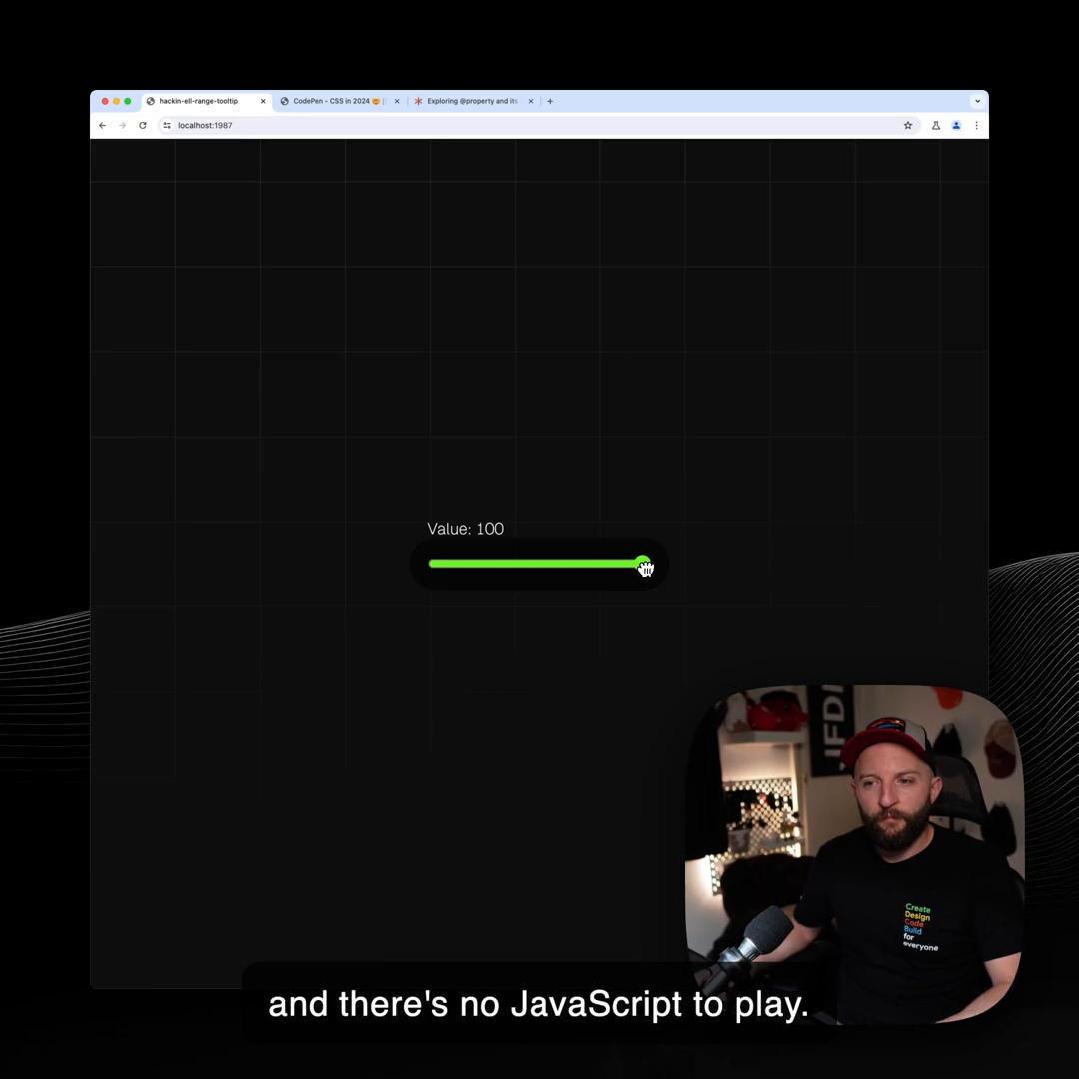
left_click_drag(644, 564, 536, 564)
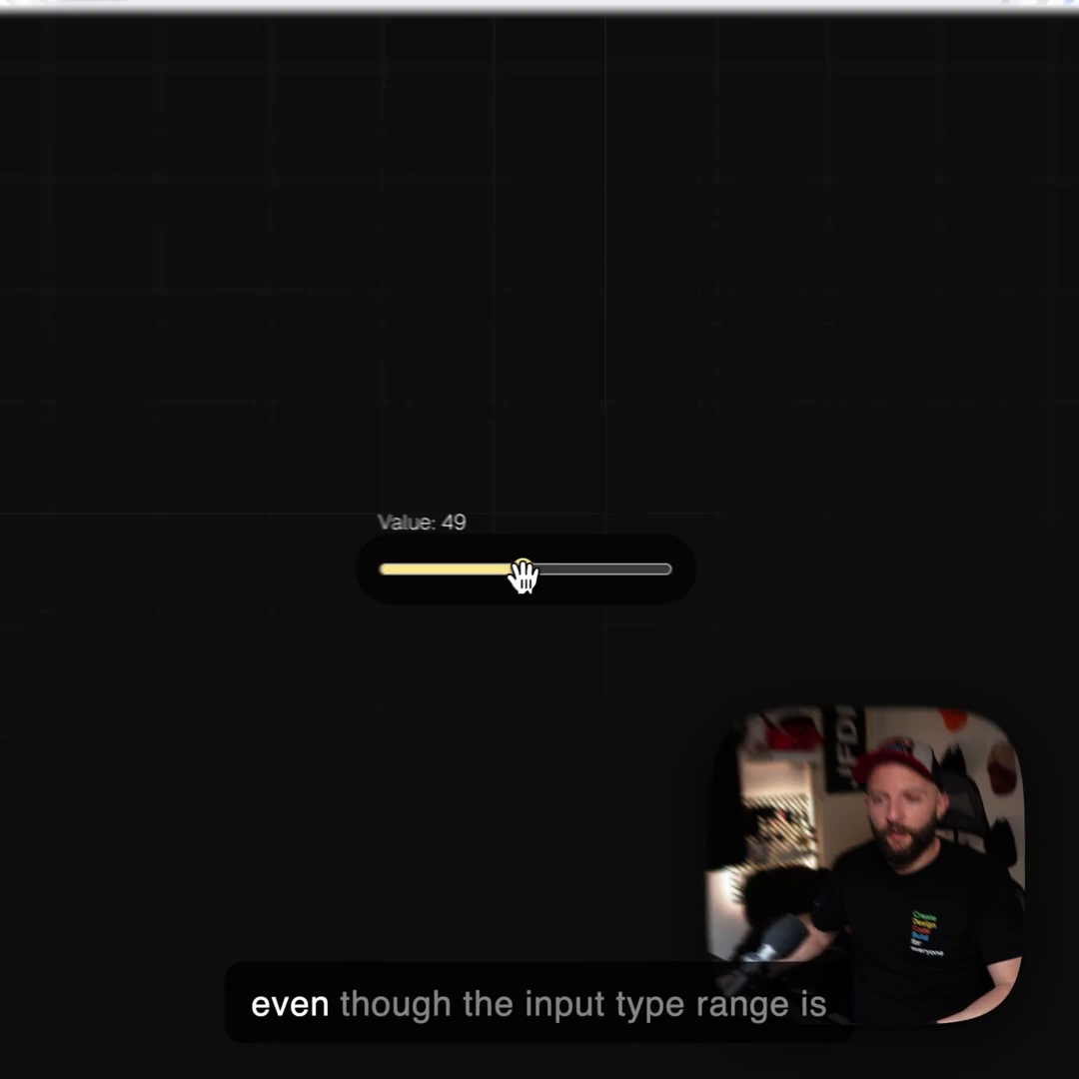
left_click_drag(520, 572, 700, 580)
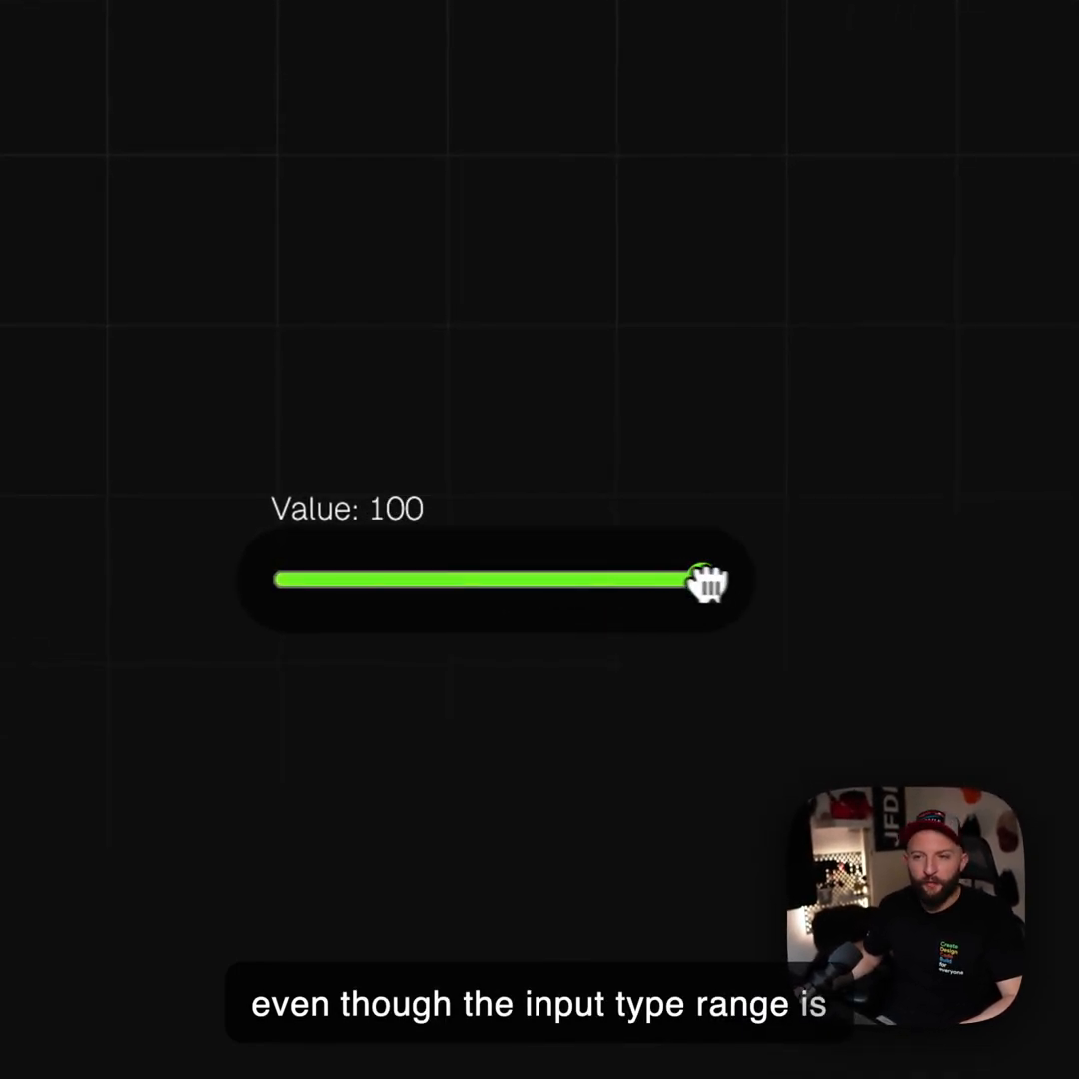
left_click_drag(699, 579, 438, 580)
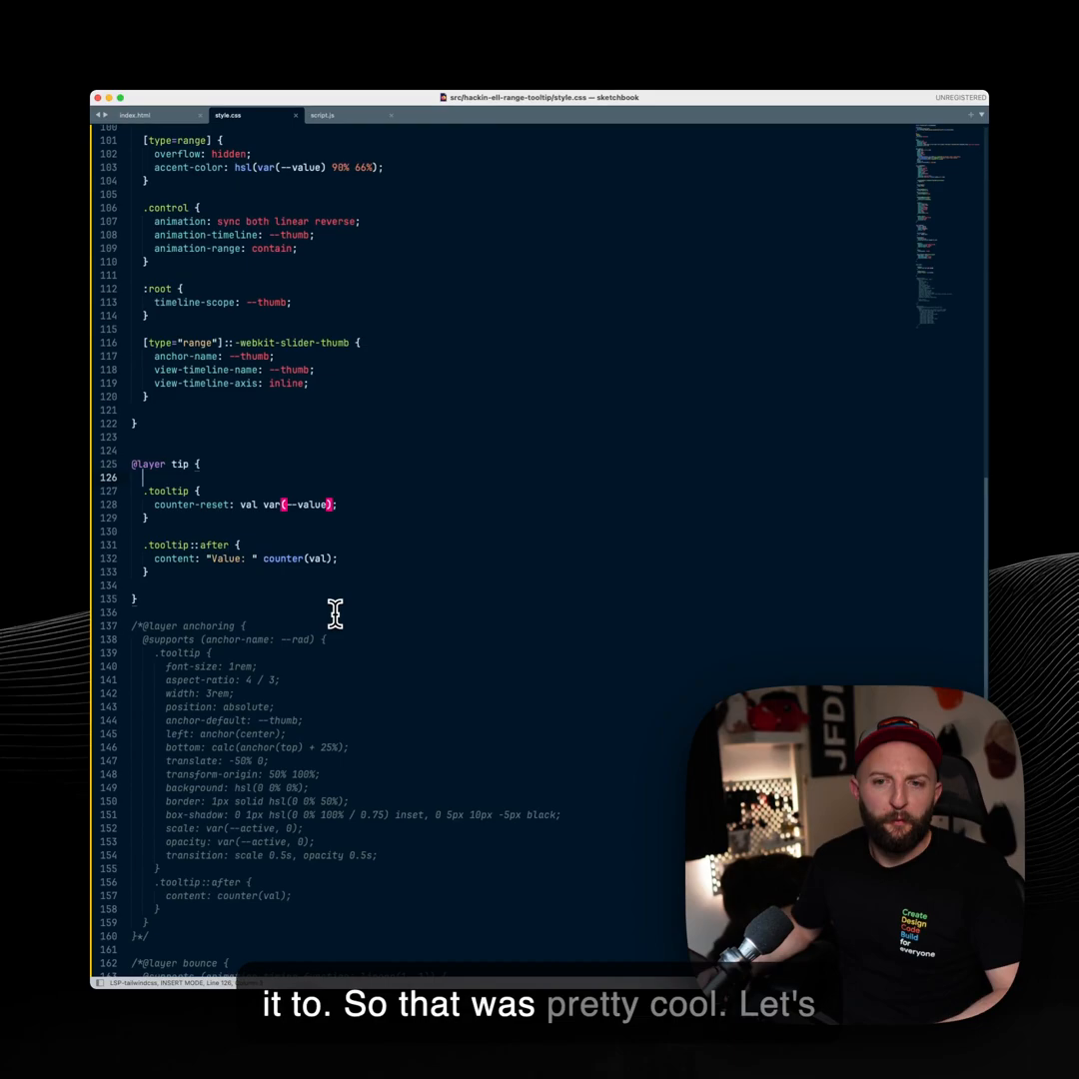
Scroll style.css around the anchoring layer that positions the tooltip at the thumb
scroll("down", 3)
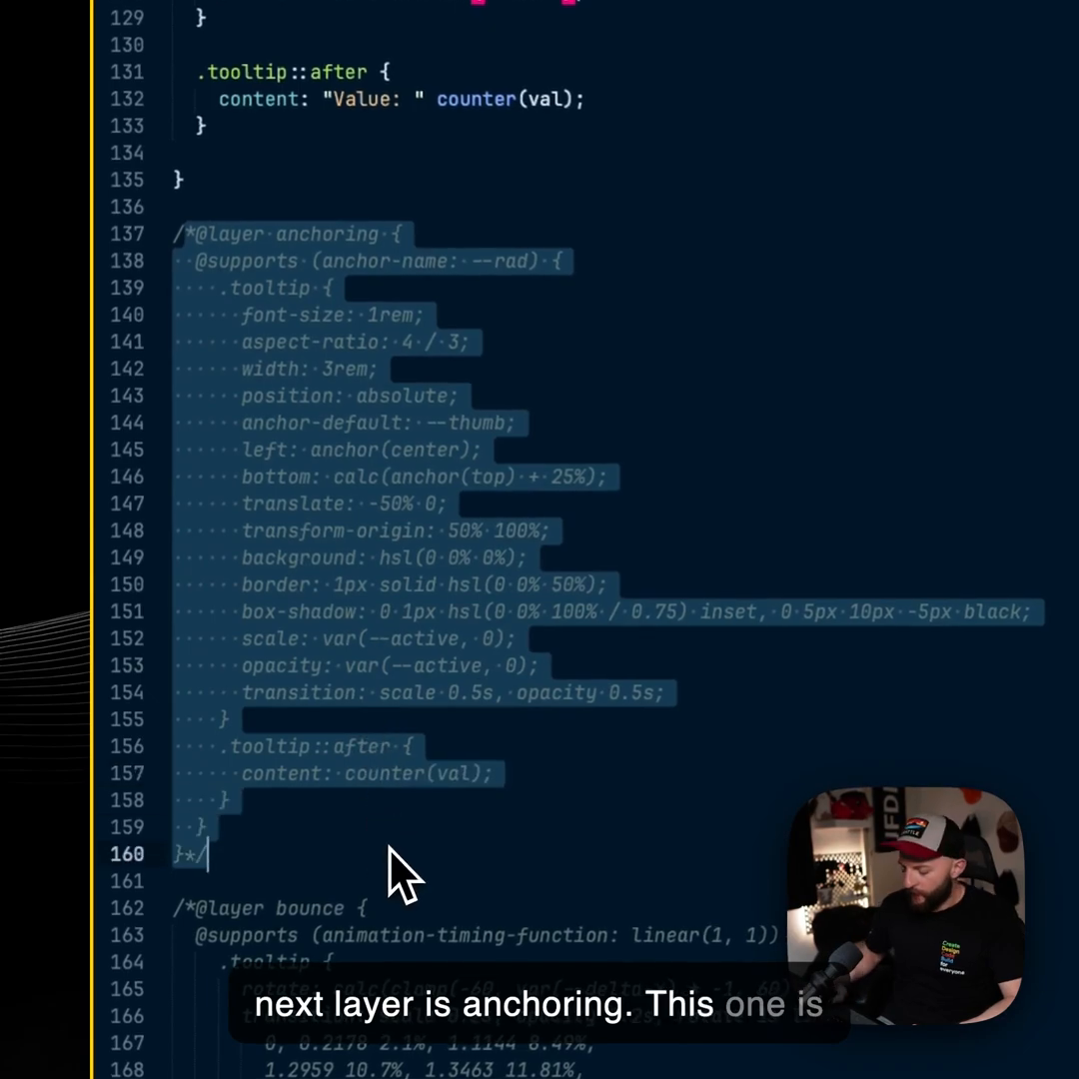
scroll("up", 3)
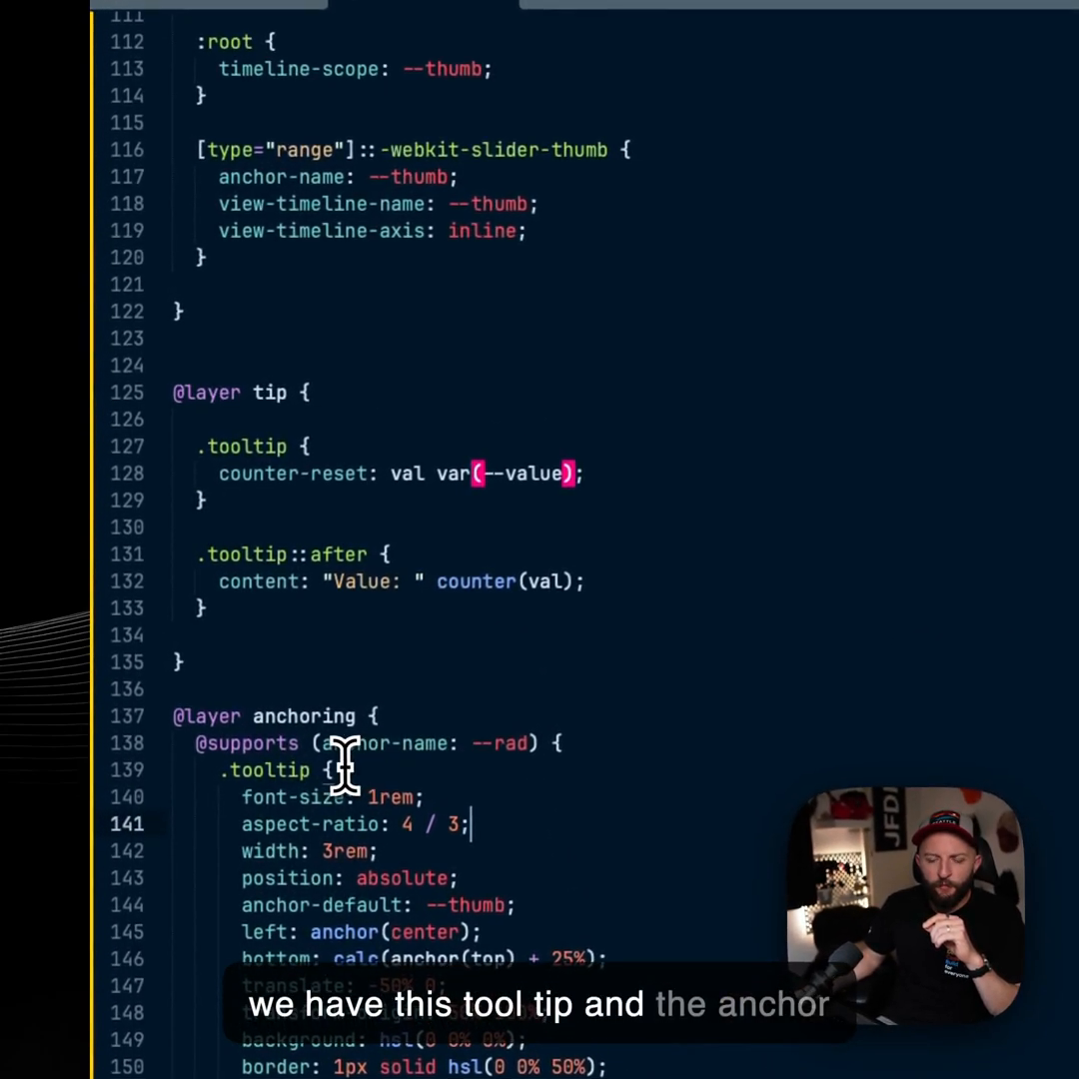
mouse_move(464, 620)
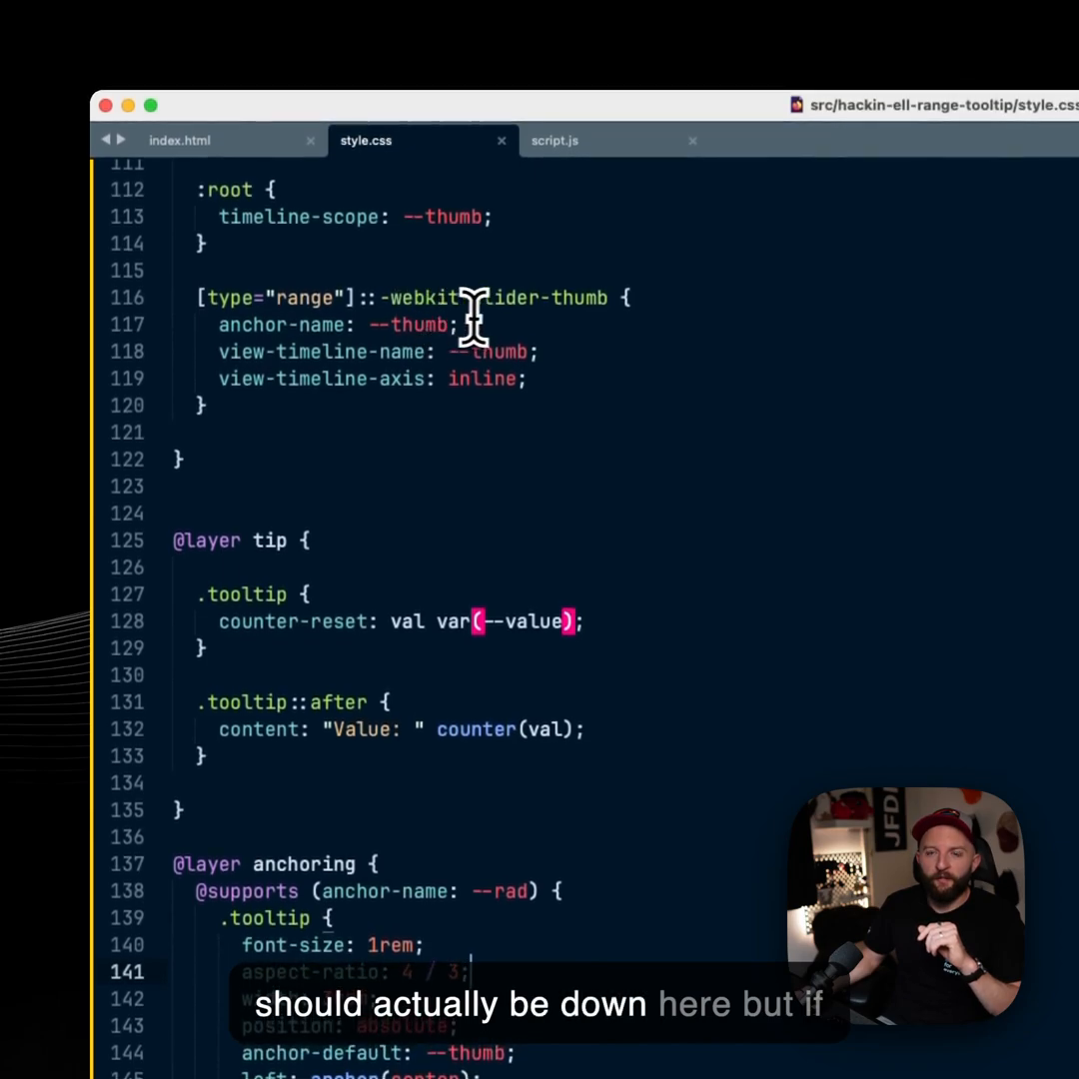
scroll("up", 3)
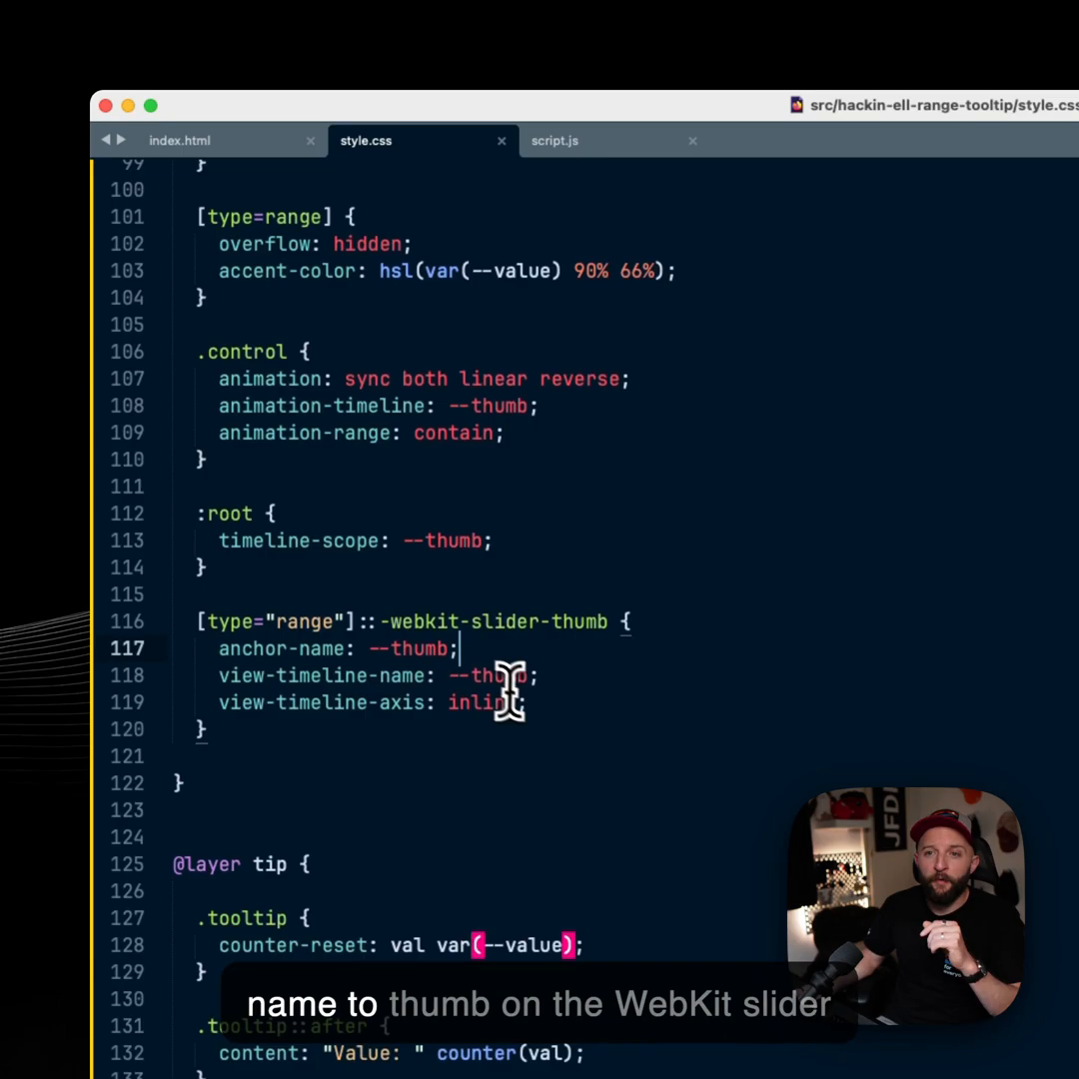
mouse_move(616, 703)
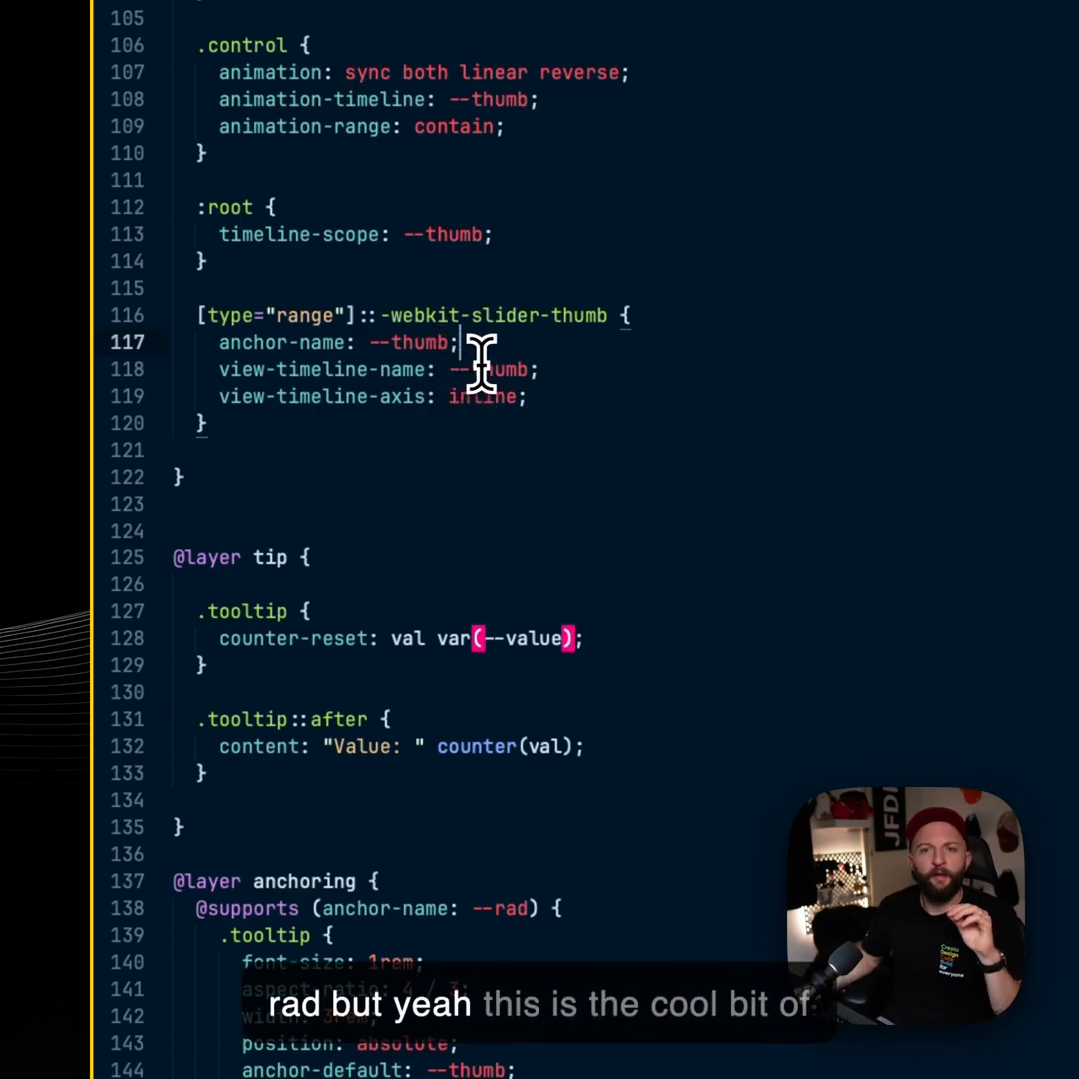
scroll("down", 3)
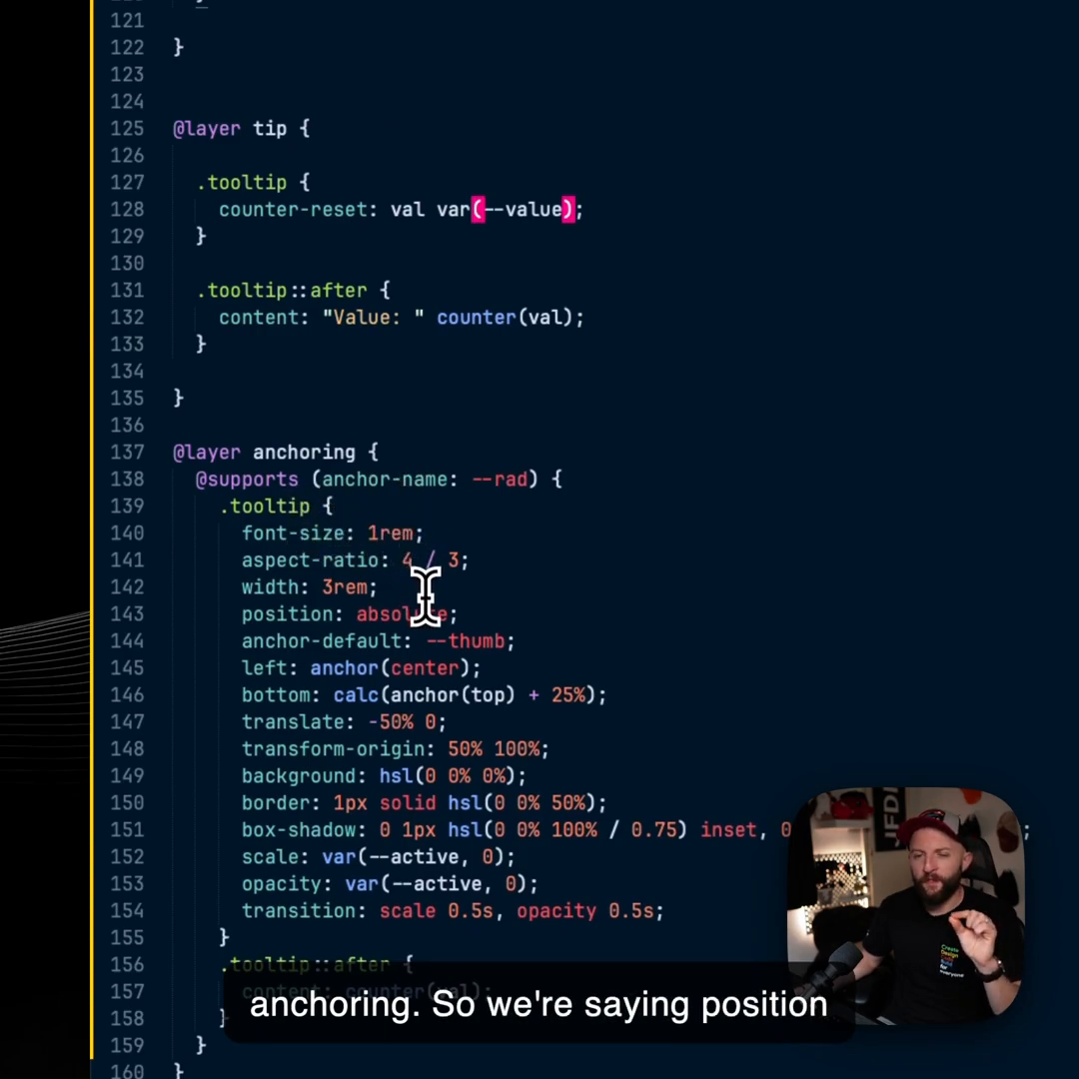
mouse_move(420, 610)
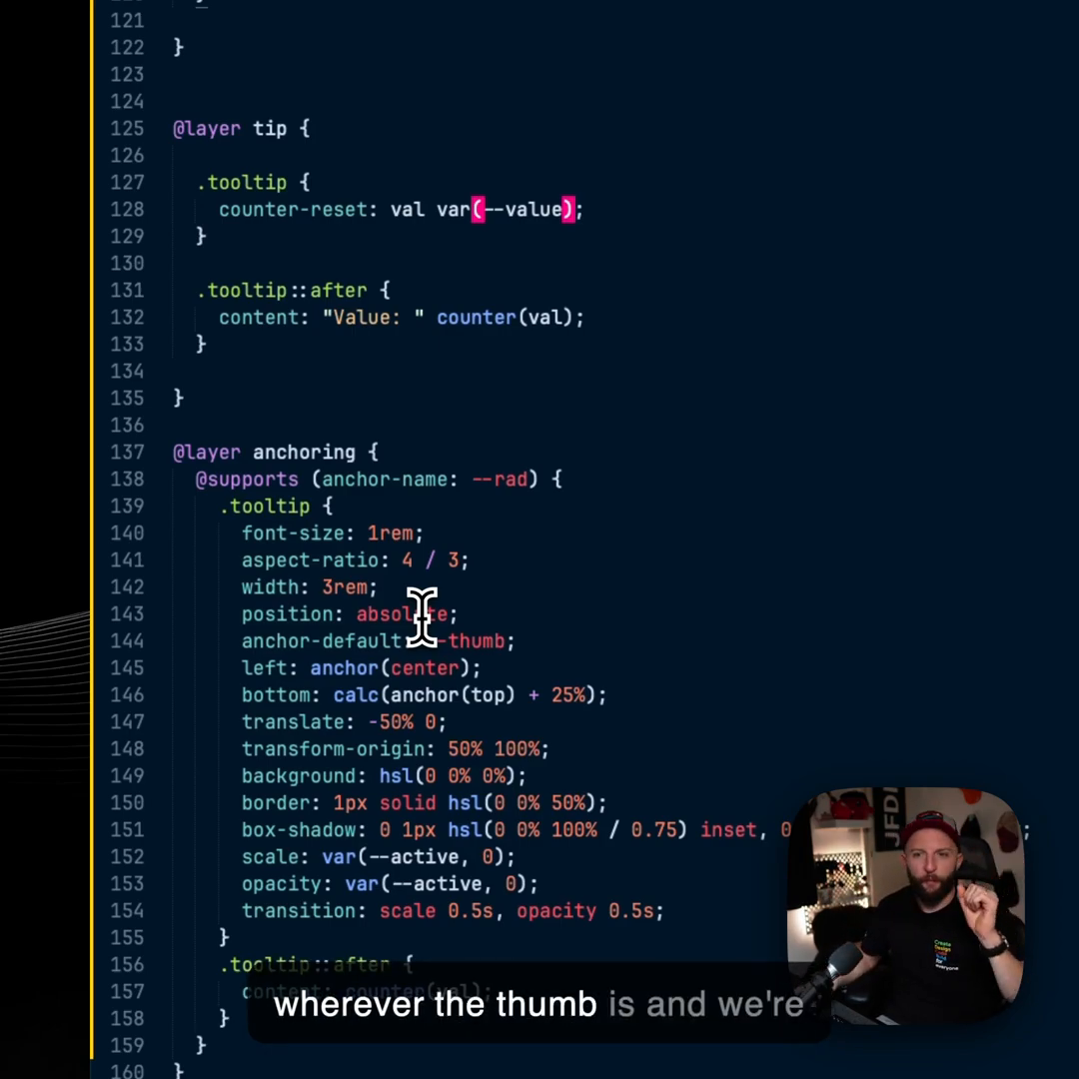
mouse_move(316, 676)
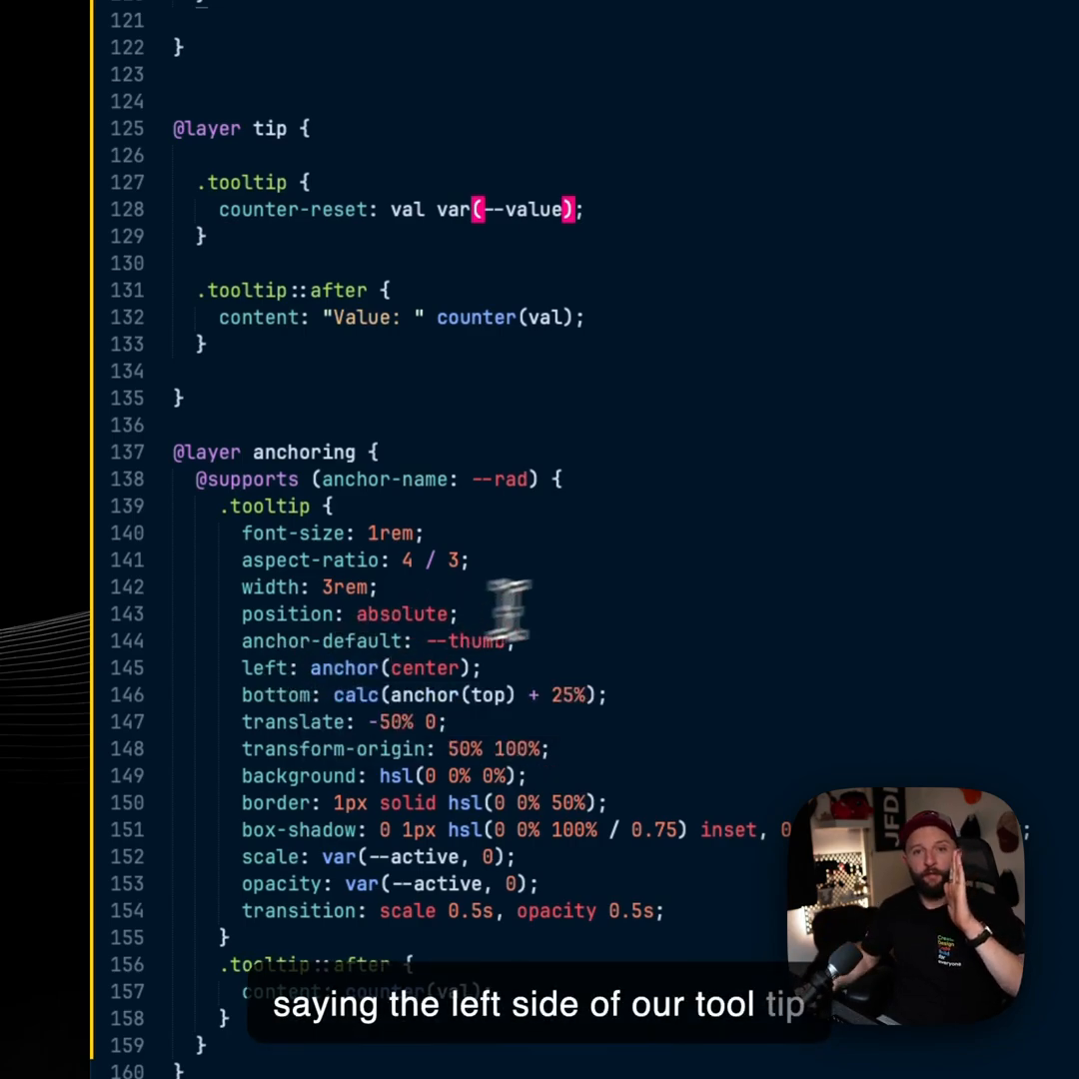
mouse_move(644, 589)
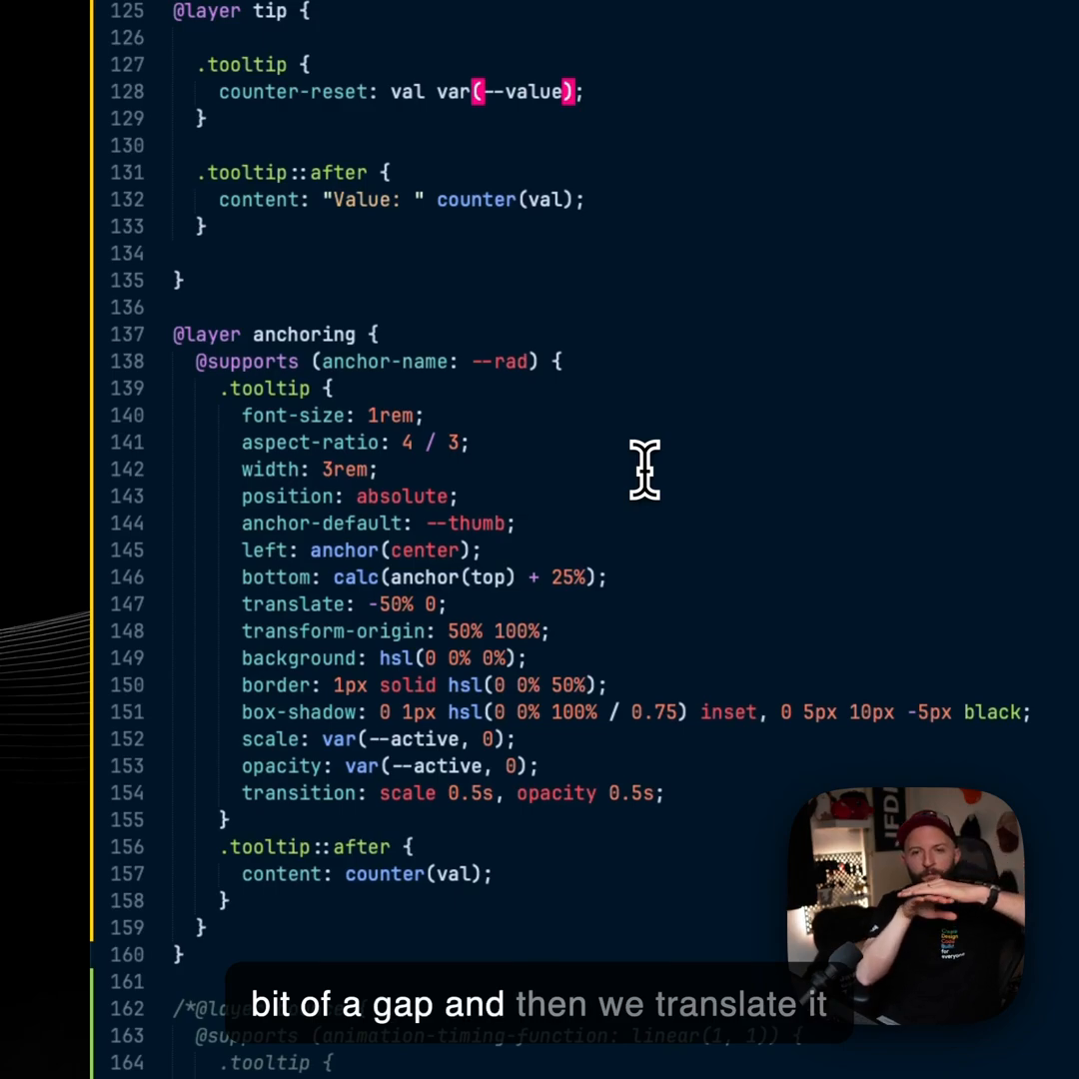
mouse_move(444, 604)
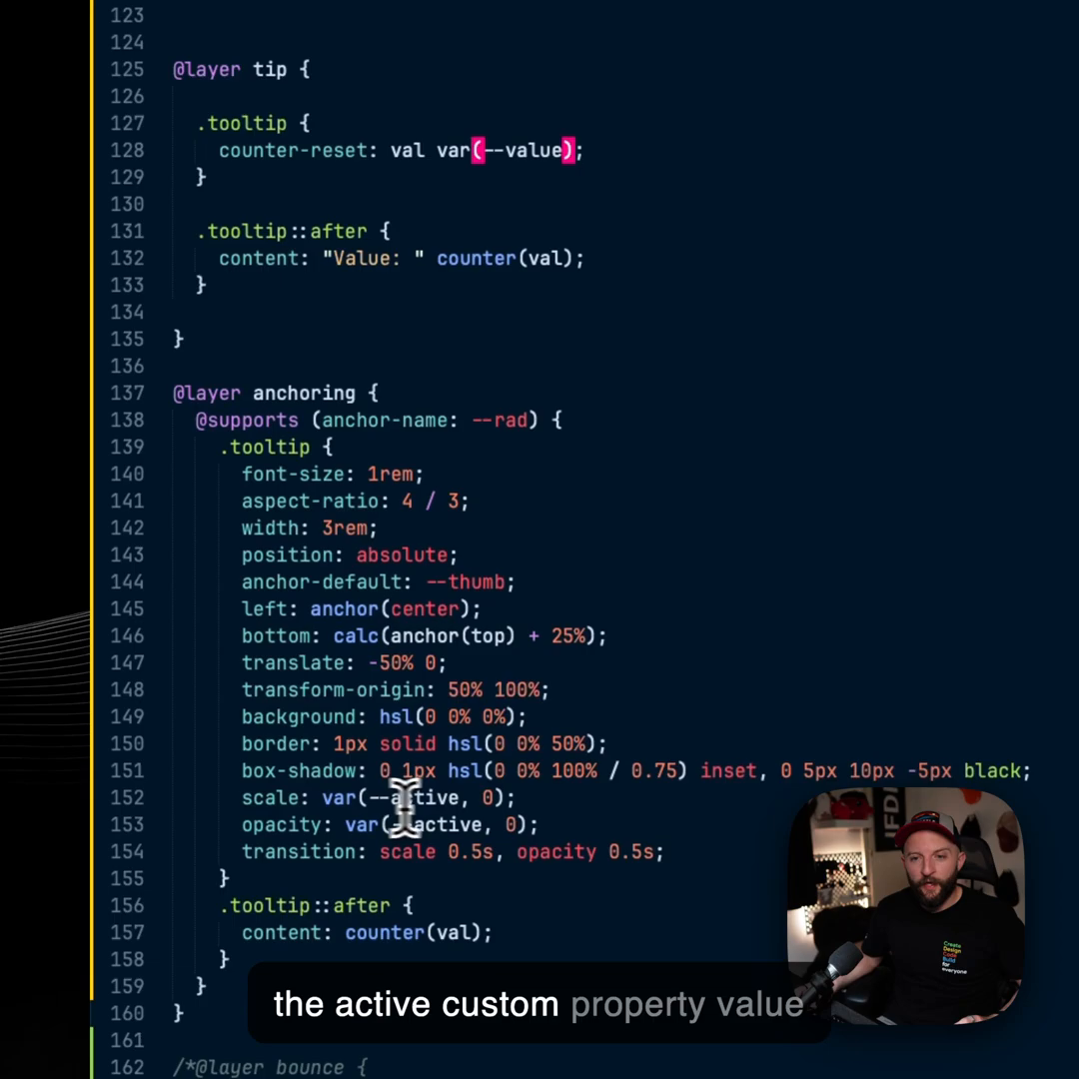
scroll("up", 3)
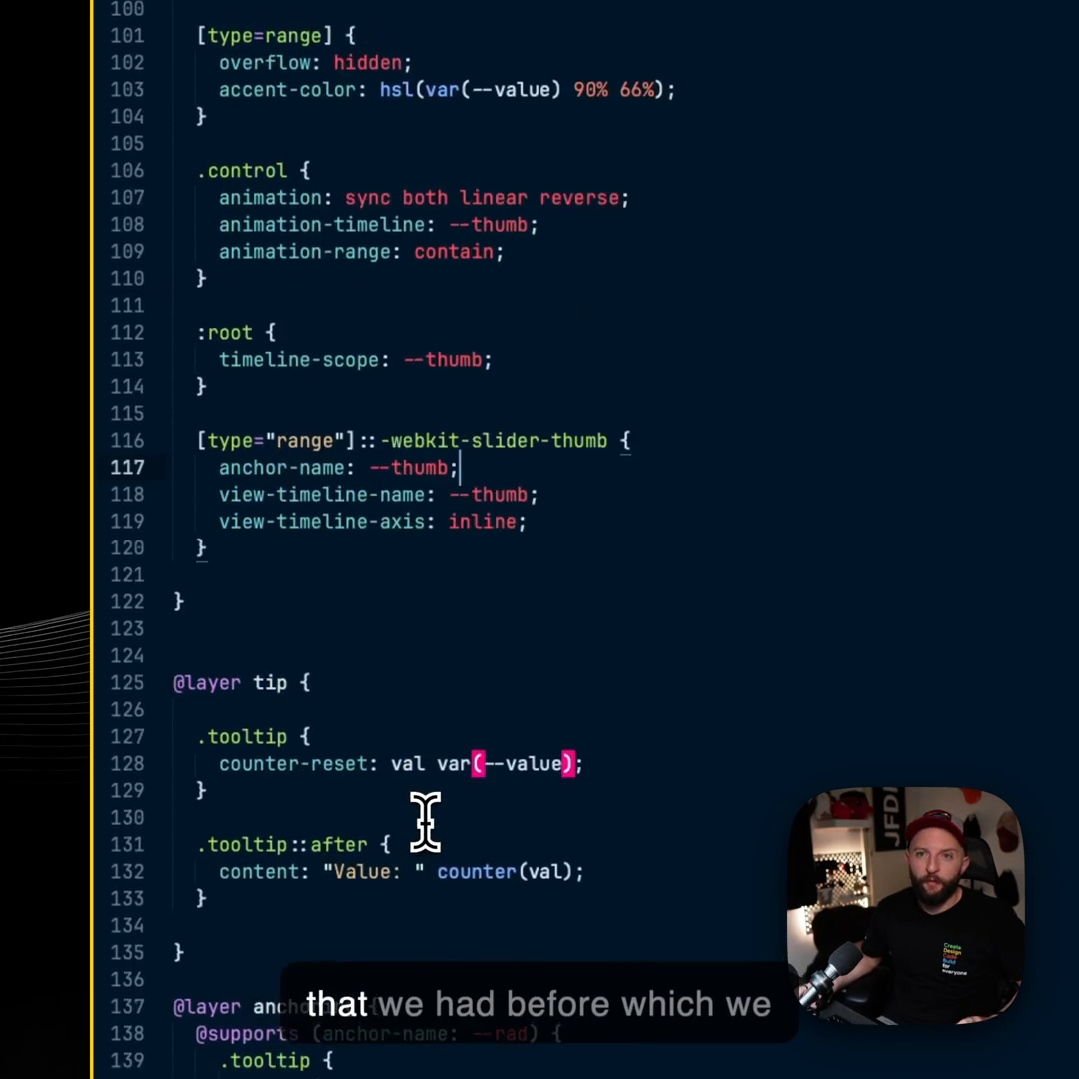
scroll("up", 3)
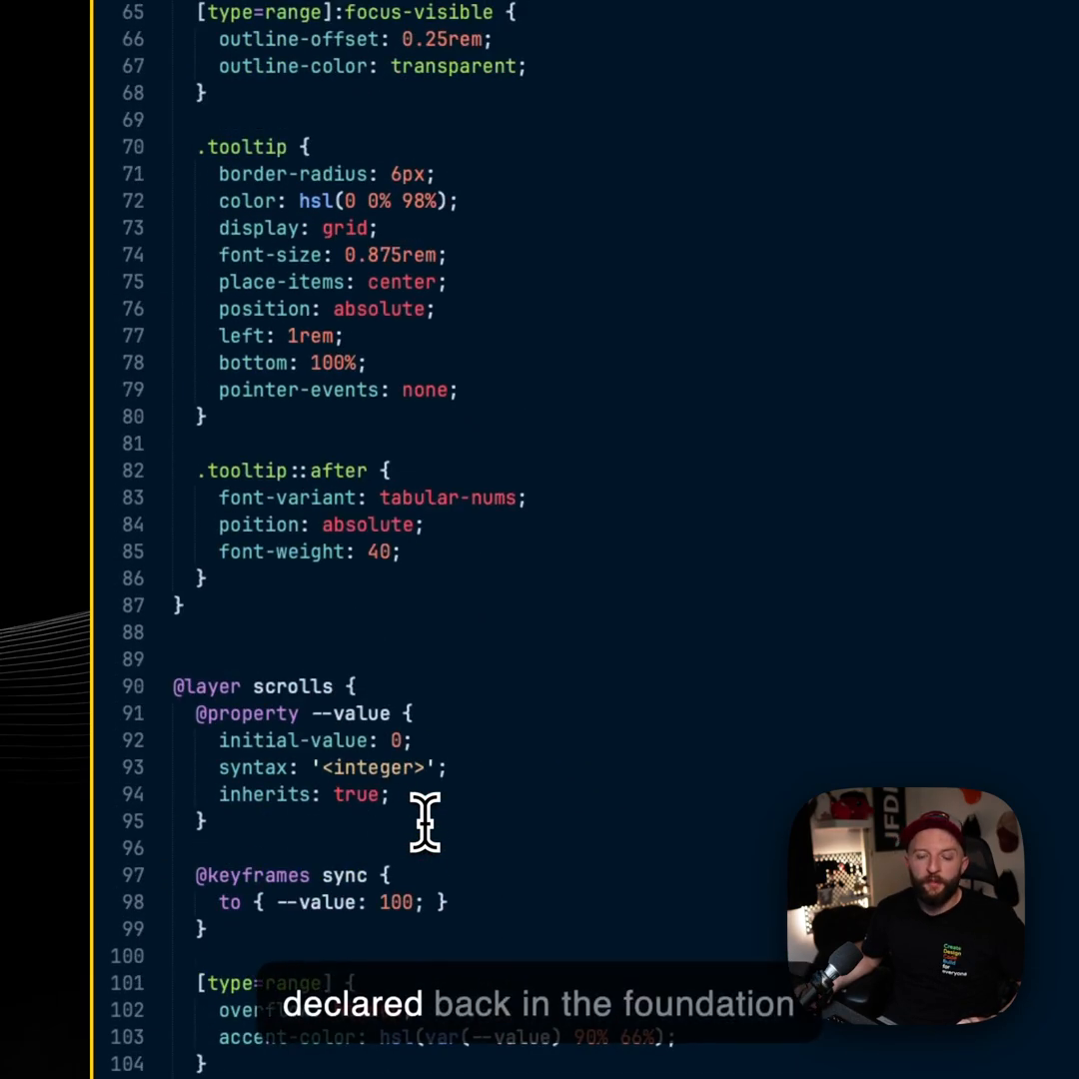
scroll("up", 3)
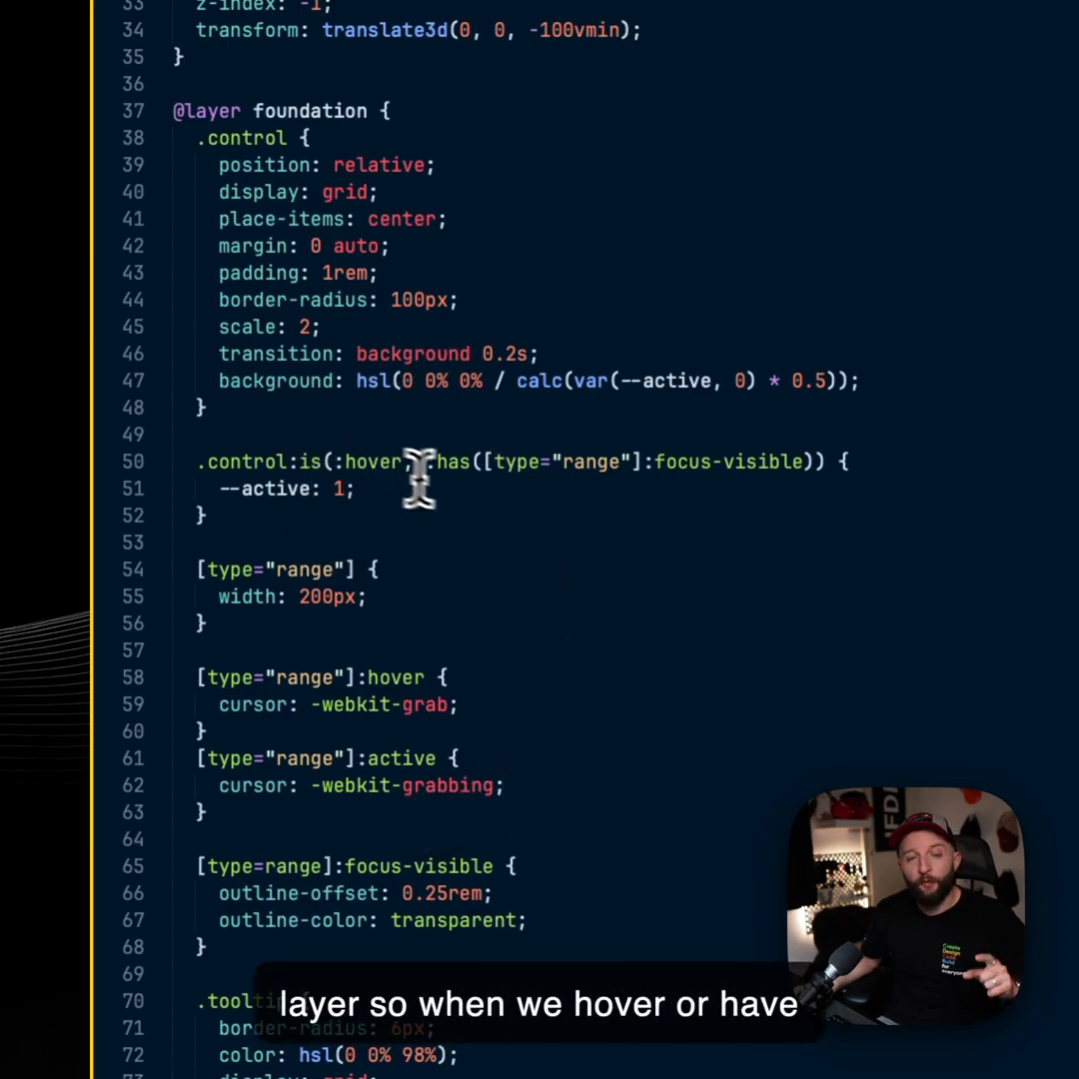
mouse_move(444, 575)
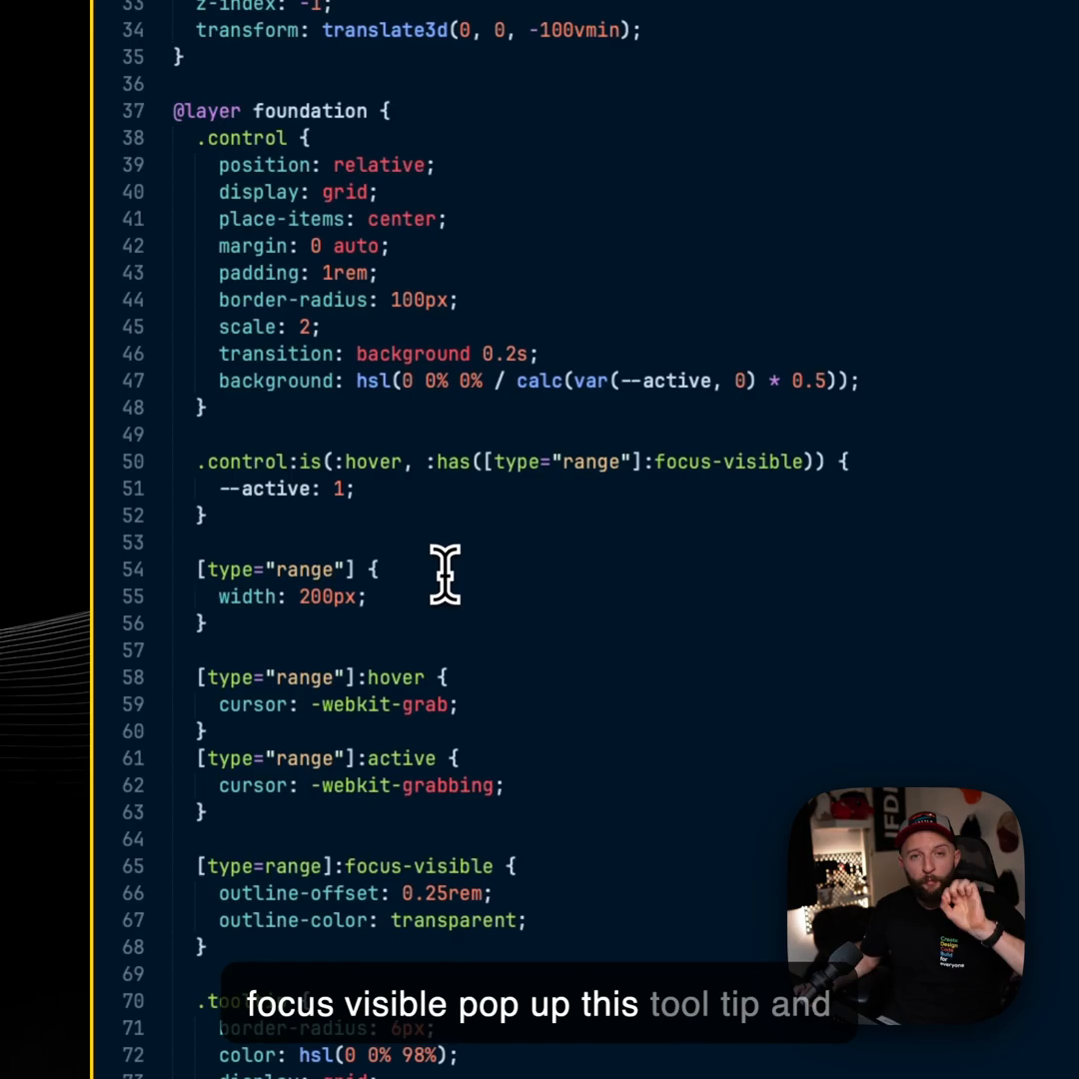
scroll("down", 3)
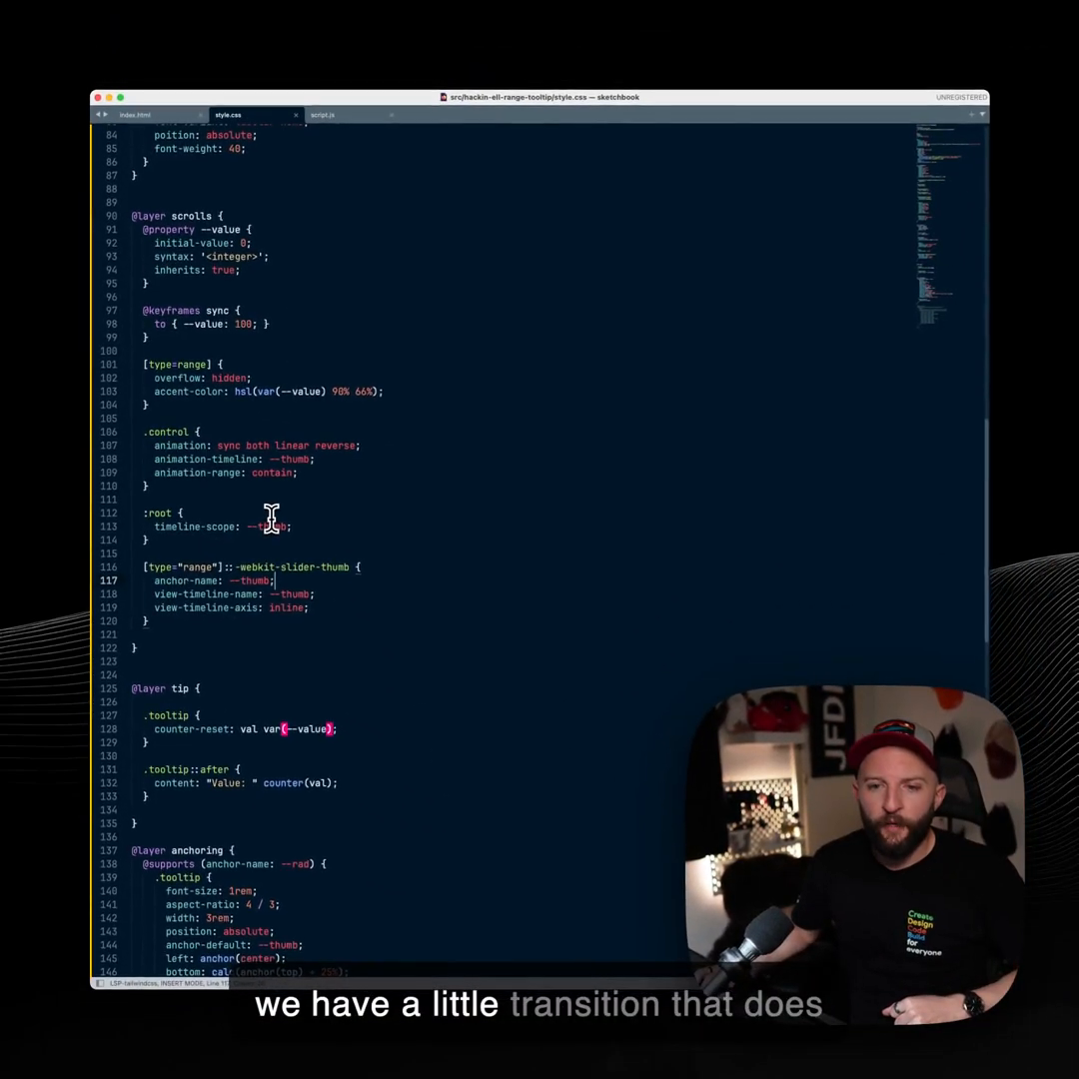
scroll("down", 3)
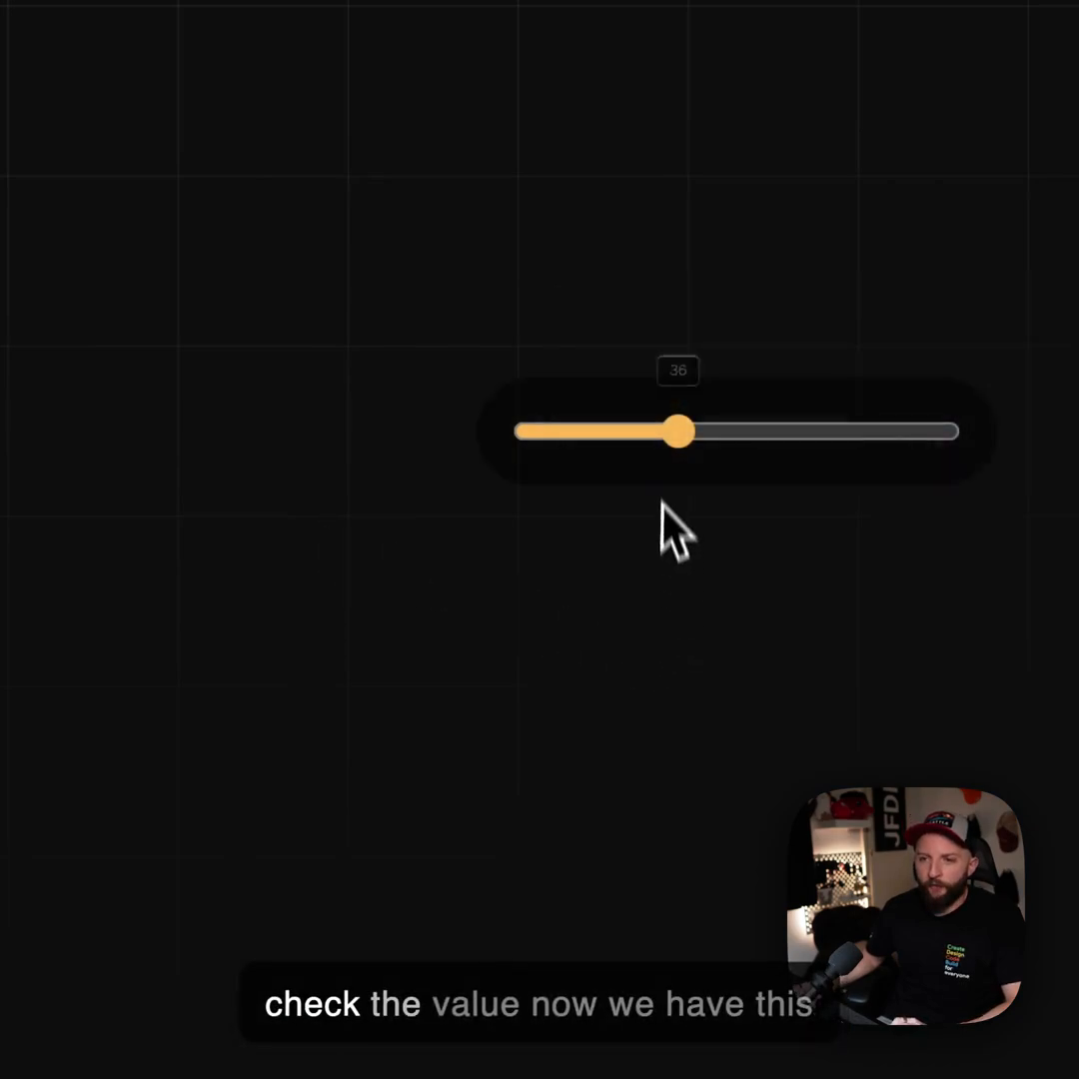
mouse_move(680, 431)
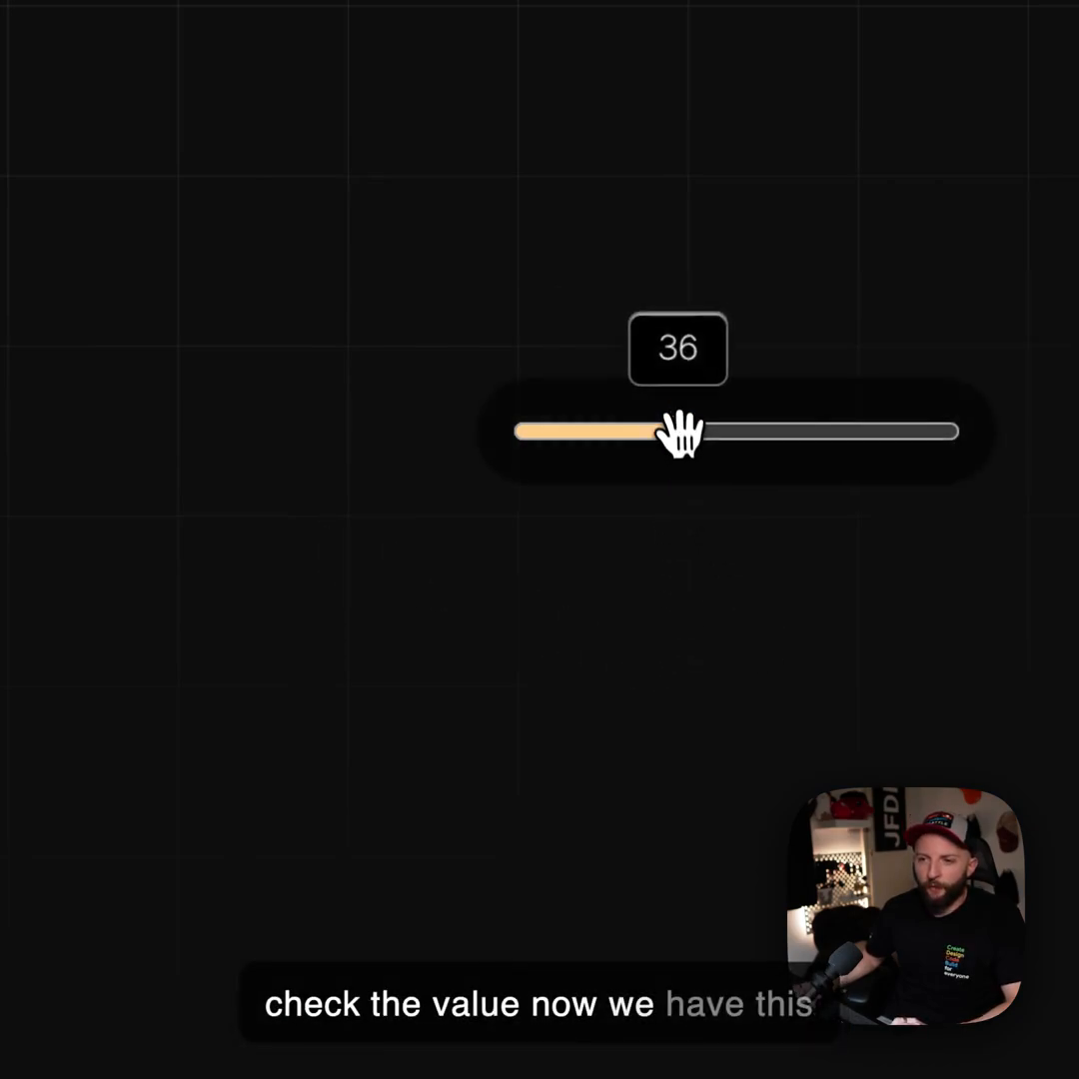
Slide the value between about 74 and 85 so the anchored number tooltip follows the thumb
left_click_drag(680, 432, 683, 548)
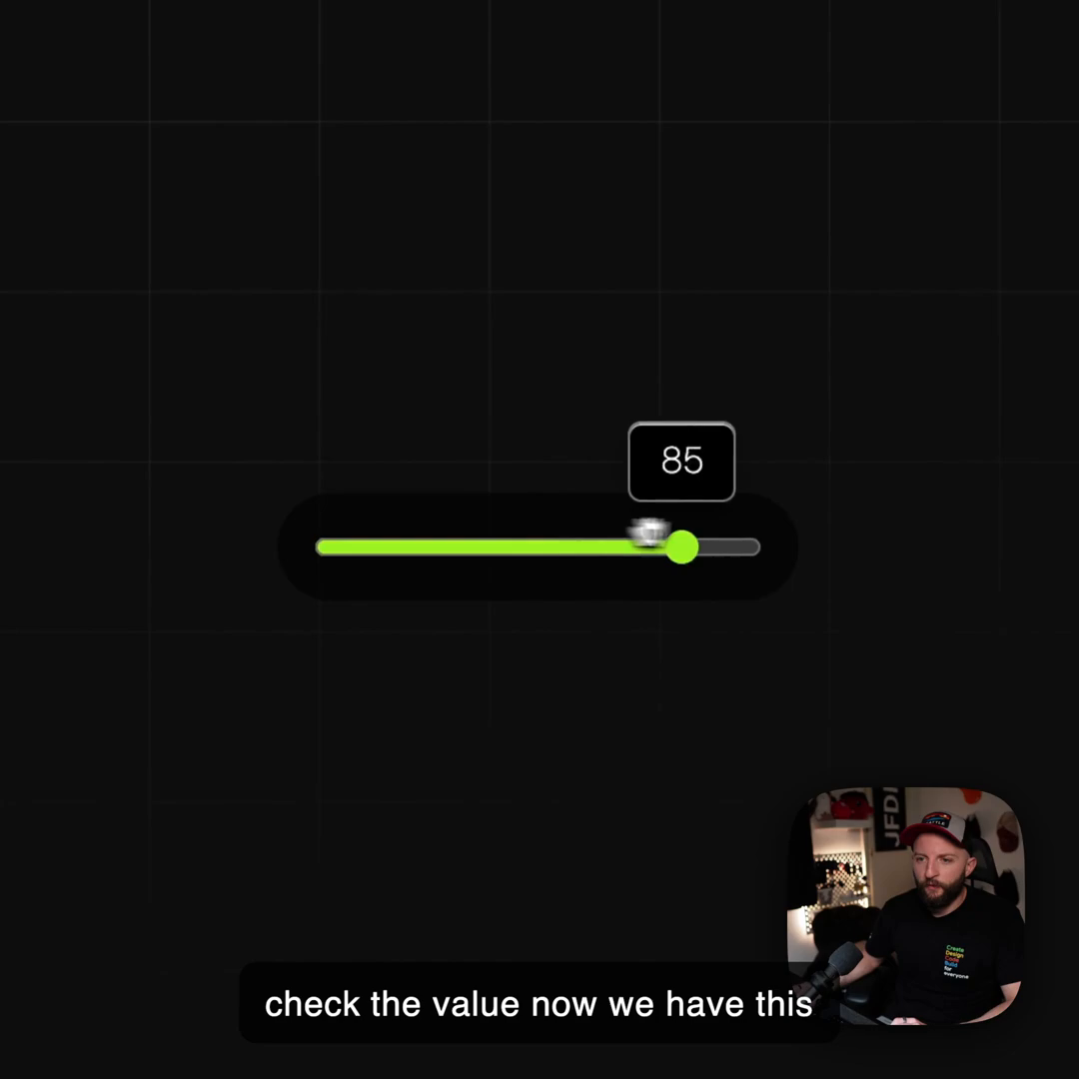
left_click_drag(684, 547, 650, 456)
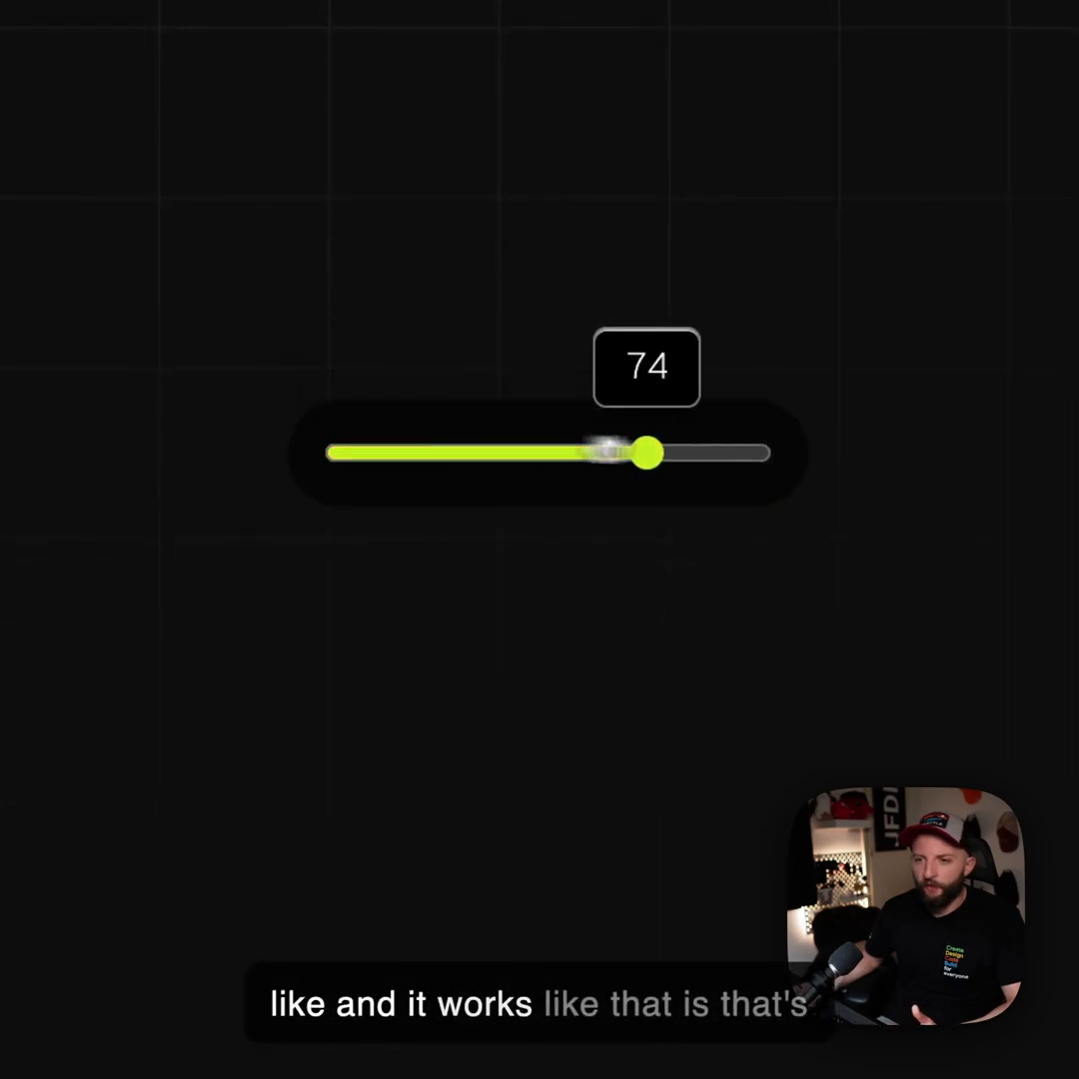
left_click_drag(649, 454, 676, 453)
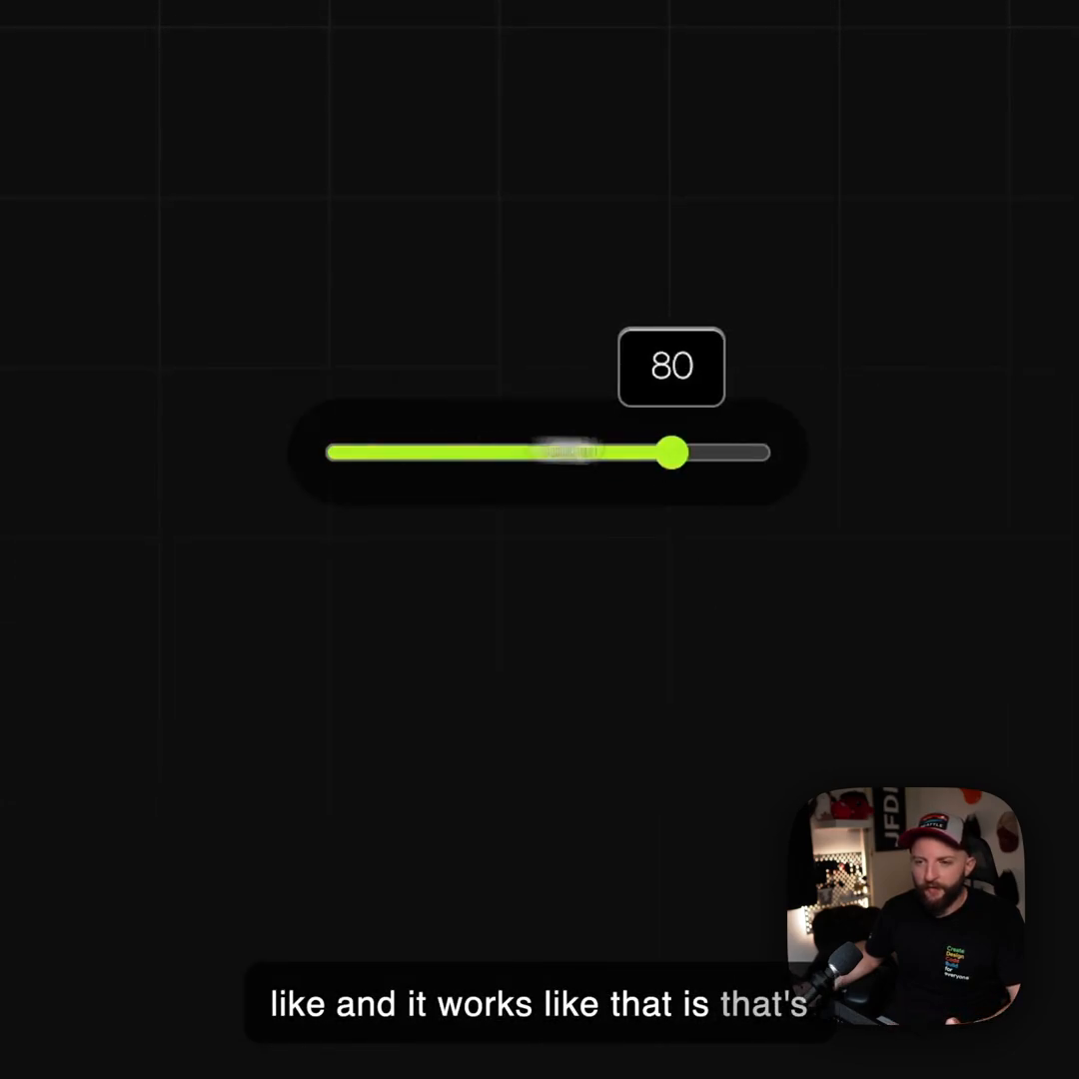
left_click_drag(675, 451, 603, 444)
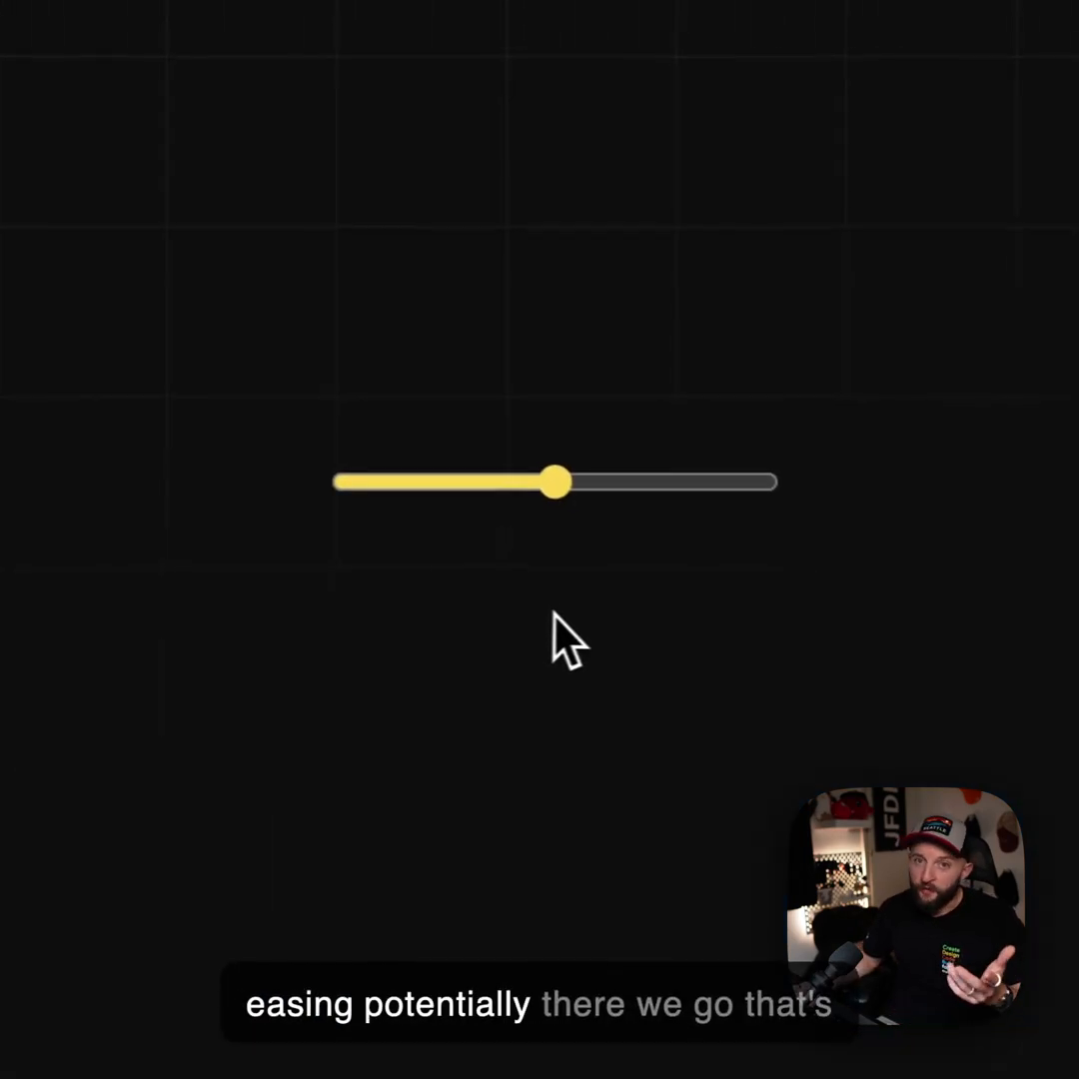
left_click_drag(556, 484, 690, 460)
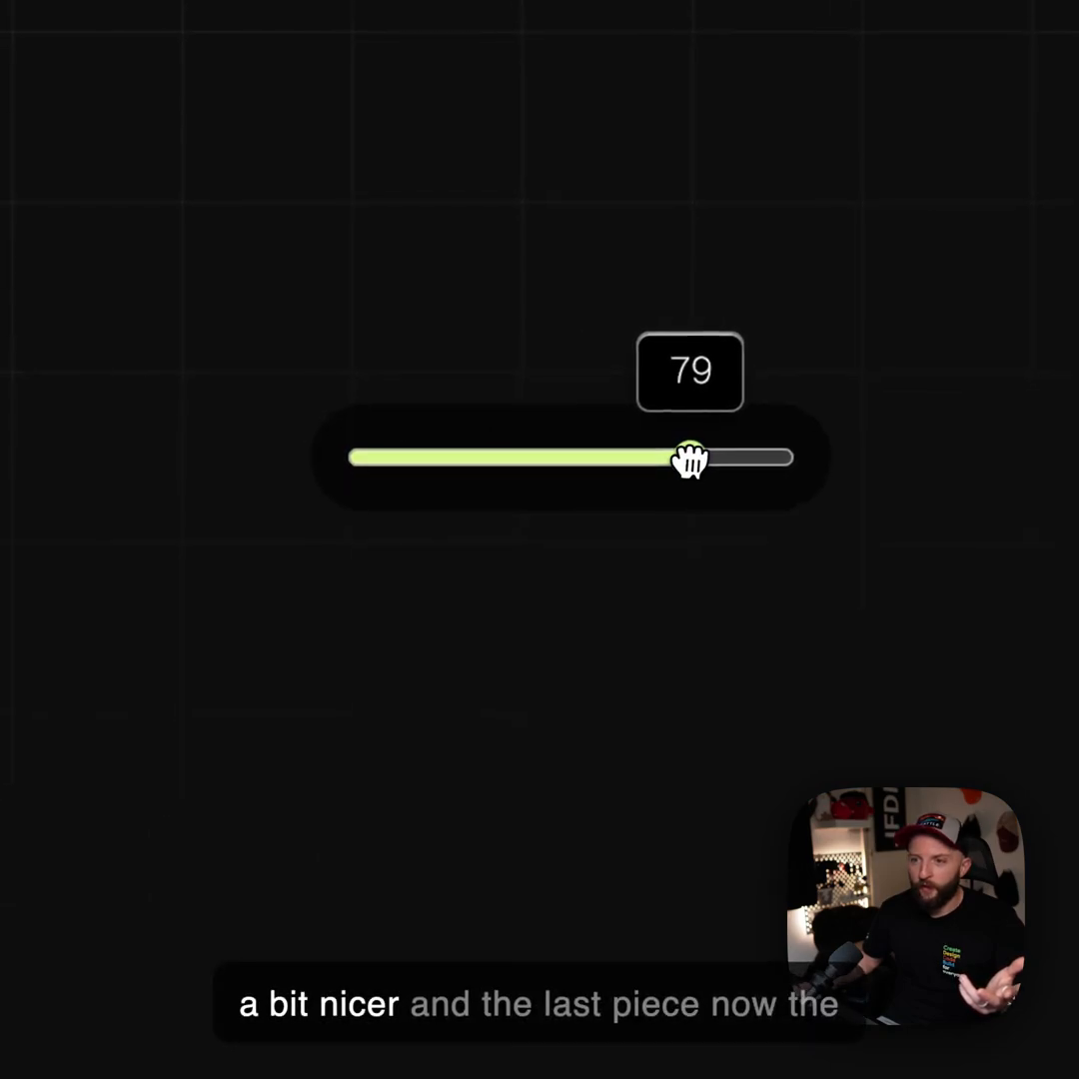
left_click_drag(689, 457, 688, 456)
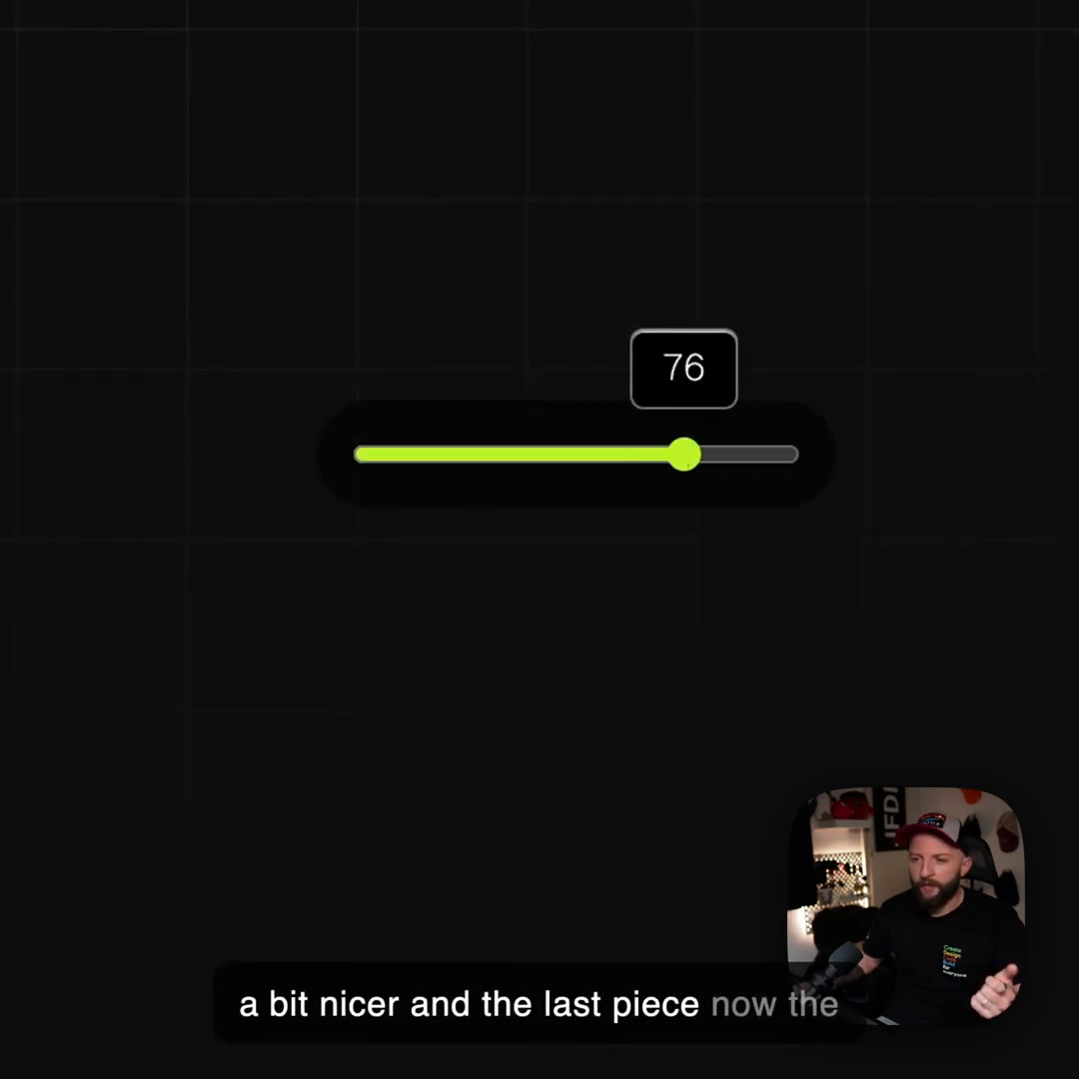
left_click_drag(687, 456, 743, 456)
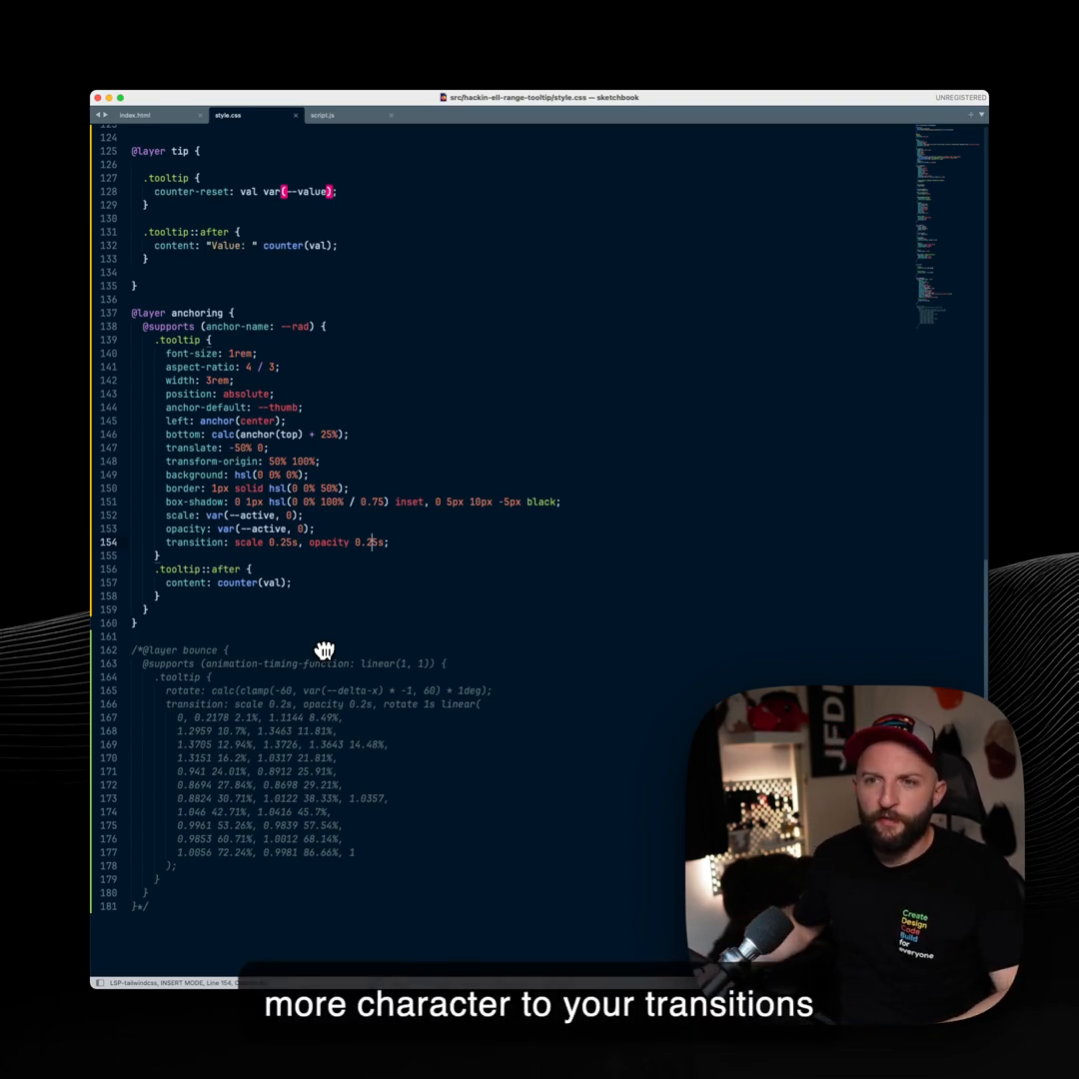
mouse_move(331, 627)
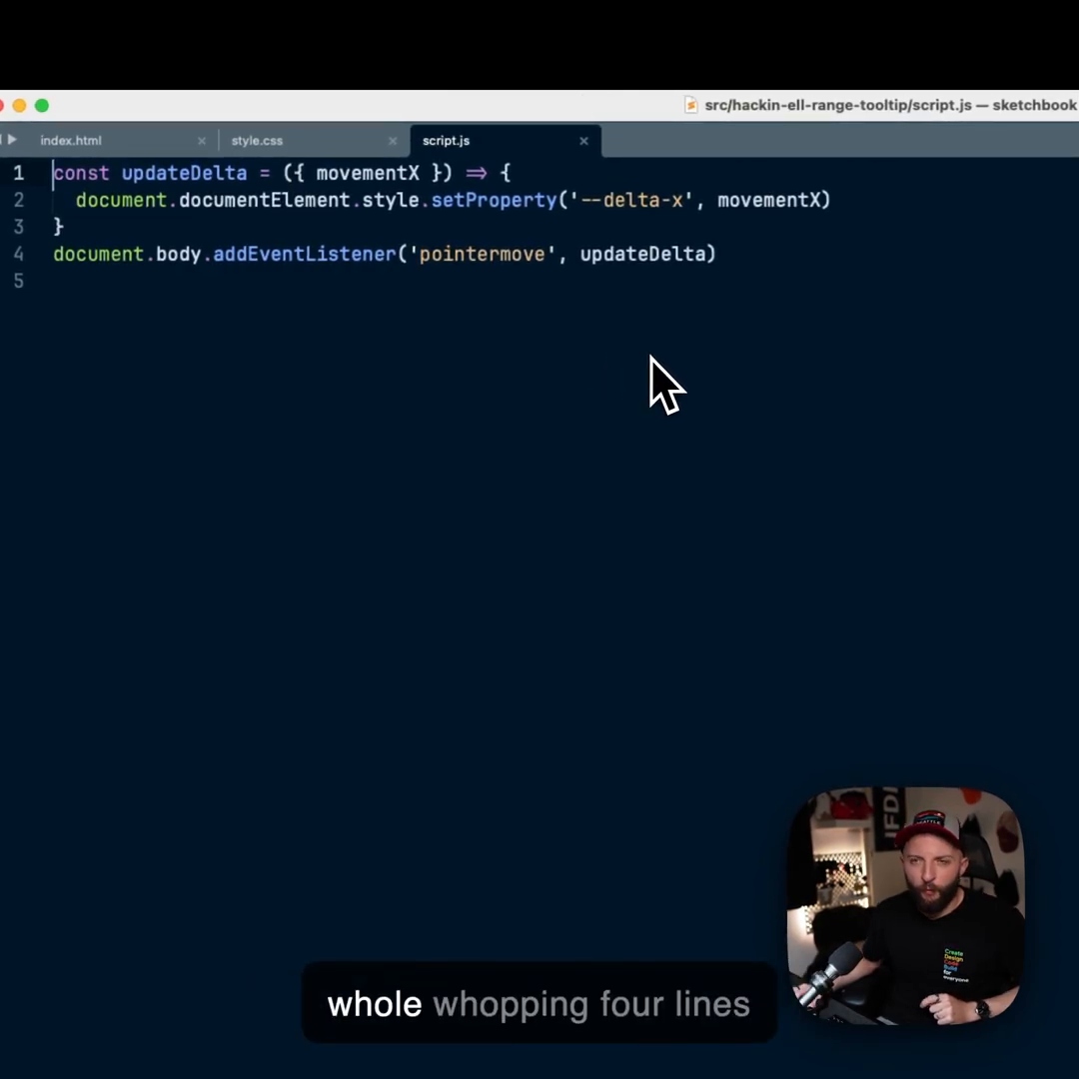
mouse_move(676, 300)
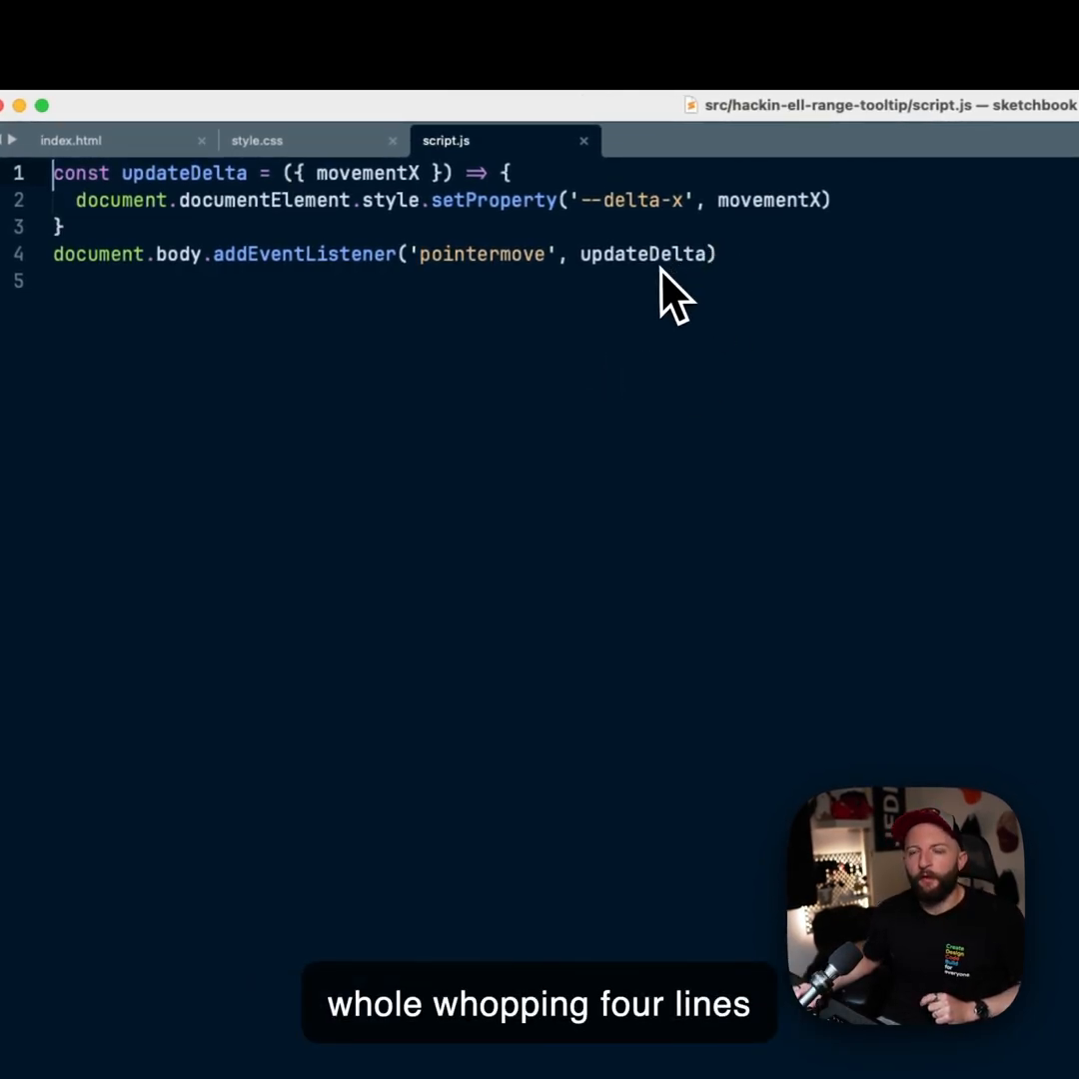
mouse_move(524, 309)
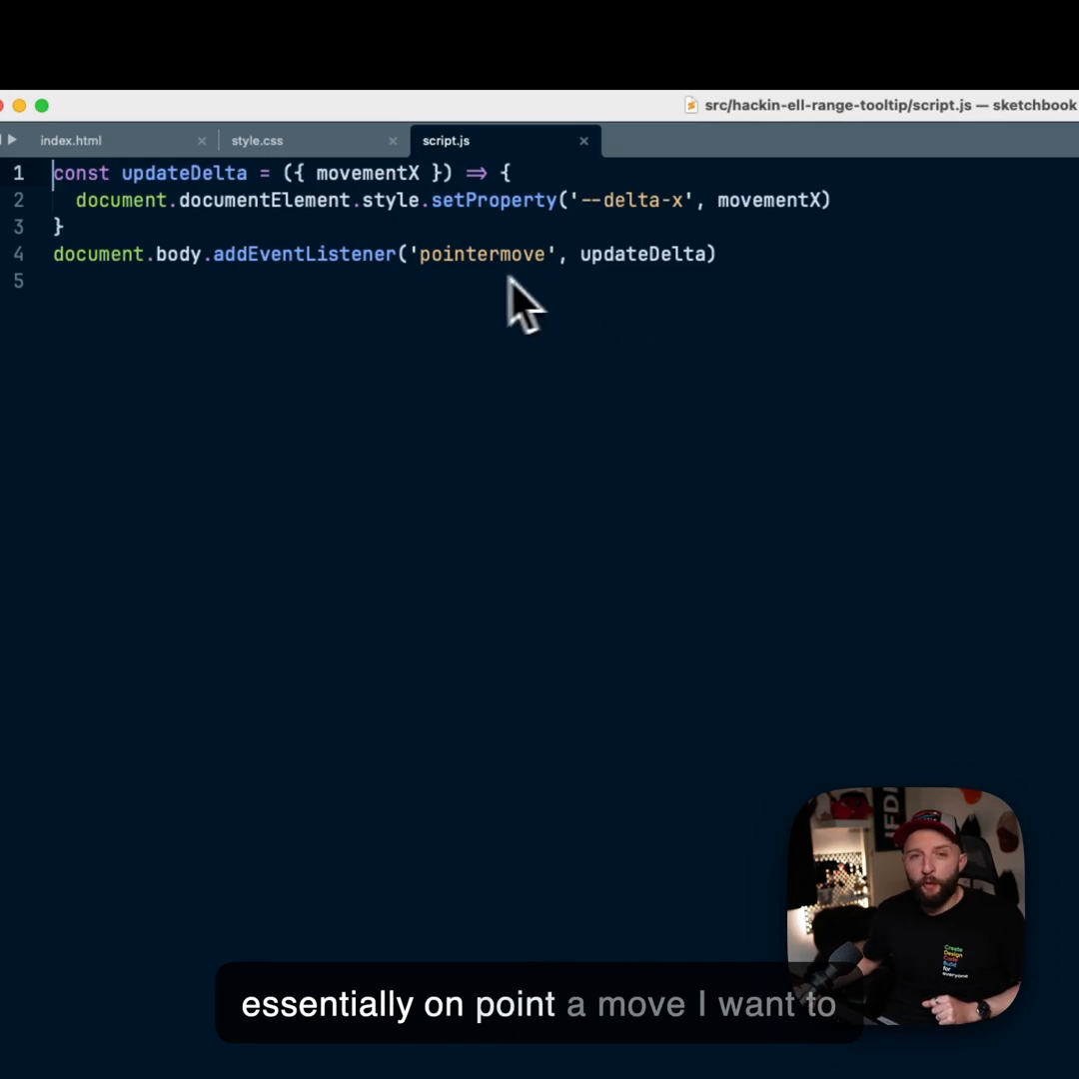
mouse_move(503, 275)
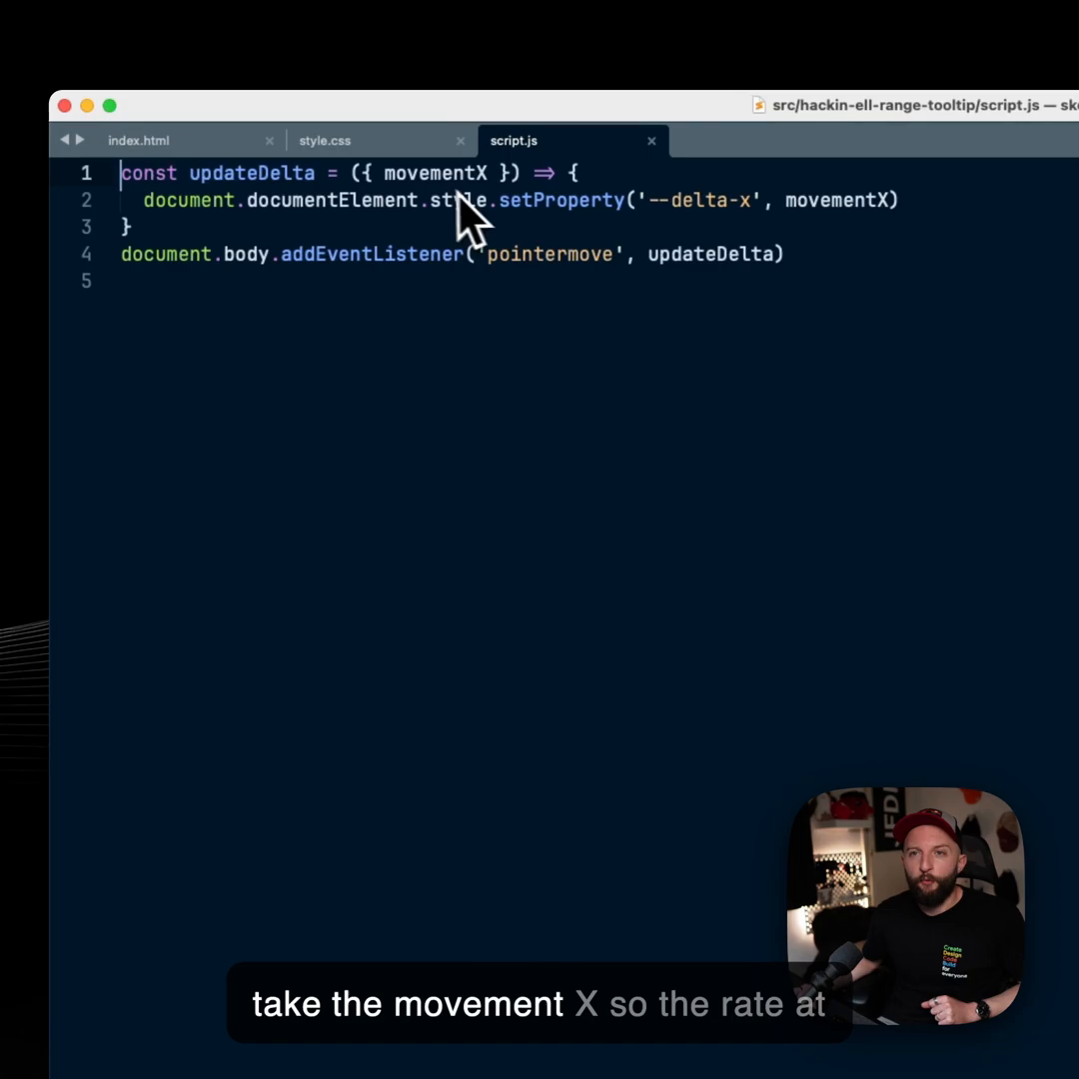
mouse_move(356, 316)
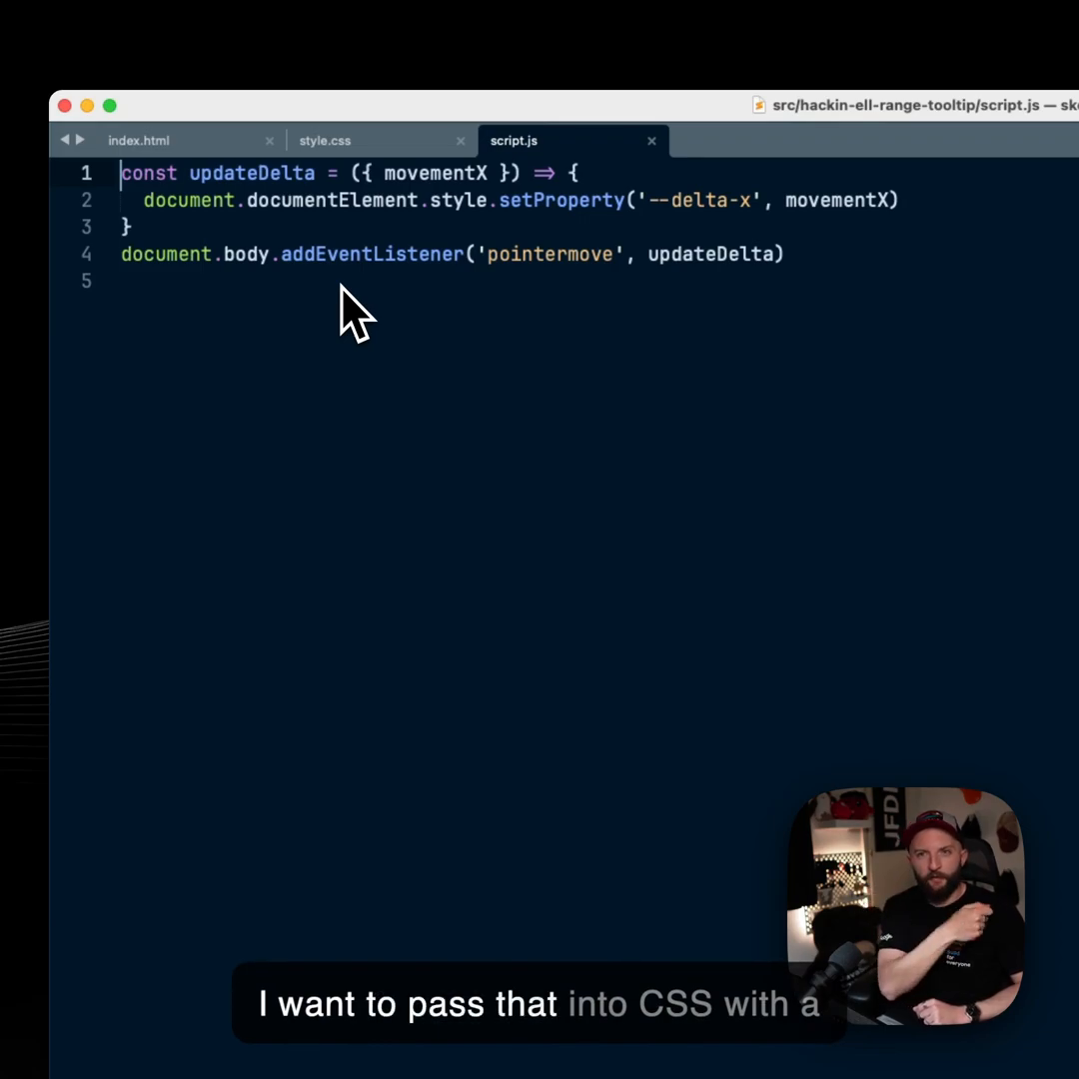
mouse_move(680, 216)
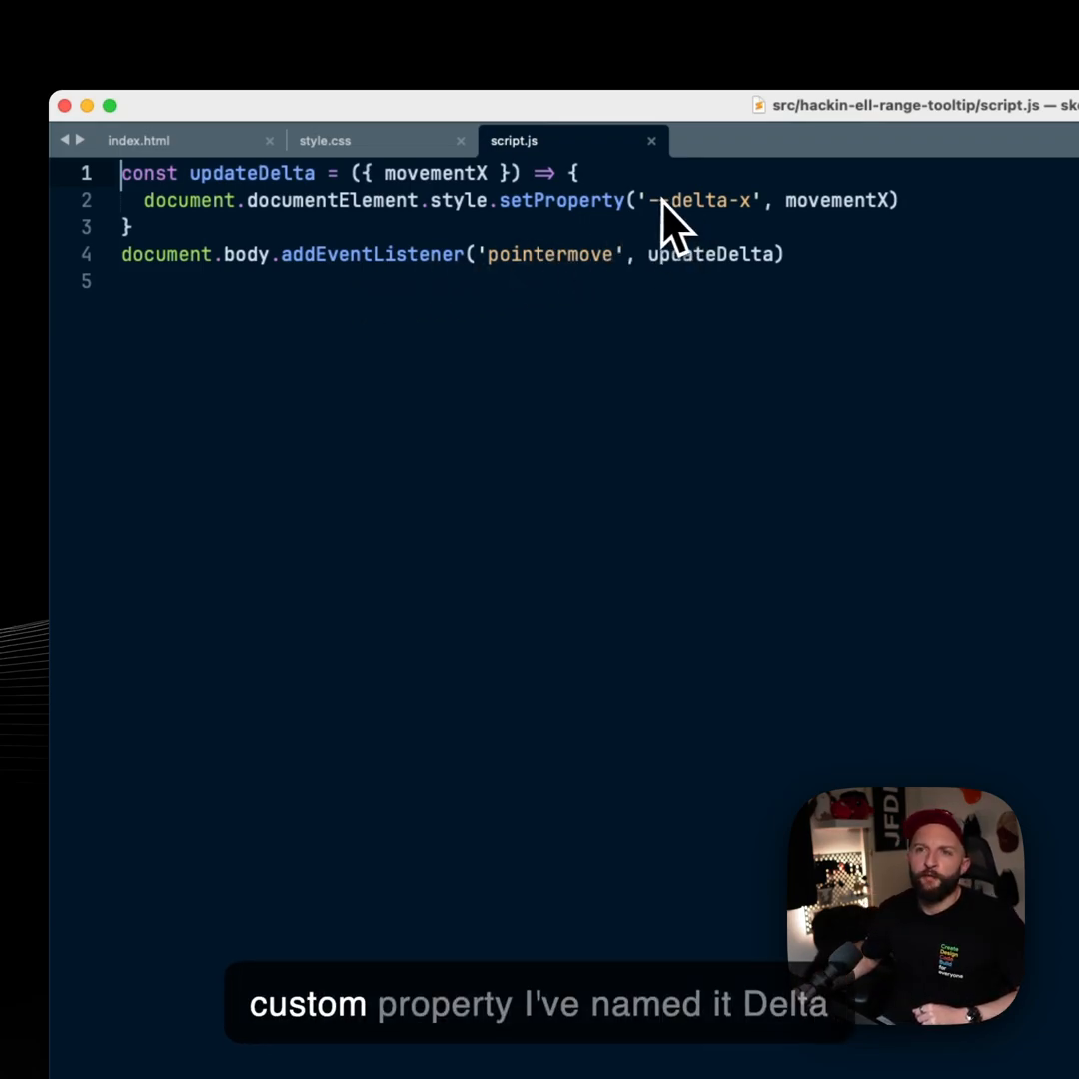
mouse_move(756, 219)
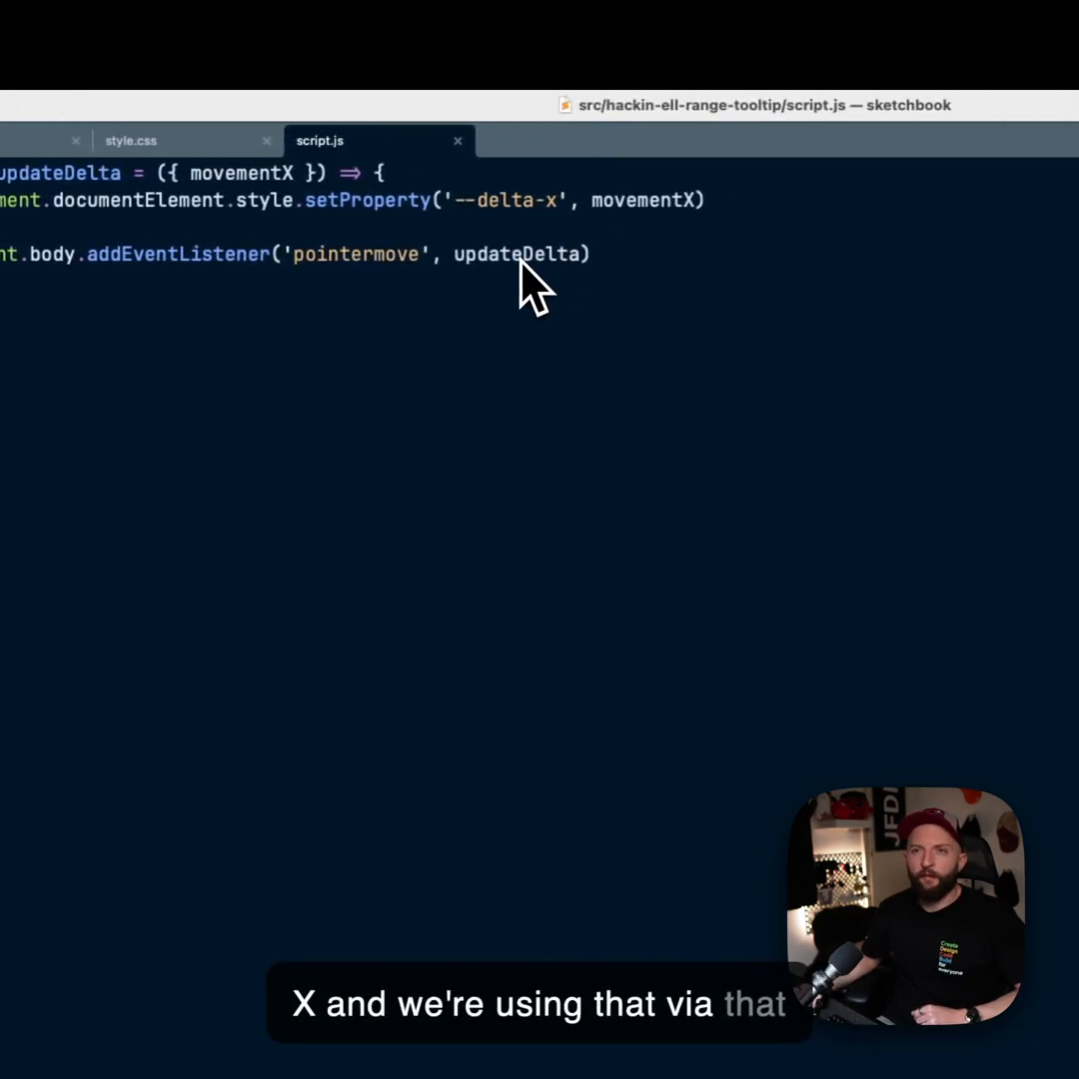
mouse_move(520, 254)
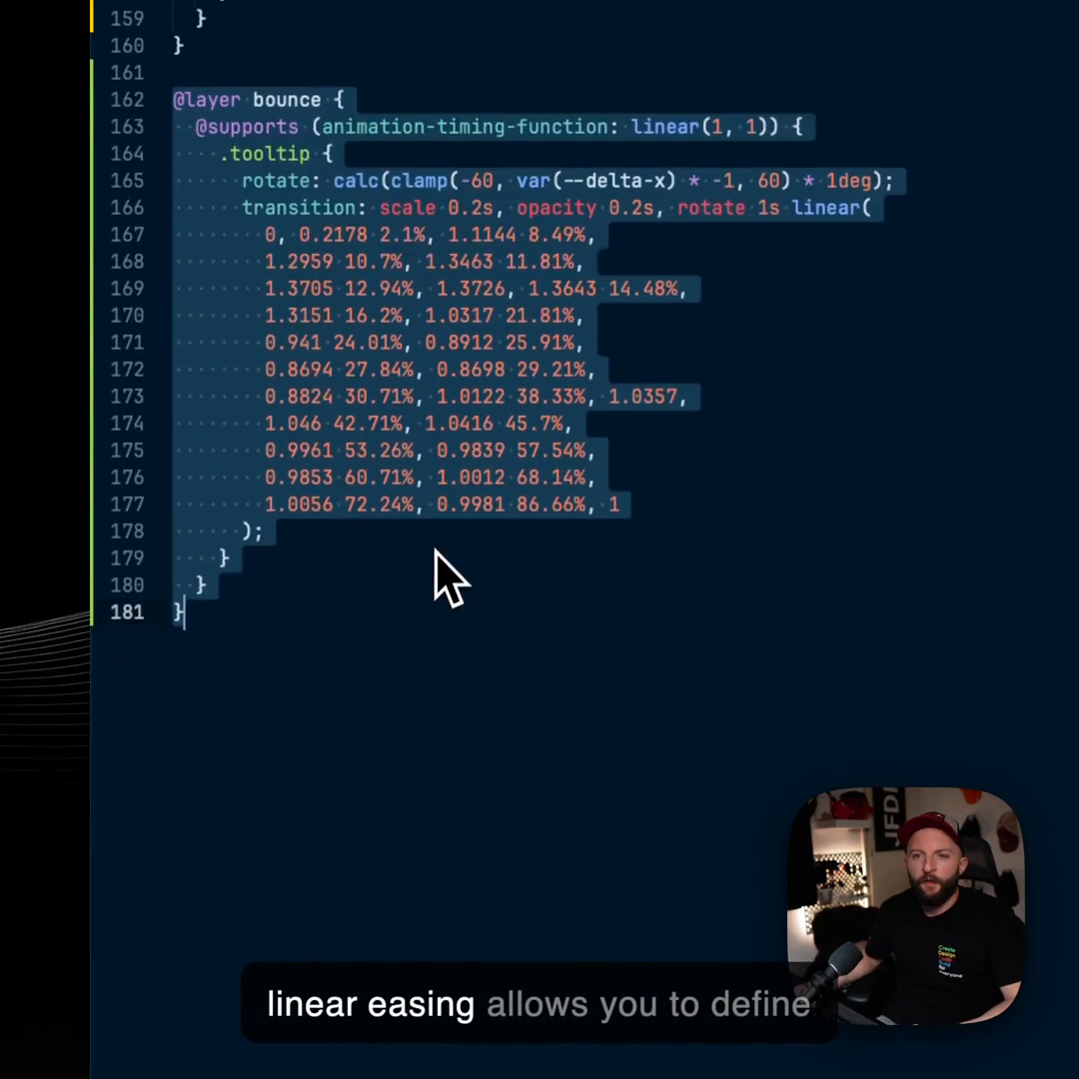
Scroll up within the bounce layer to its linear() easing stops in the rotate transition
scroll("up", 3)
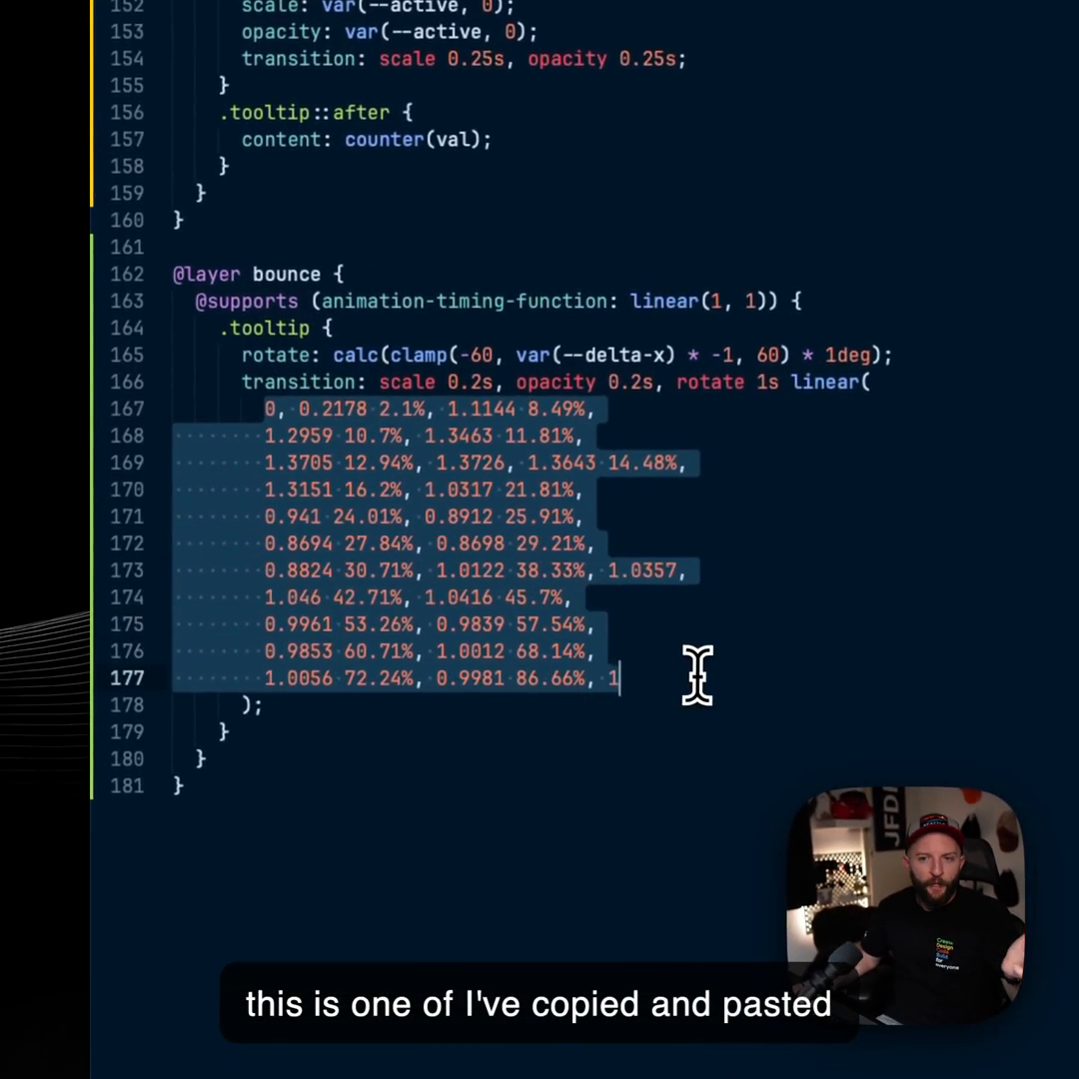
mouse_move(709, 695)
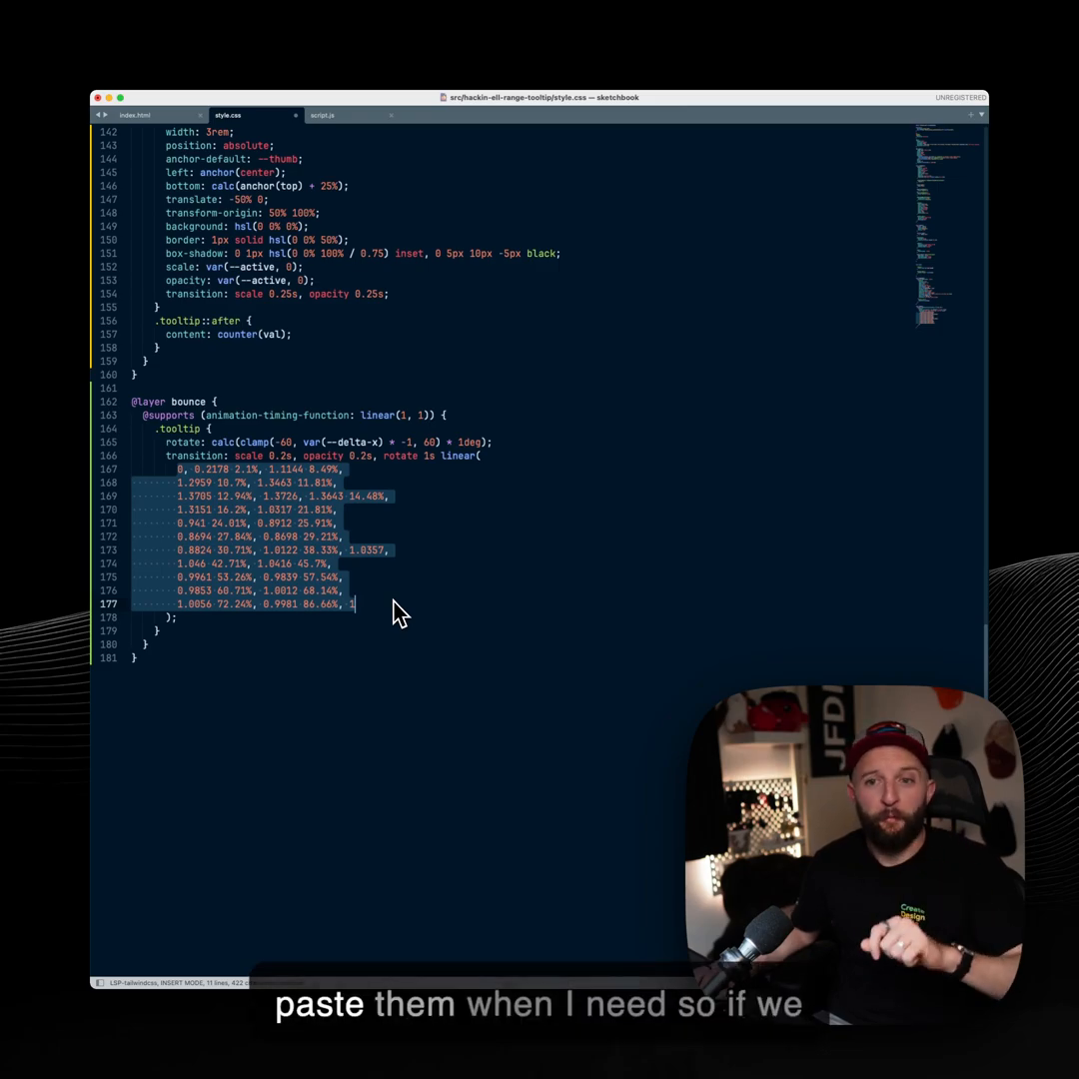
mouse_move(416, 603)
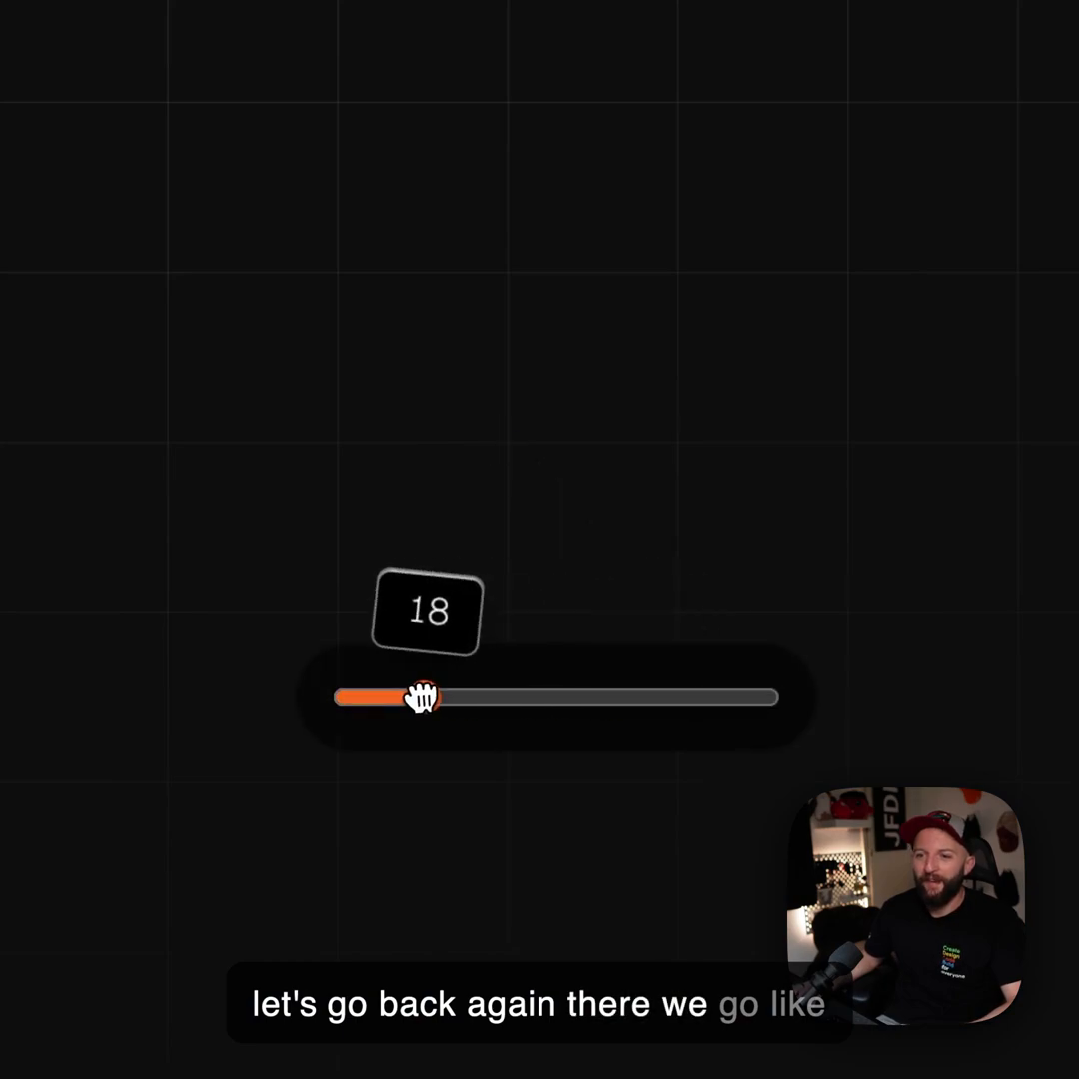
Slide the value down so the tooltip tilts and bounces with the movement
left_click_drag(420, 697, 789, 540)
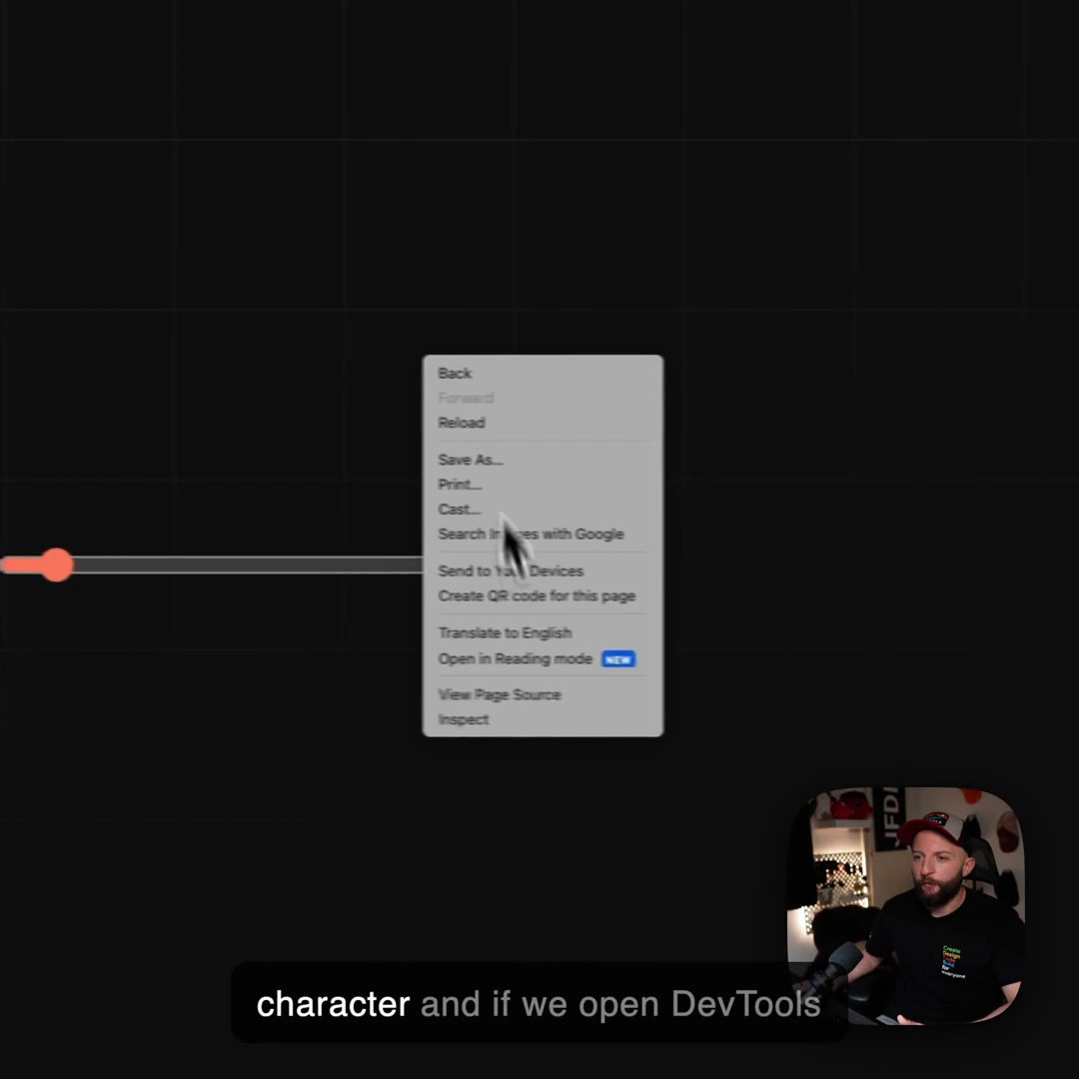
Inspect the page and sweep the slider between 0 and 96 while --delta-x updates on the html element
left_click(464, 719)
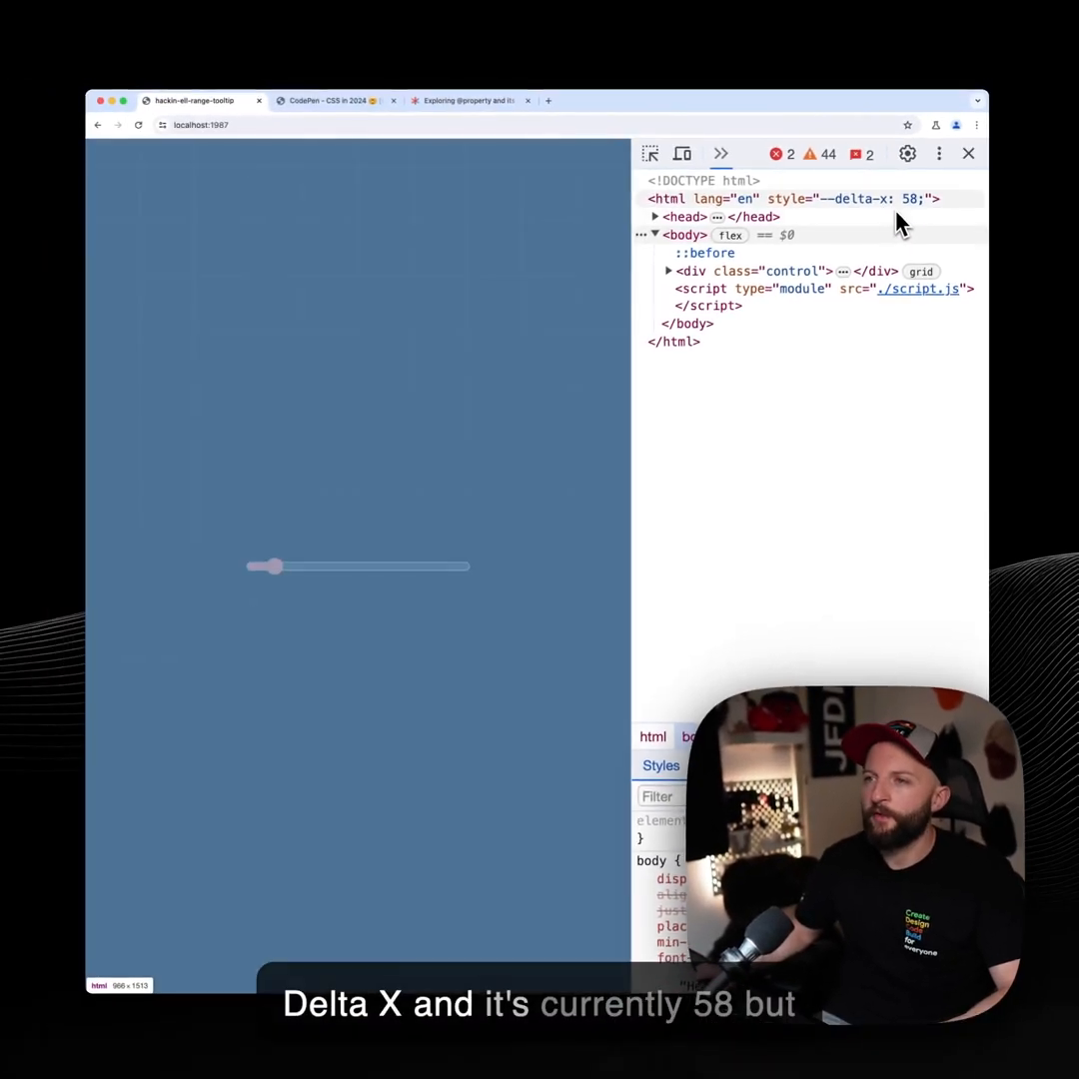
left_click_drag(270, 566, 278, 564)
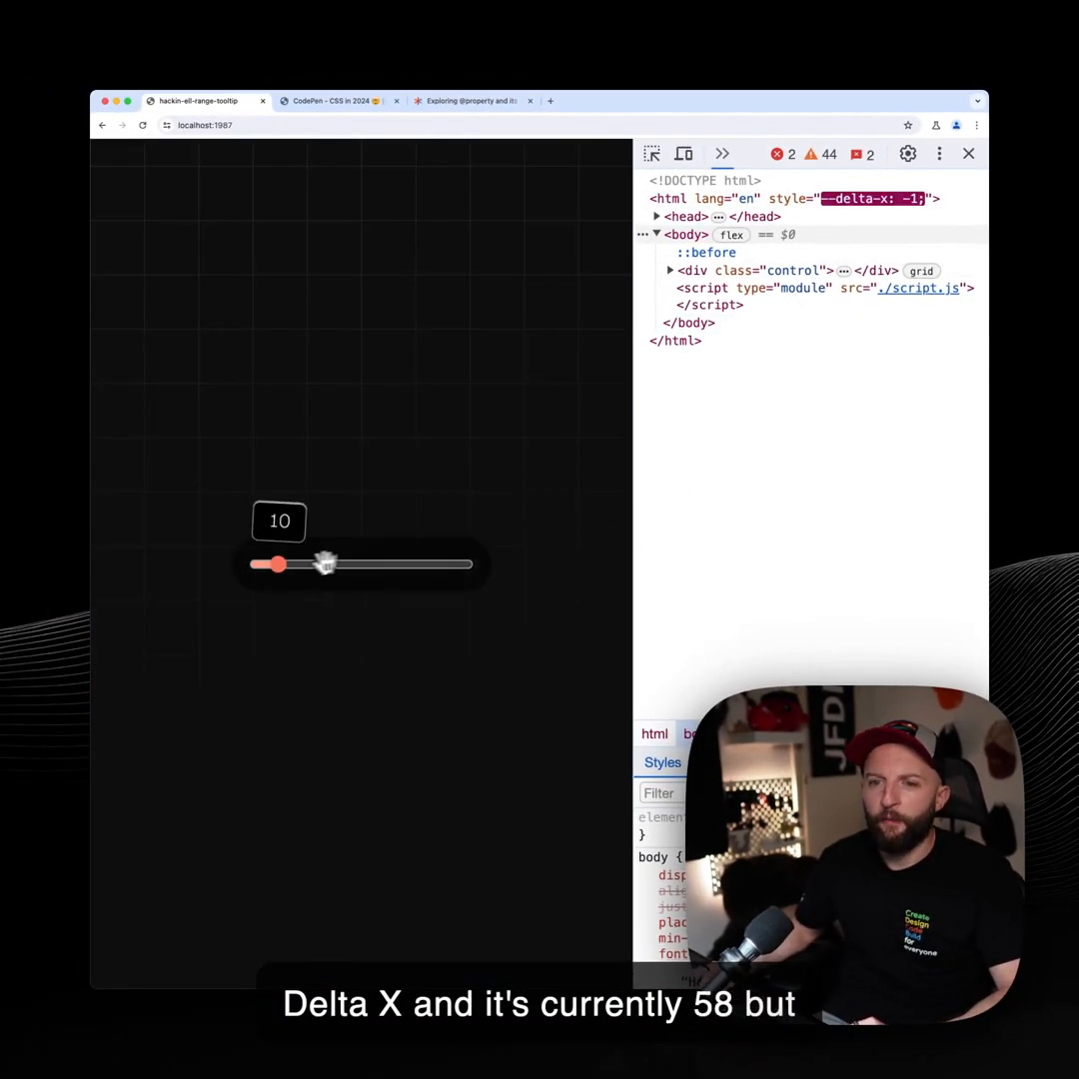
left_click_drag(280, 564, 750, 536)
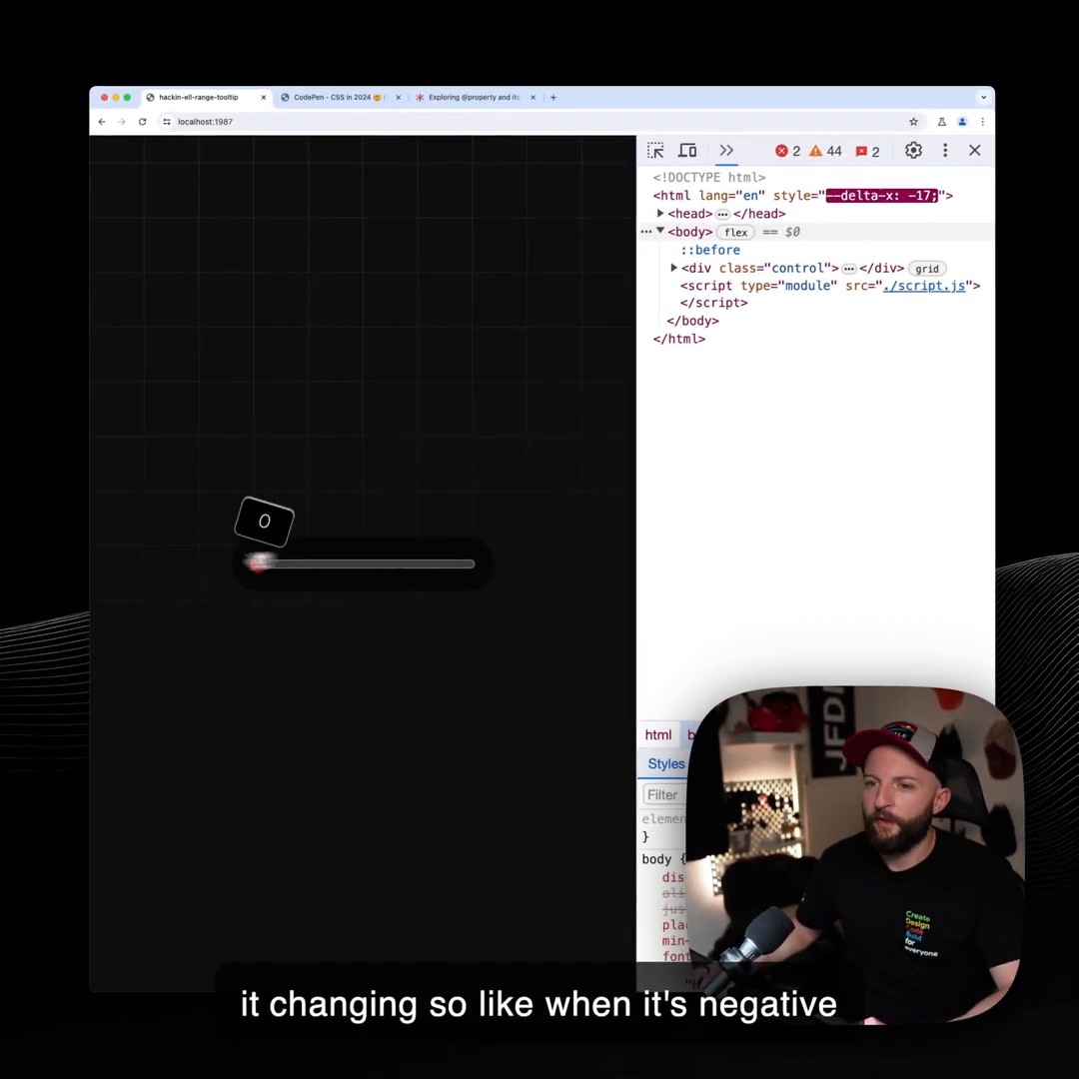
left_click_drag(258, 564, 456, 564)
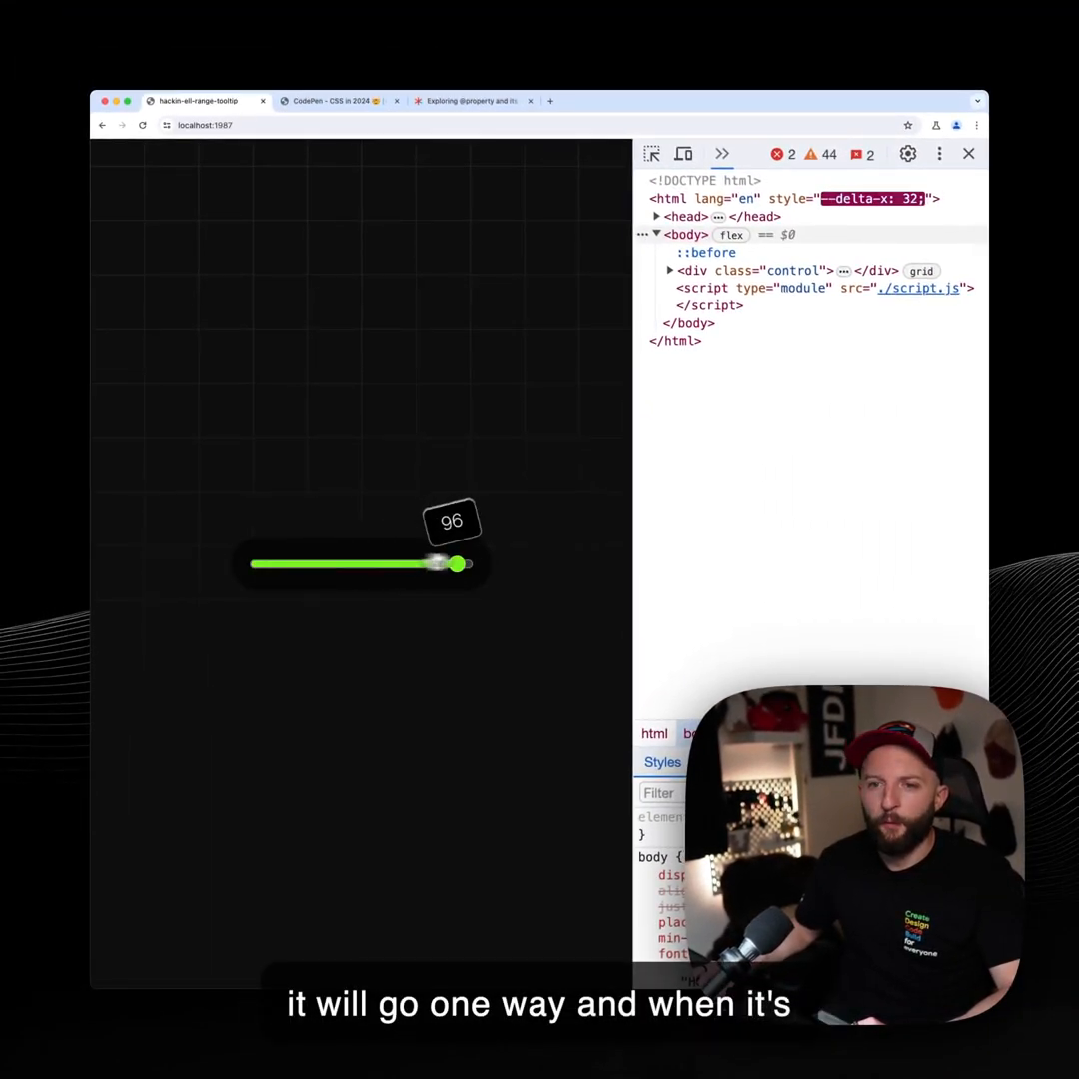
Move the value through 25, 0 and about 75 so the tooltip tilts and bounces each time
left_click_drag(457, 564, 308, 563)
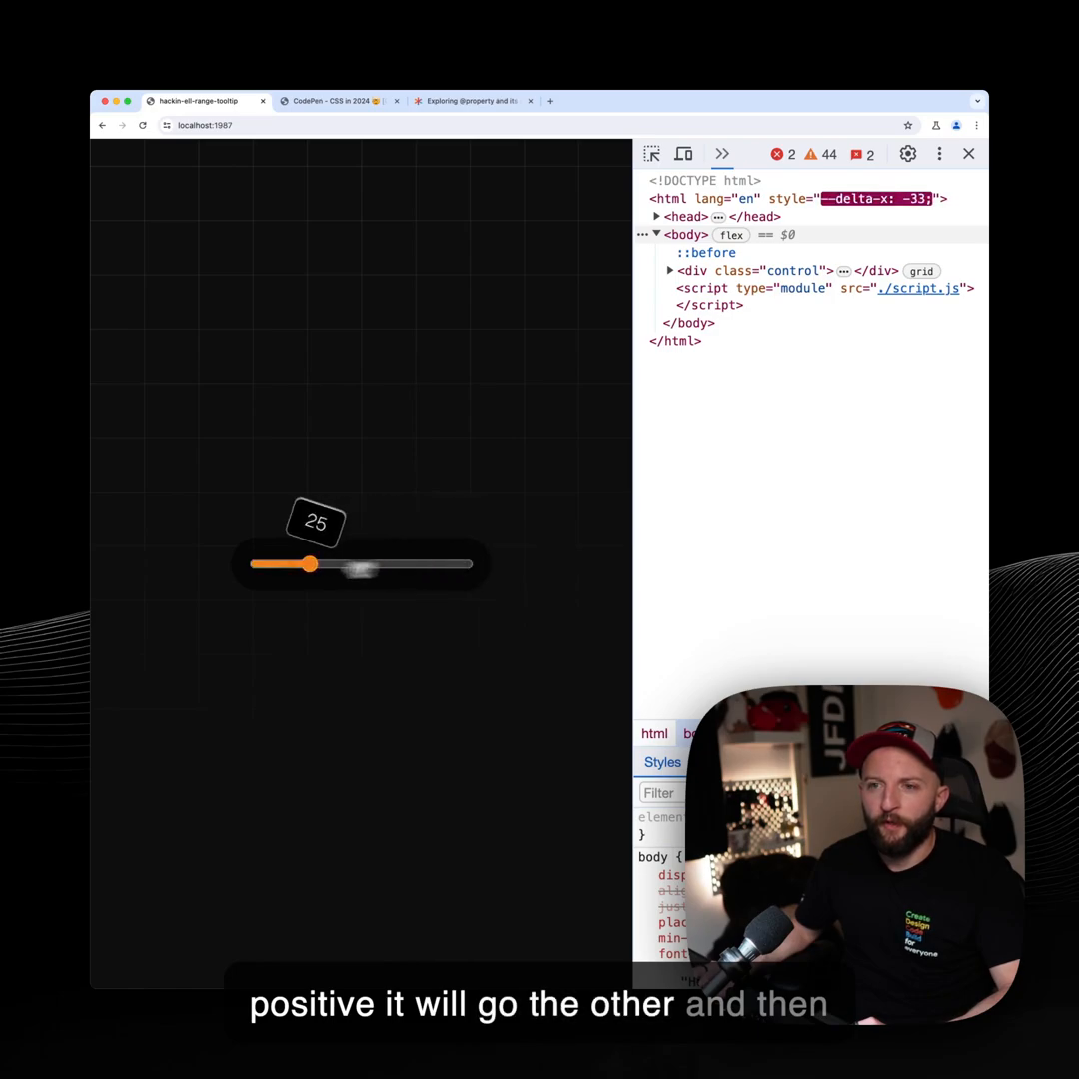
left_click_drag(307, 563, 258, 564)
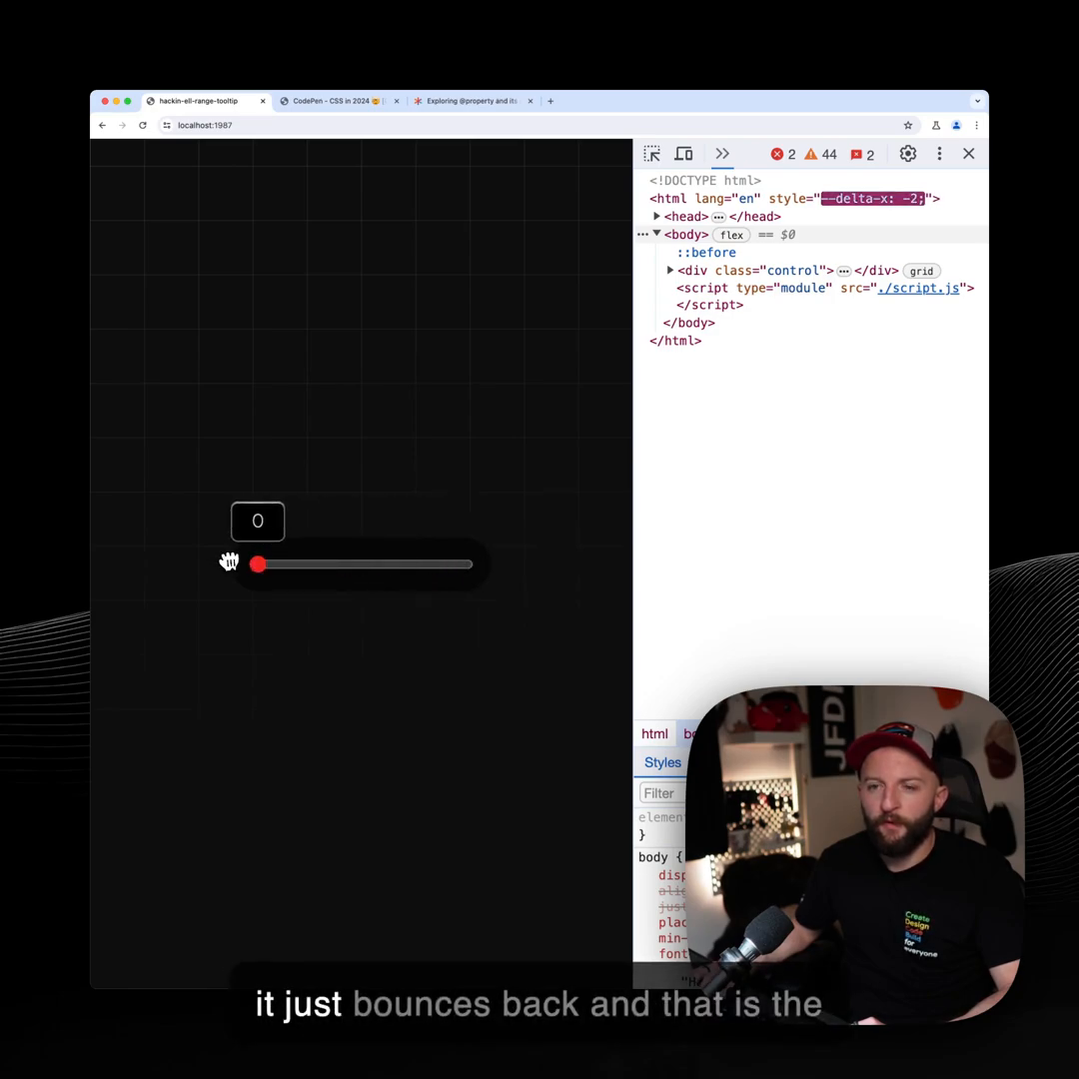
left_click_drag(258, 564, 412, 564)
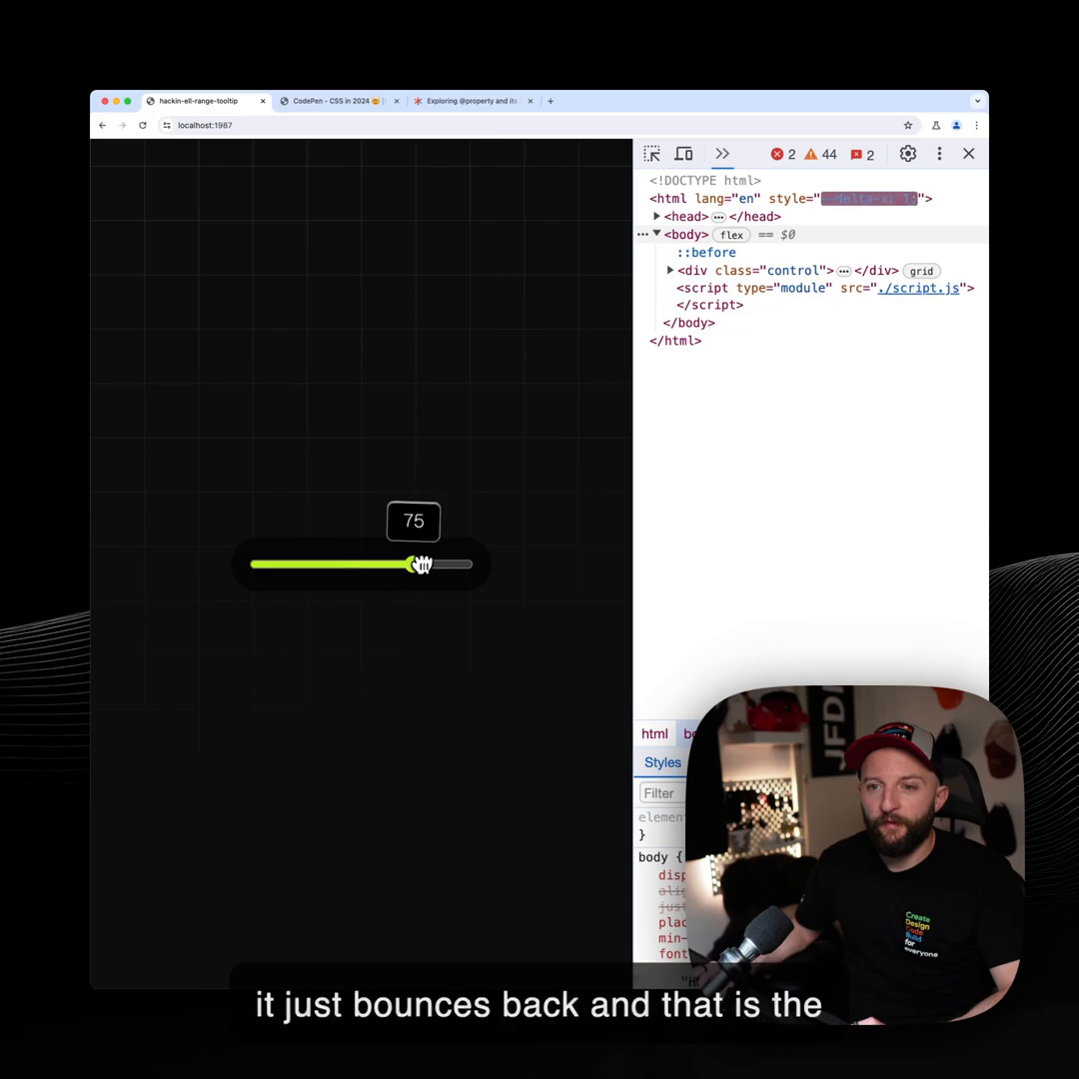
left_click_drag(411, 563, 304, 564)
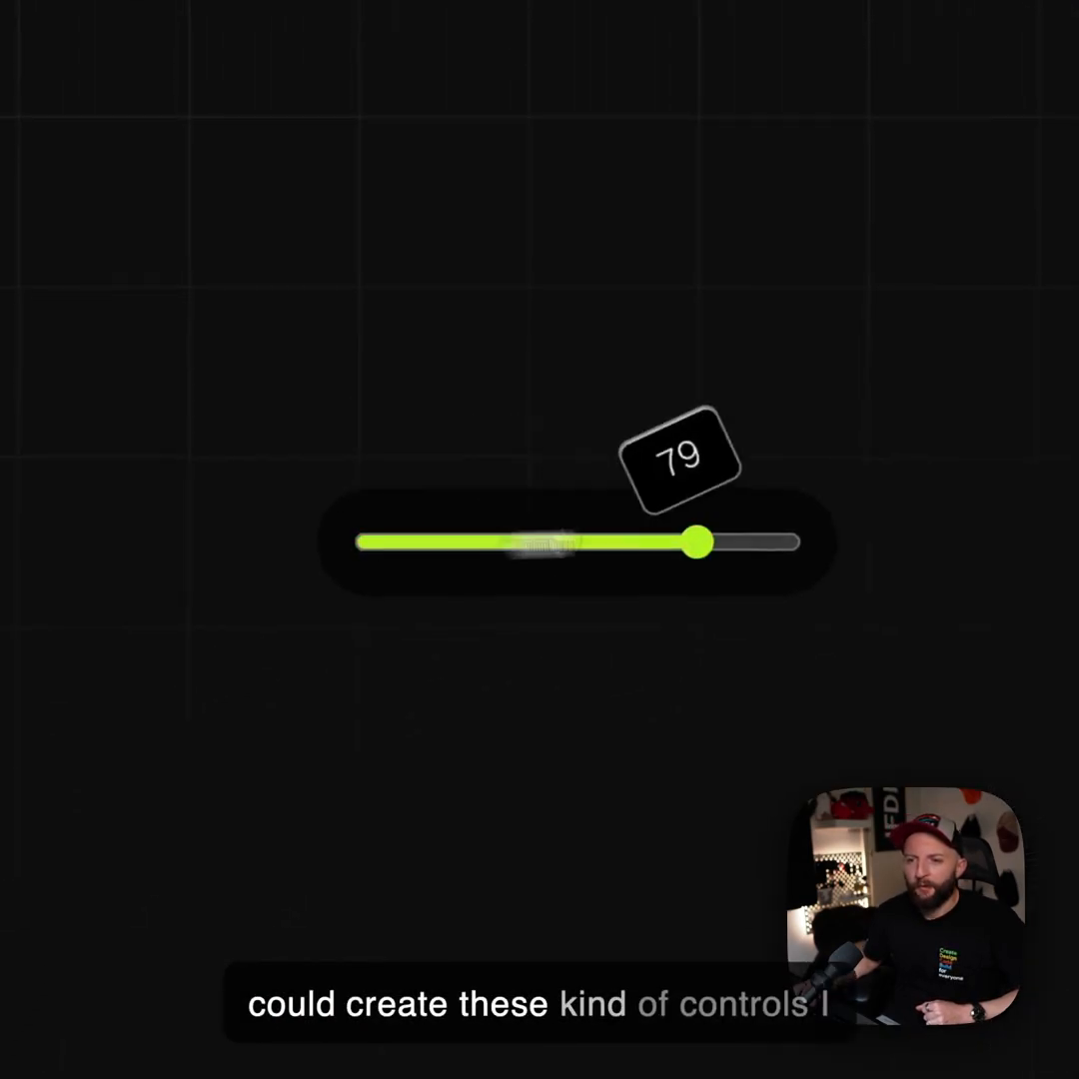
Drop the value to 41 then raise it to 60, showing the tooltip's tilt and bounce
left_click_drag(697, 544, 508, 544)
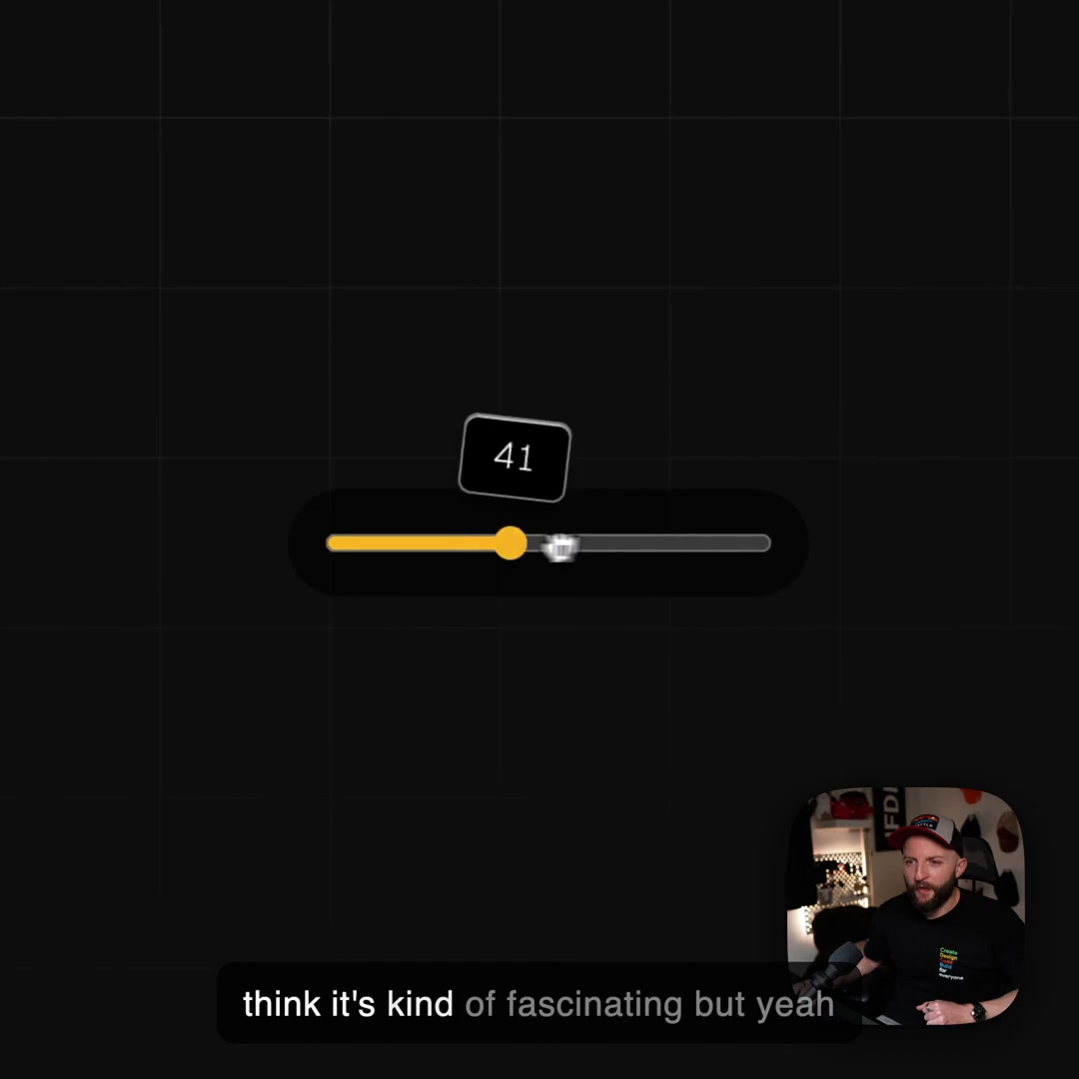
left_click_drag(510, 543, 590, 543)
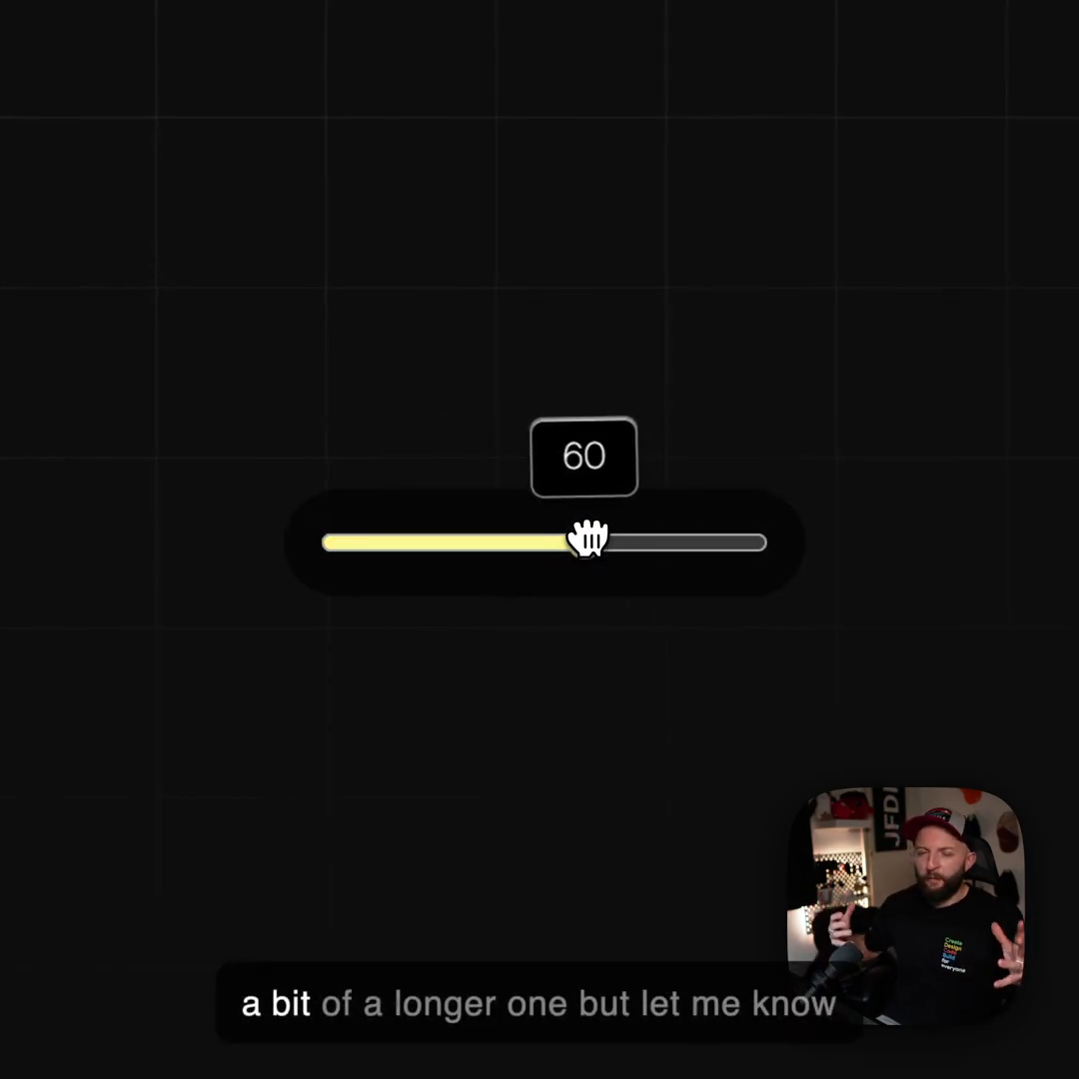